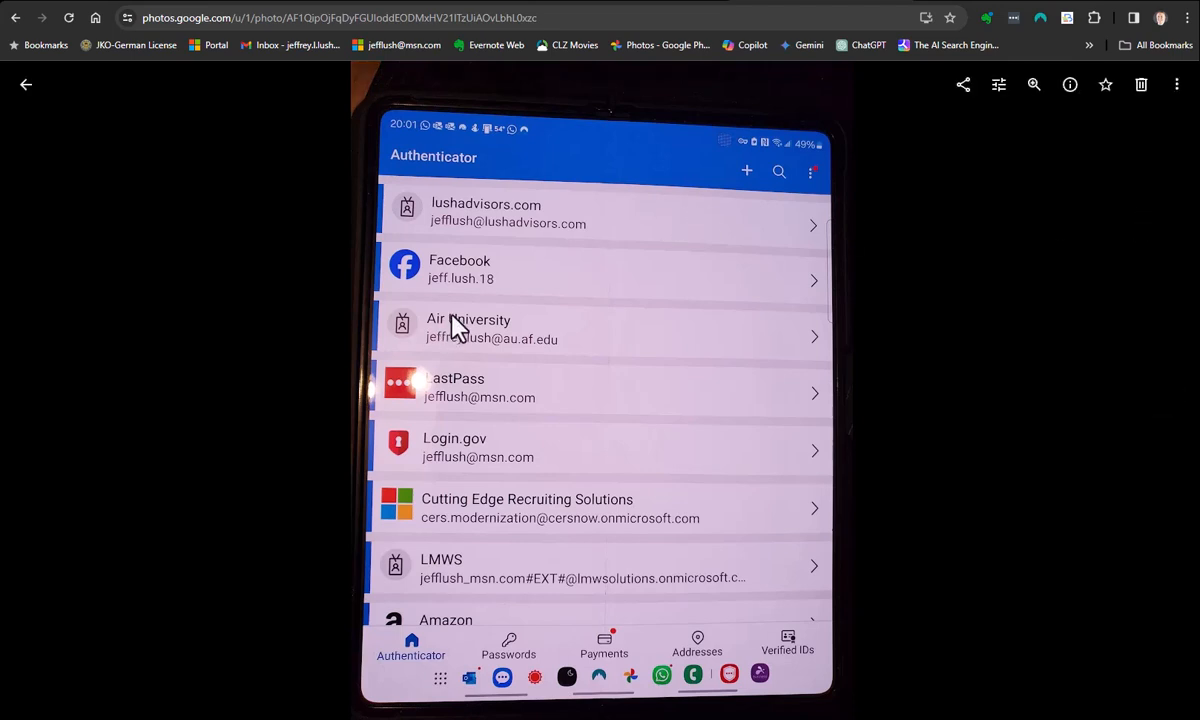
mouse_move(584, 456)
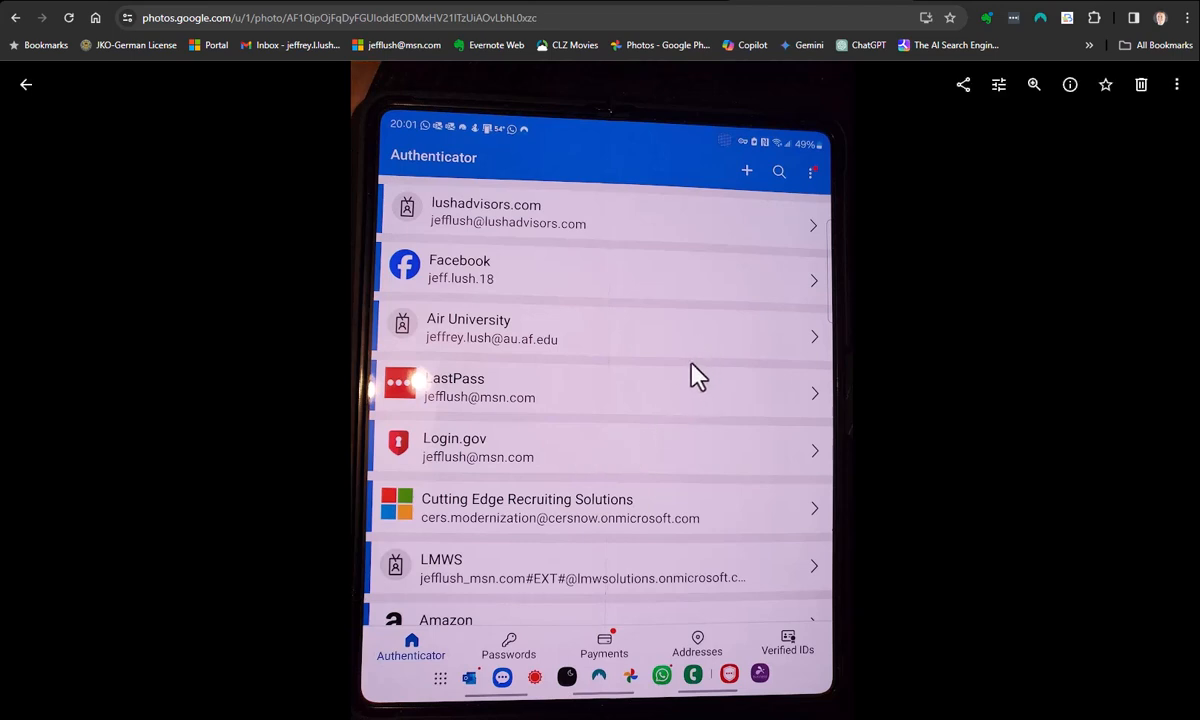
mouse_move(688, 400)
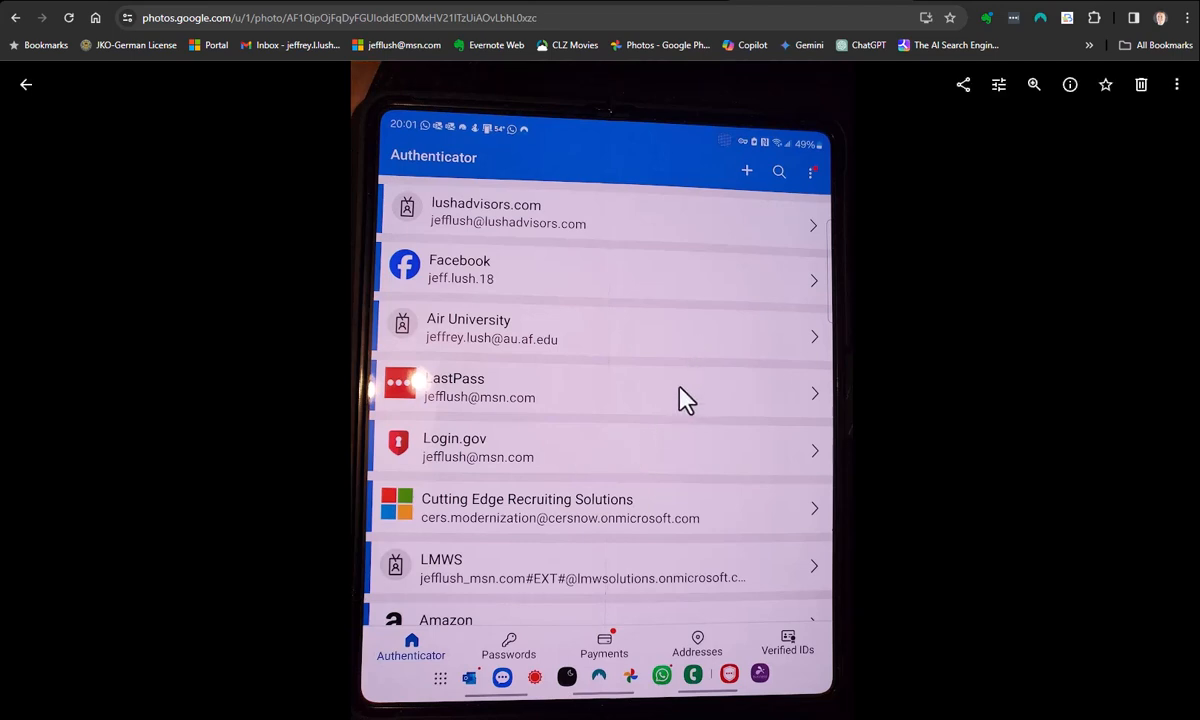
mouse_move(552, 244)
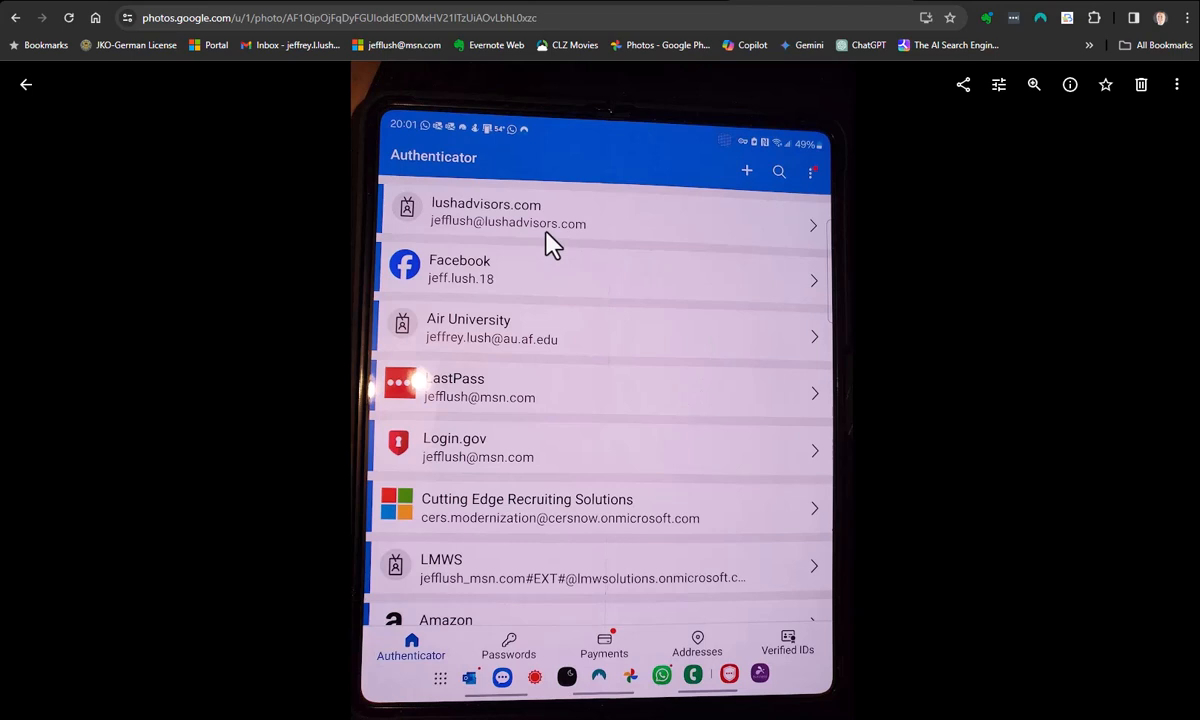
mouse_move(304, 108)
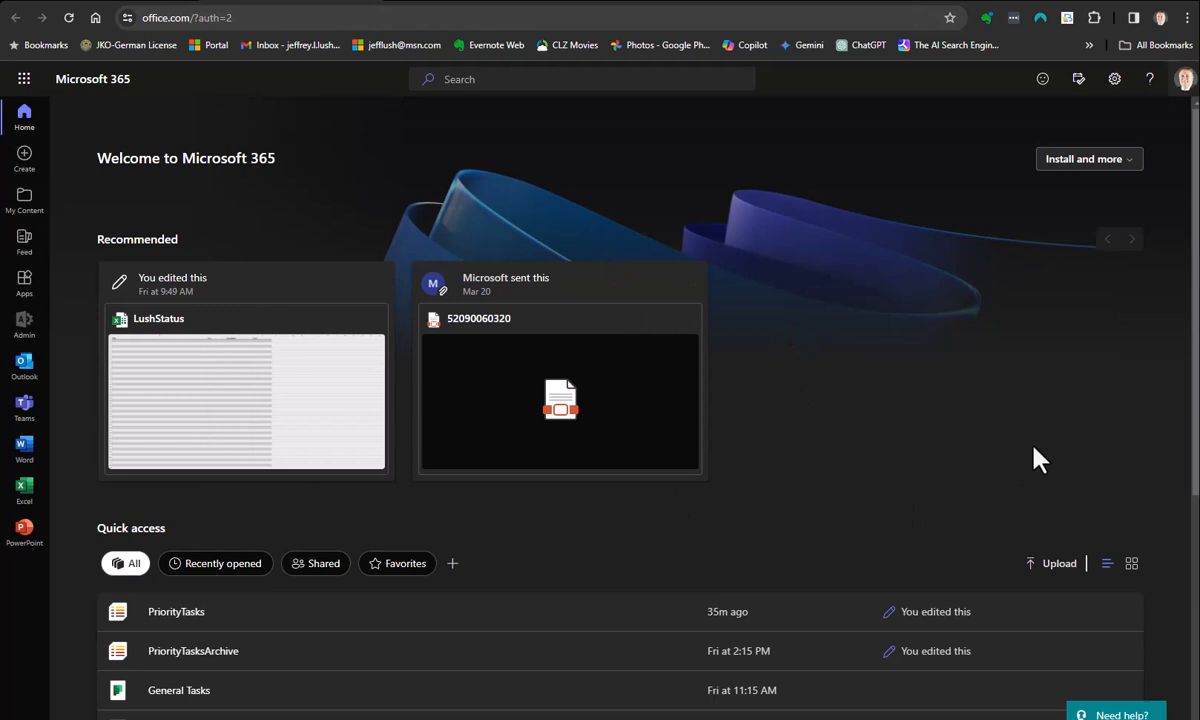
mouse_move(796, 8)
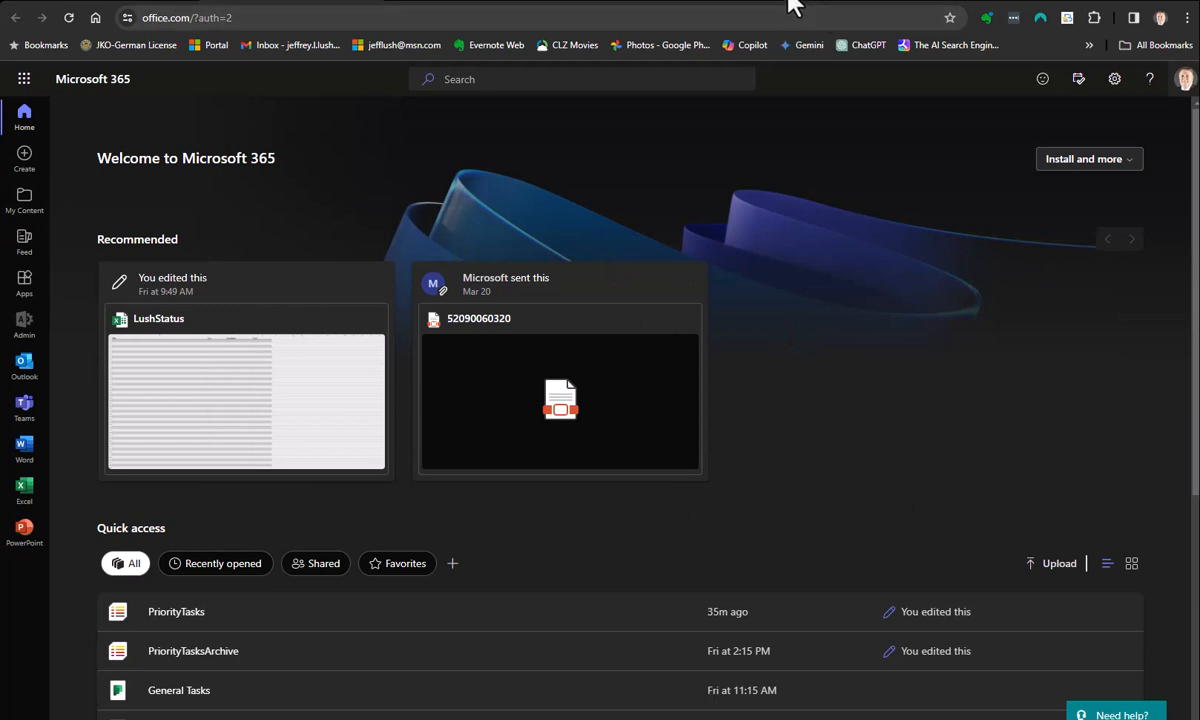
Advance to the next photo showing the Air University account's detail screen
left_click(660, 44)
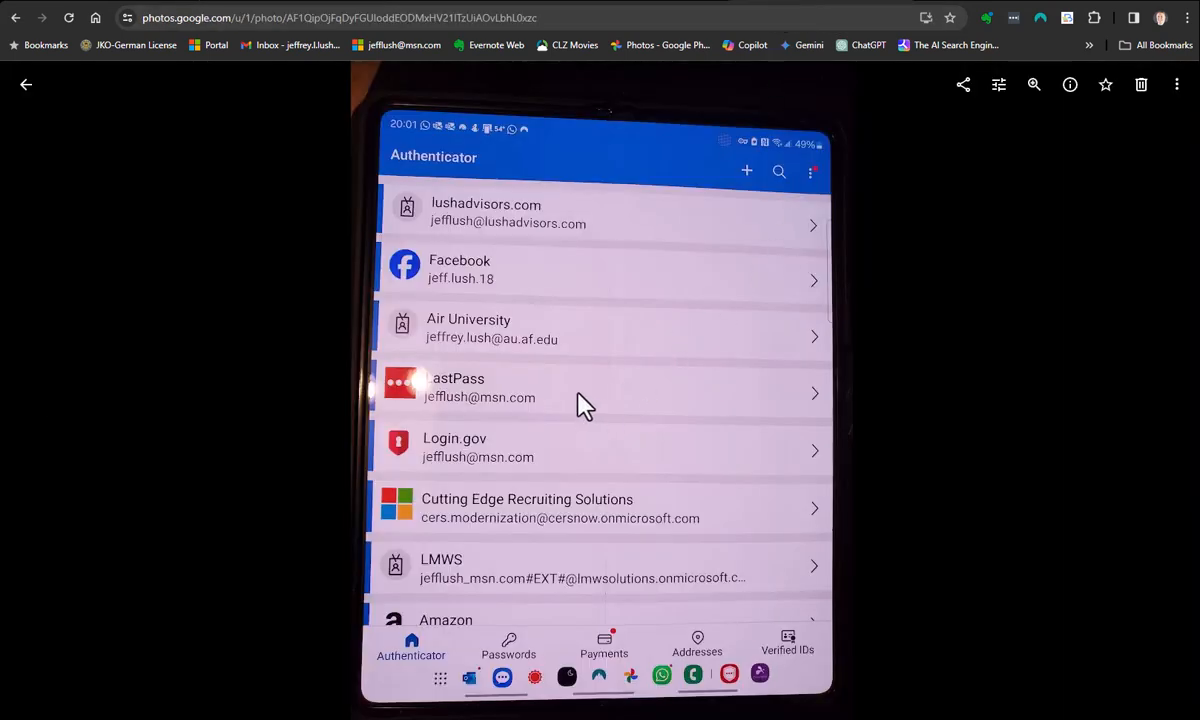
mouse_move(488, 438)
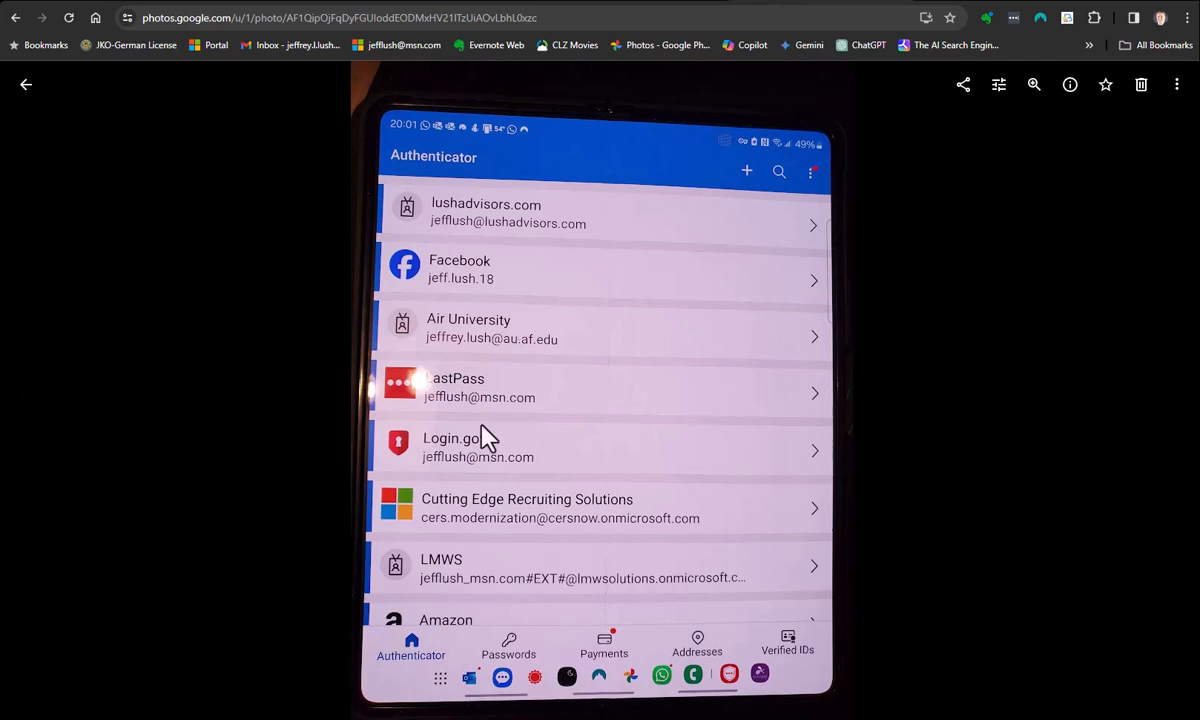
mouse_move(500, 530)
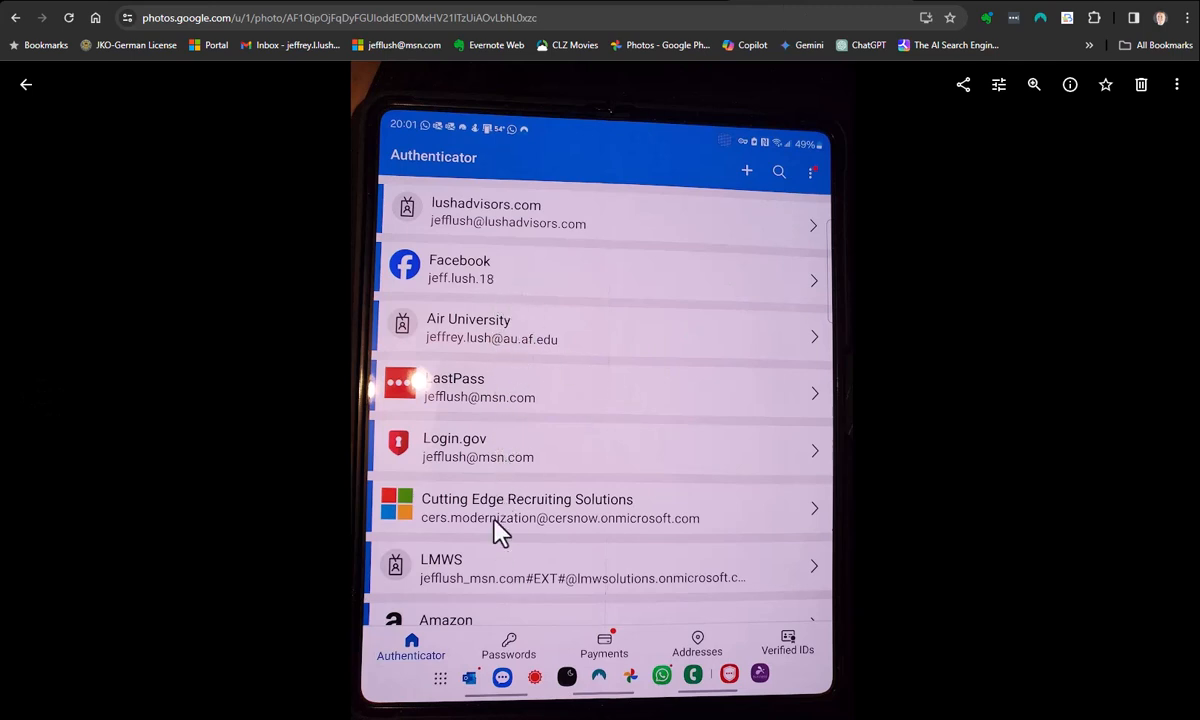
mouse_move(580, 348)
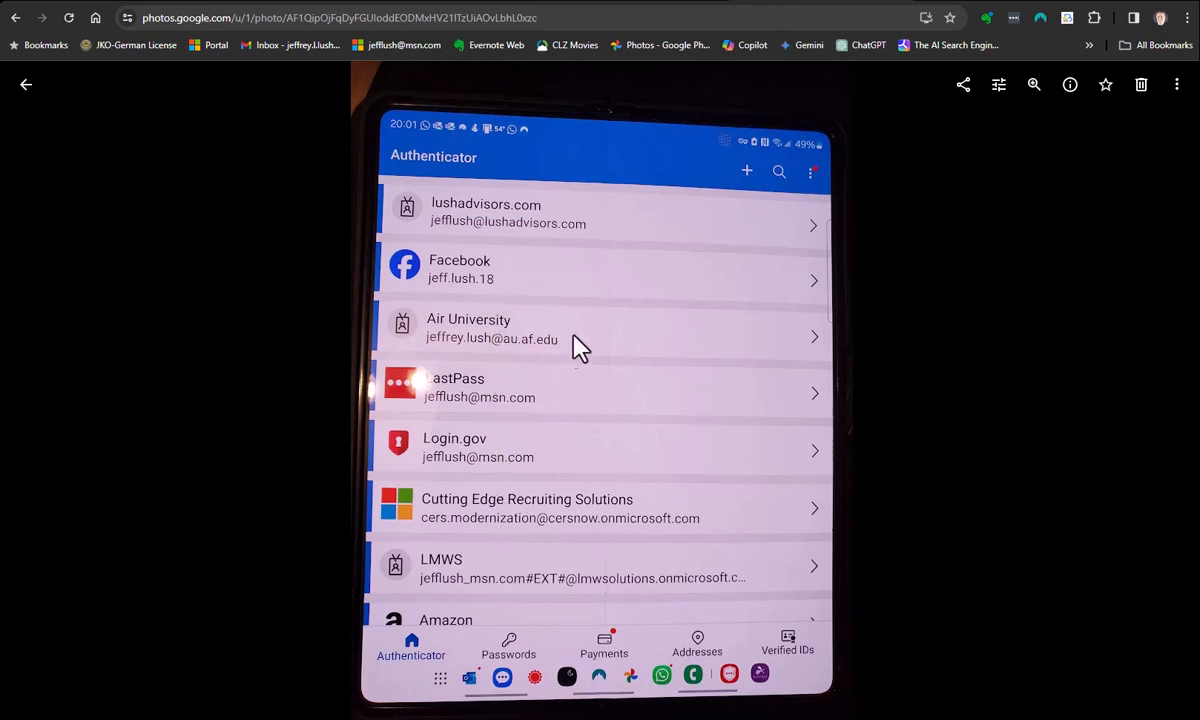
mouse_move(584, 470)
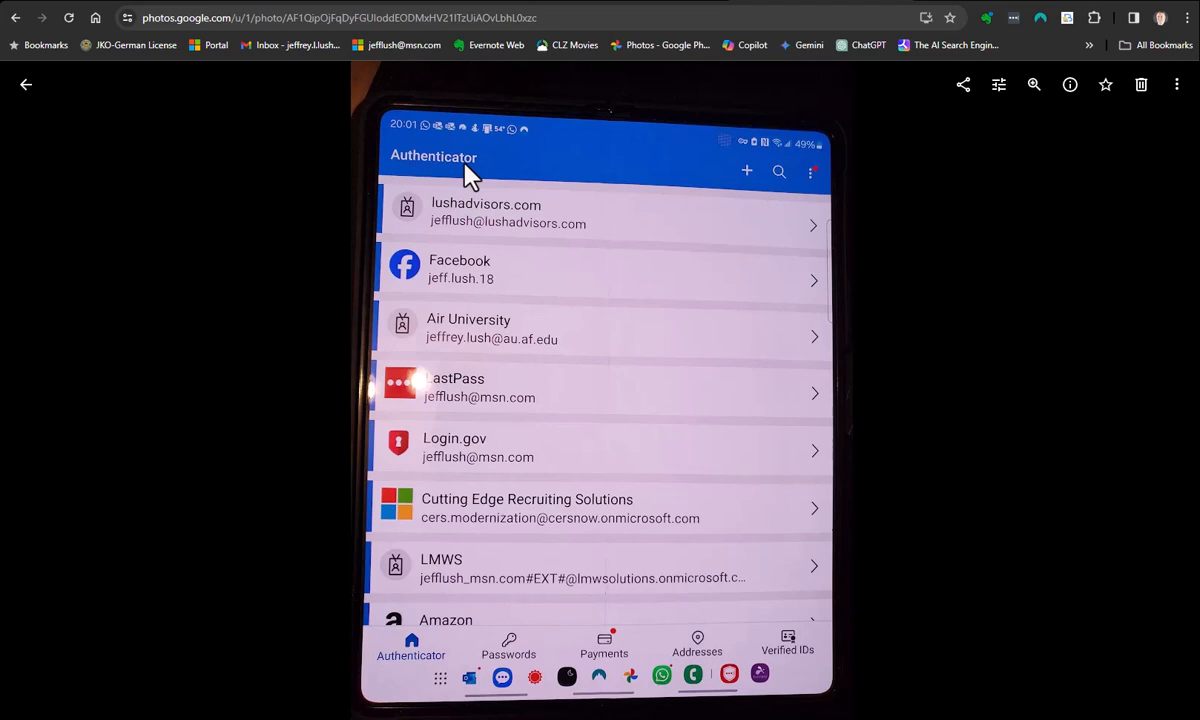
mouse_move(408, 180)
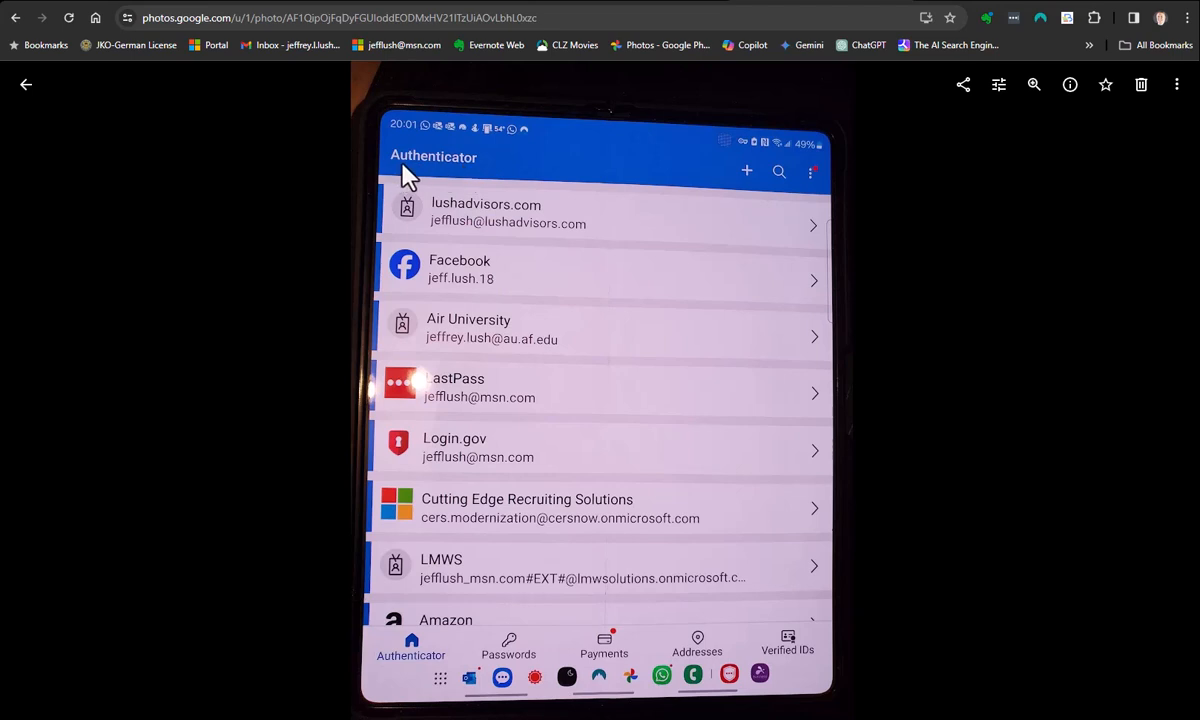
mouse_move(416, 178)
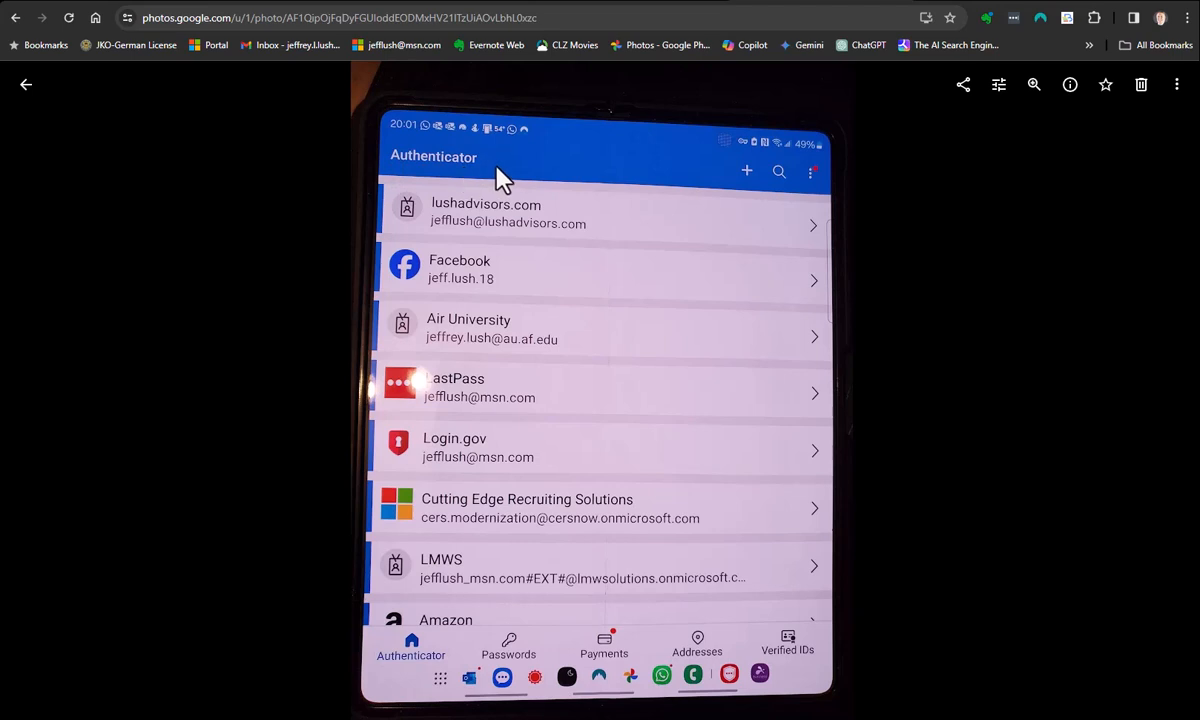
mouse_move(424, 170)
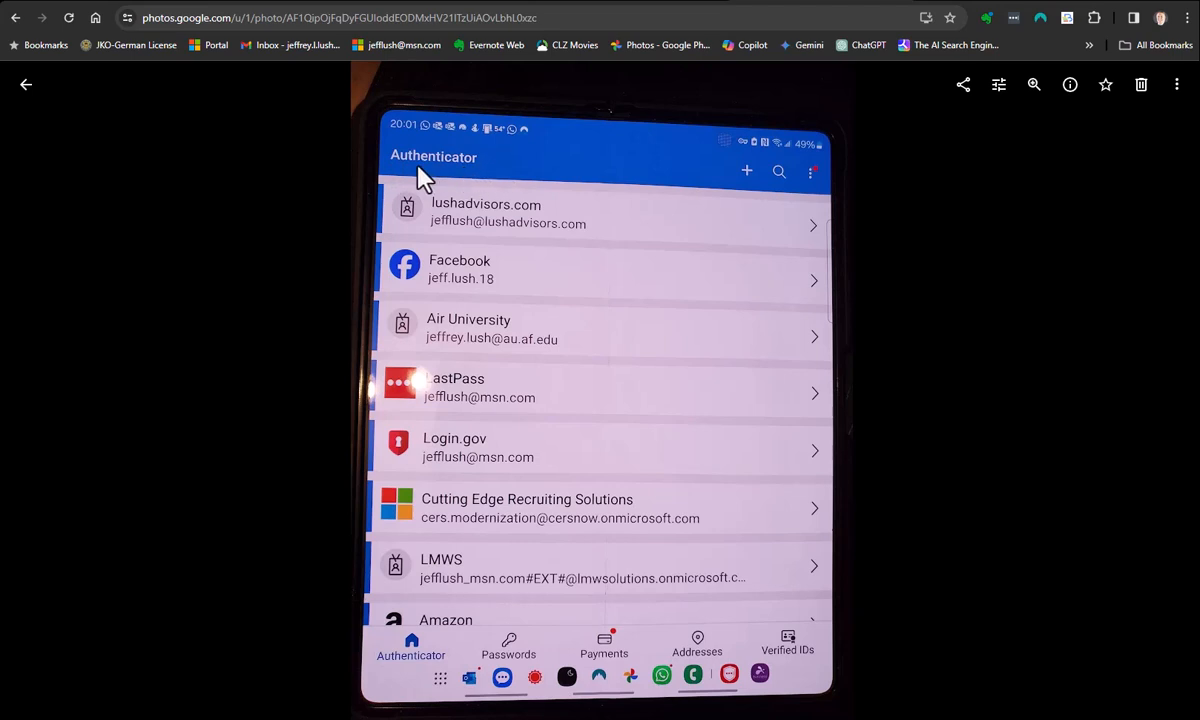
mouse_move(476, 180)
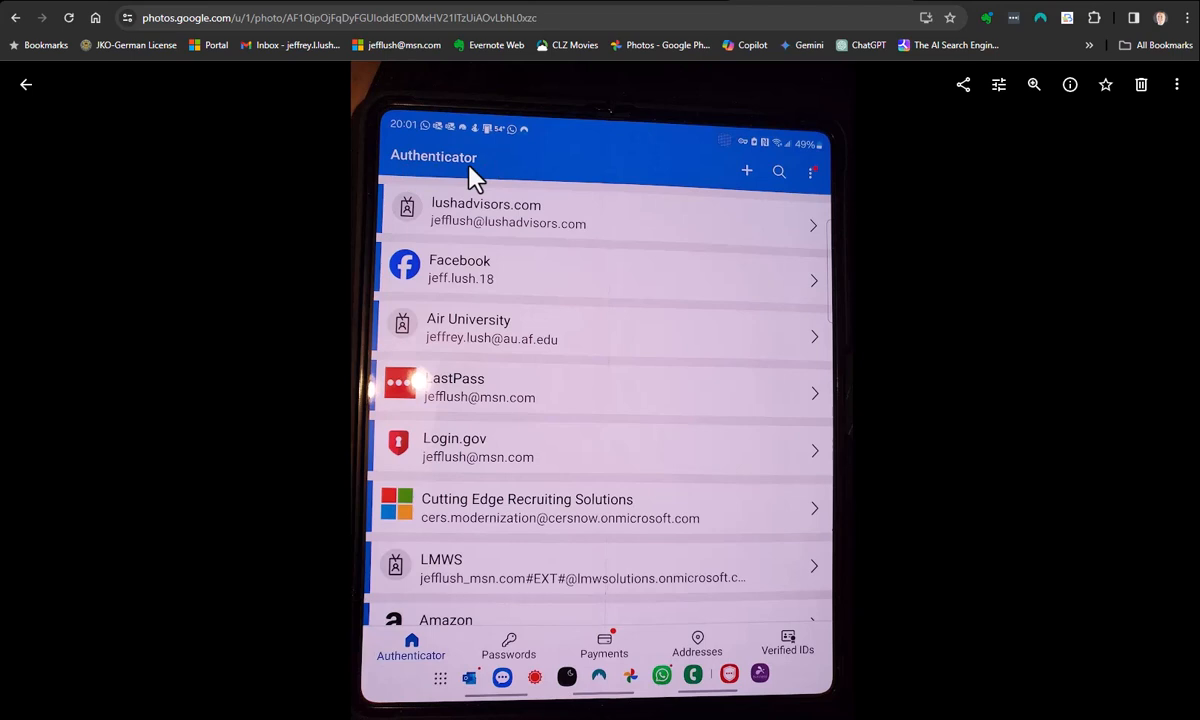
mouse_move(512, 170)
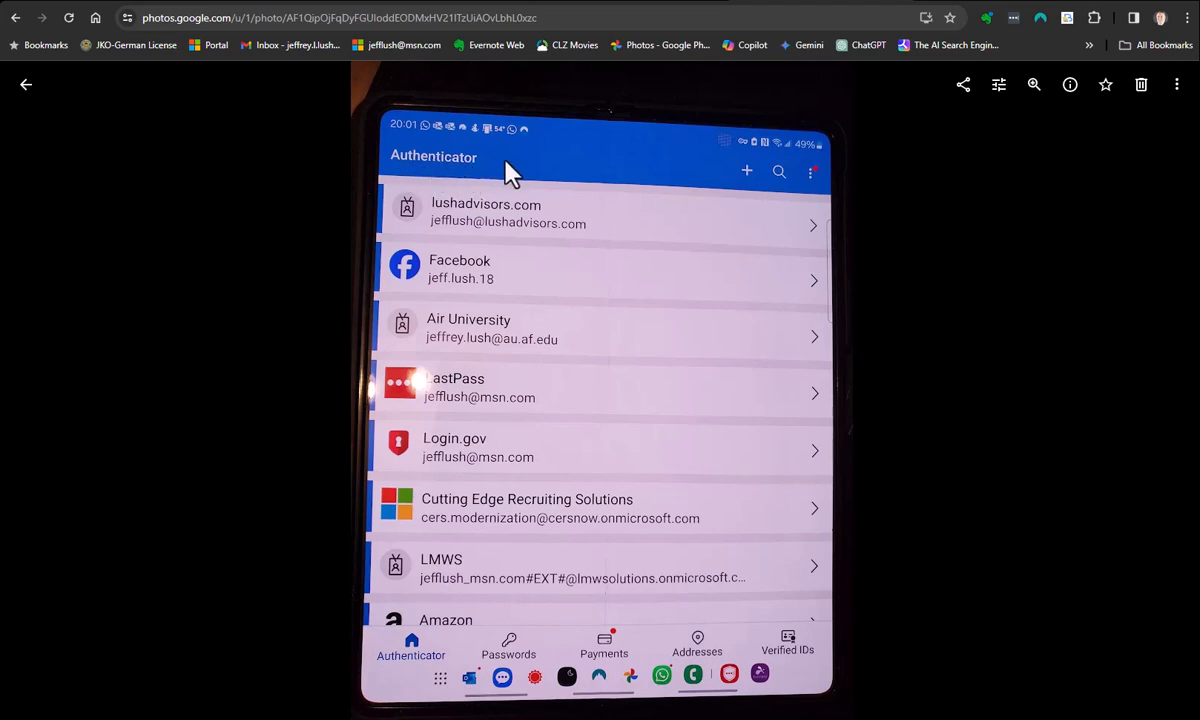
mouse_move(712, 338)
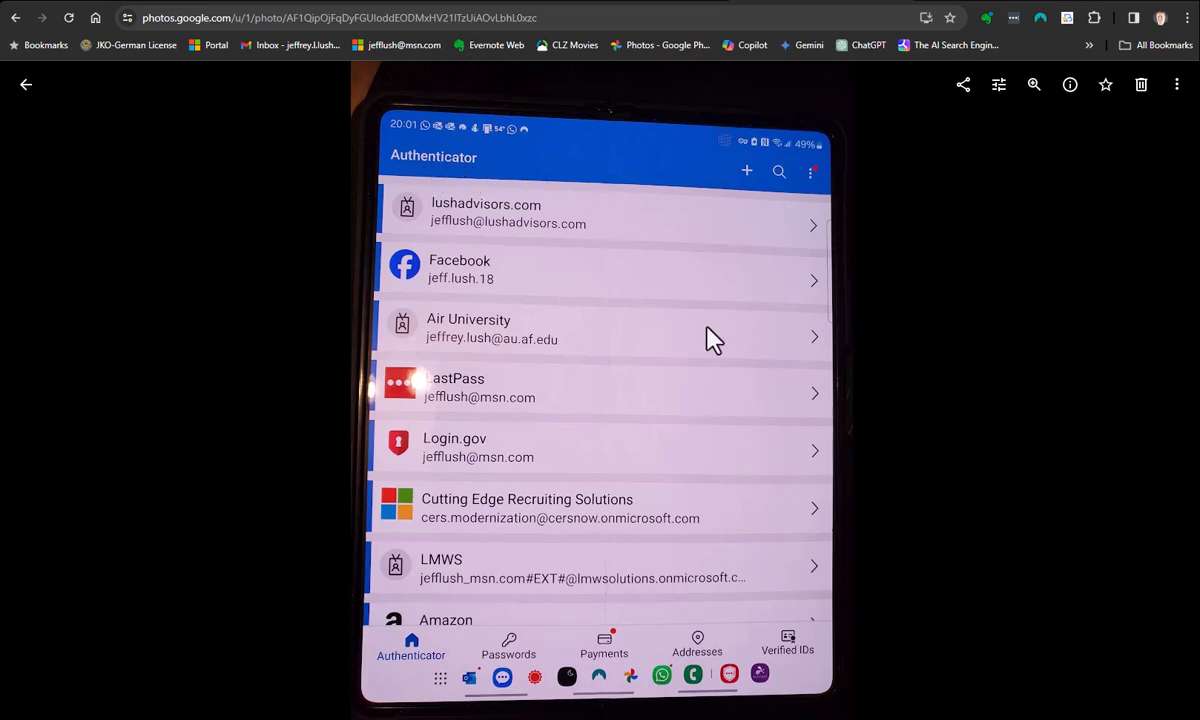
mouse_move(520, 296)
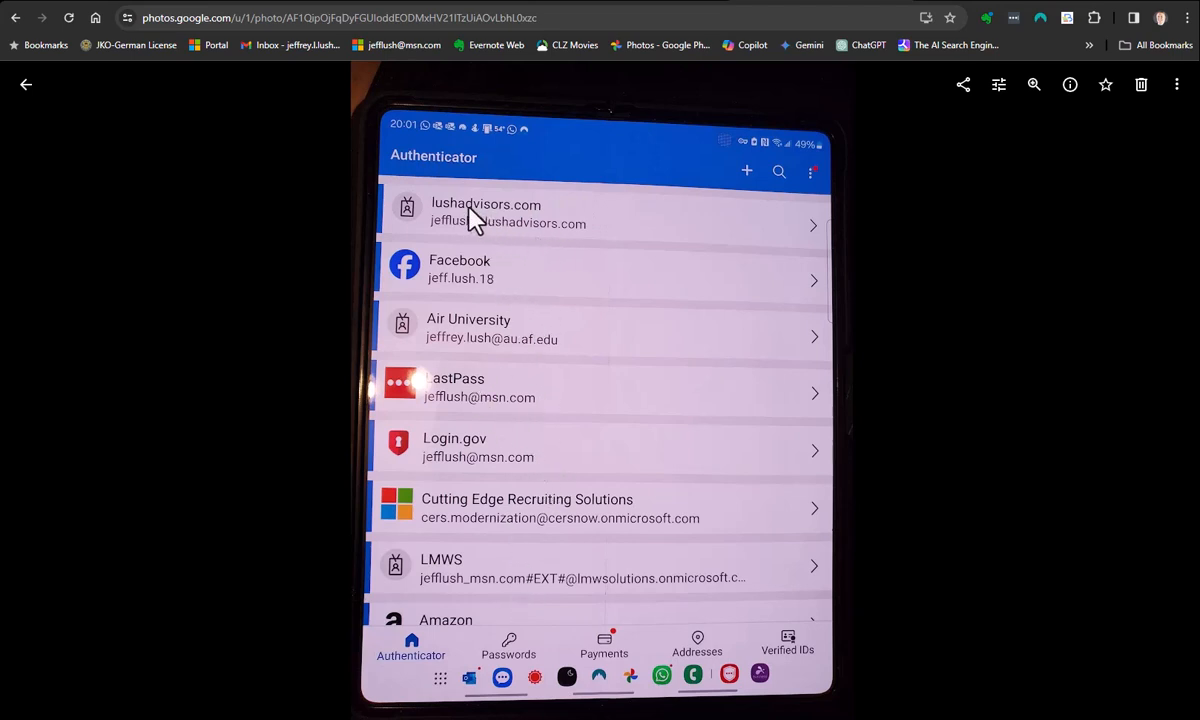
mouse_move(618, 418)
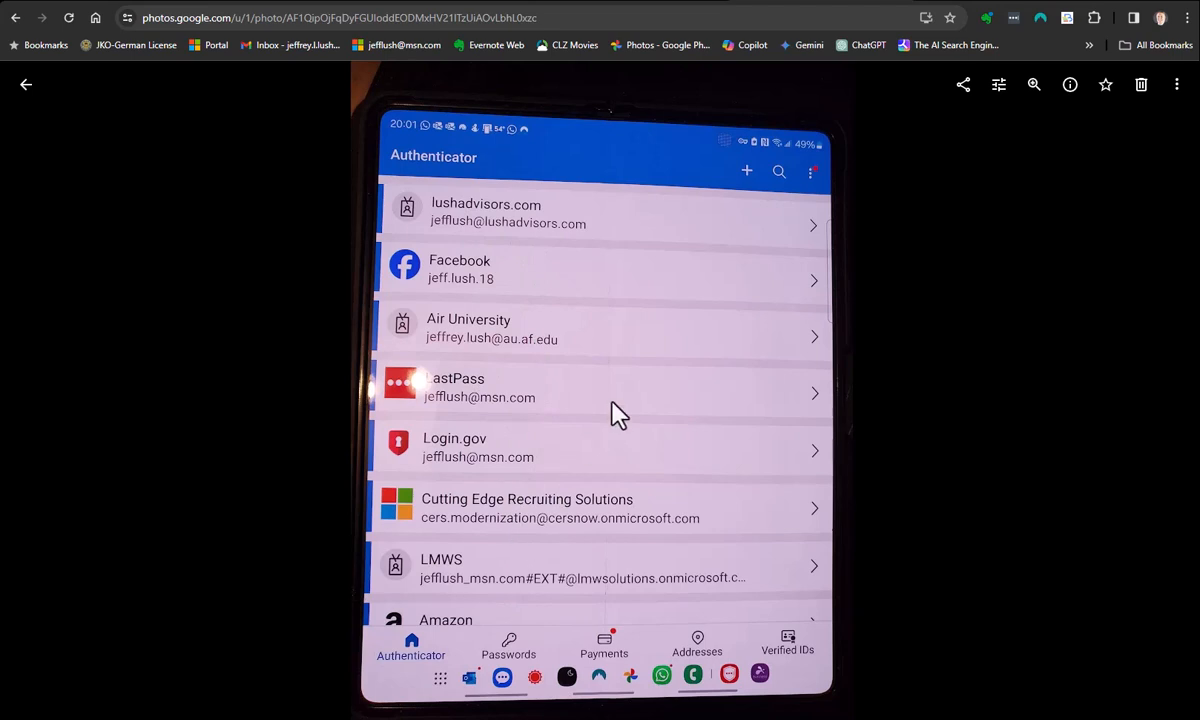
mouse_move(444, 336)
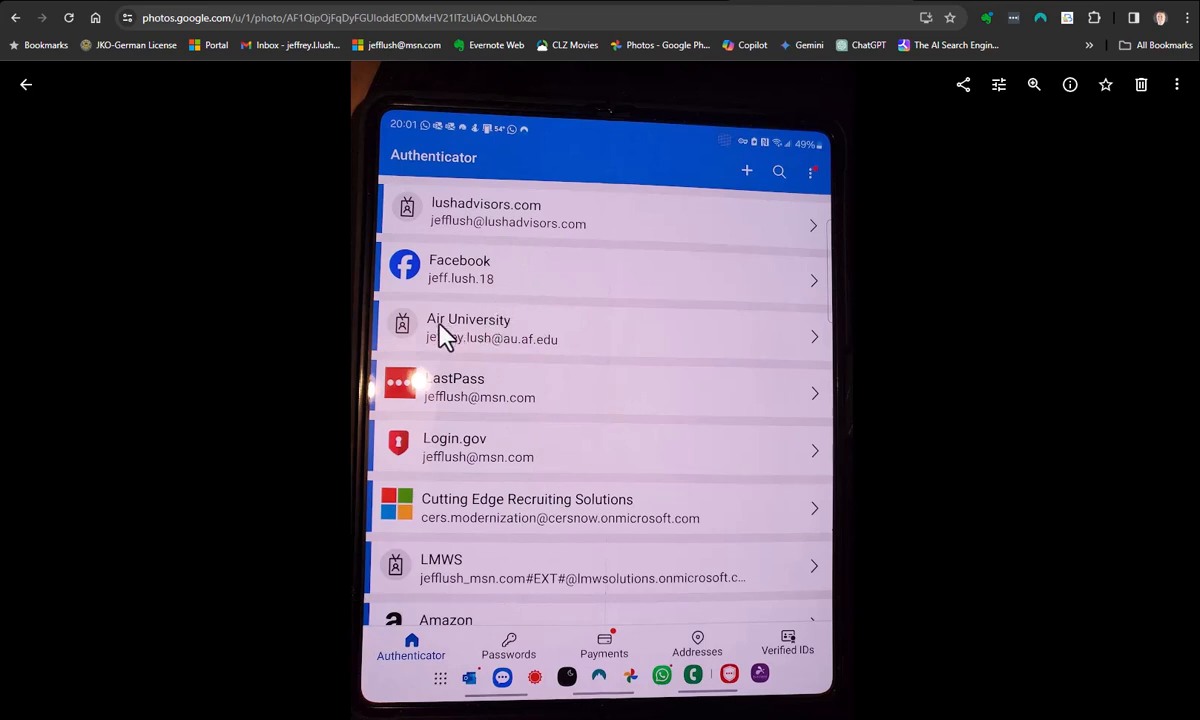
mouse_move(770, 344)
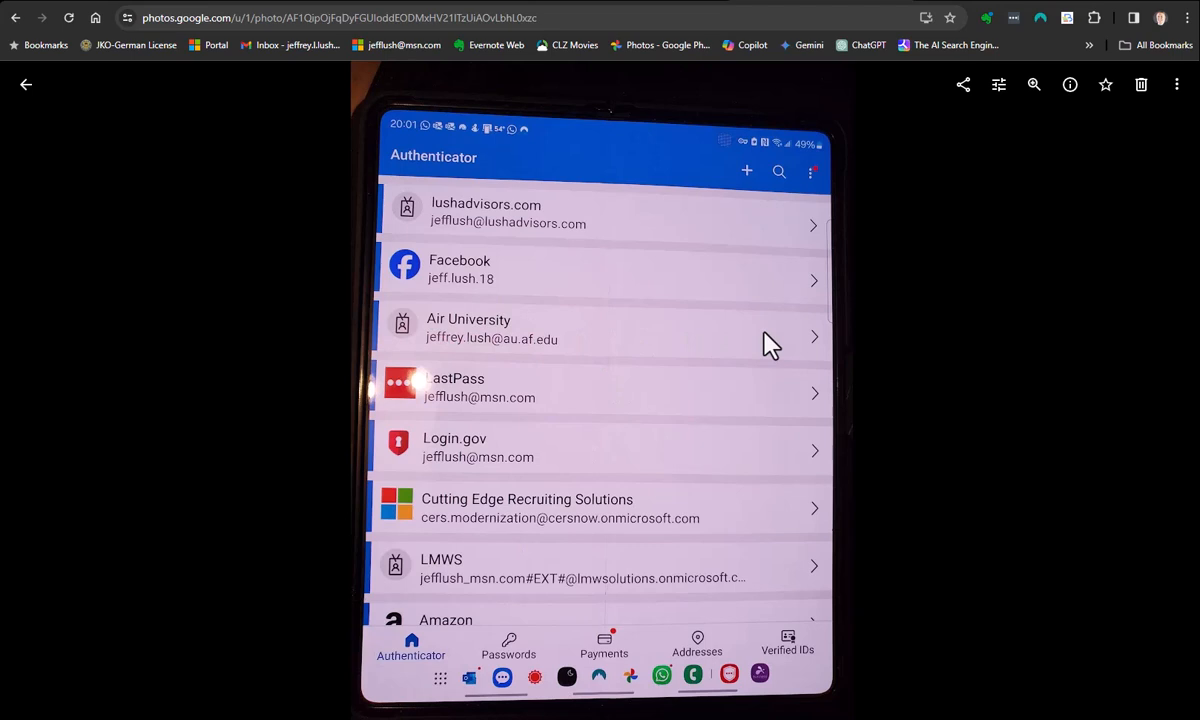
mouse_move(462, 388)
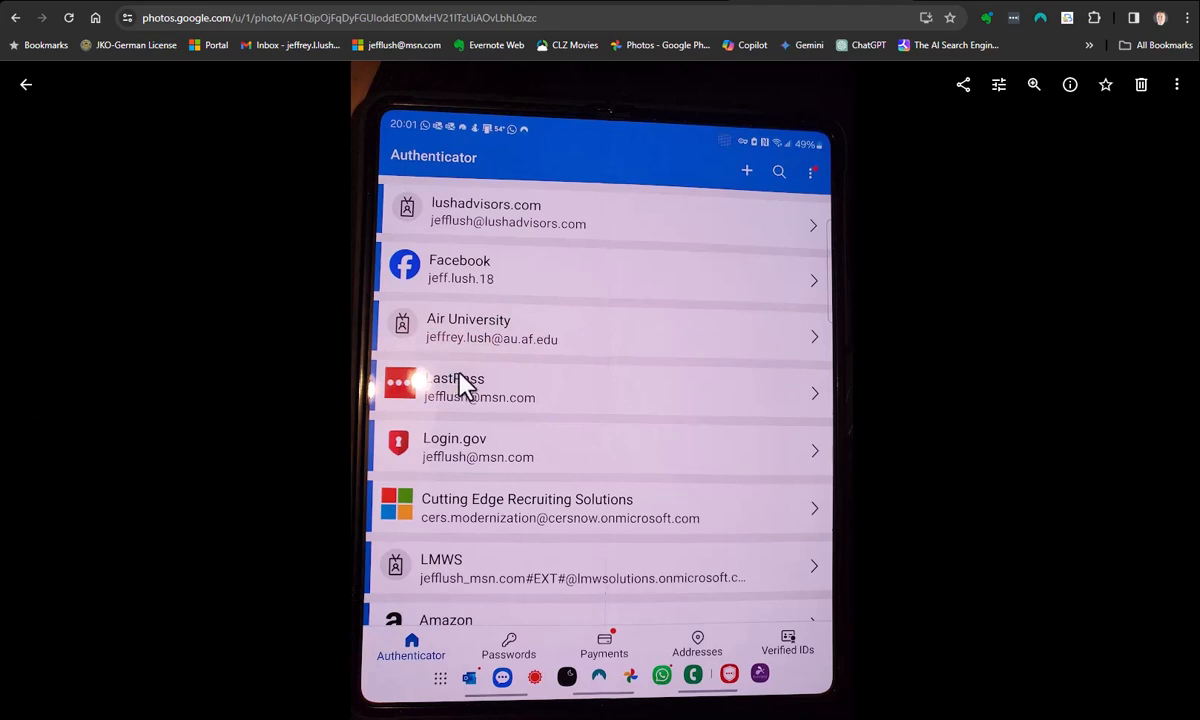
mouse_move(828, 356)
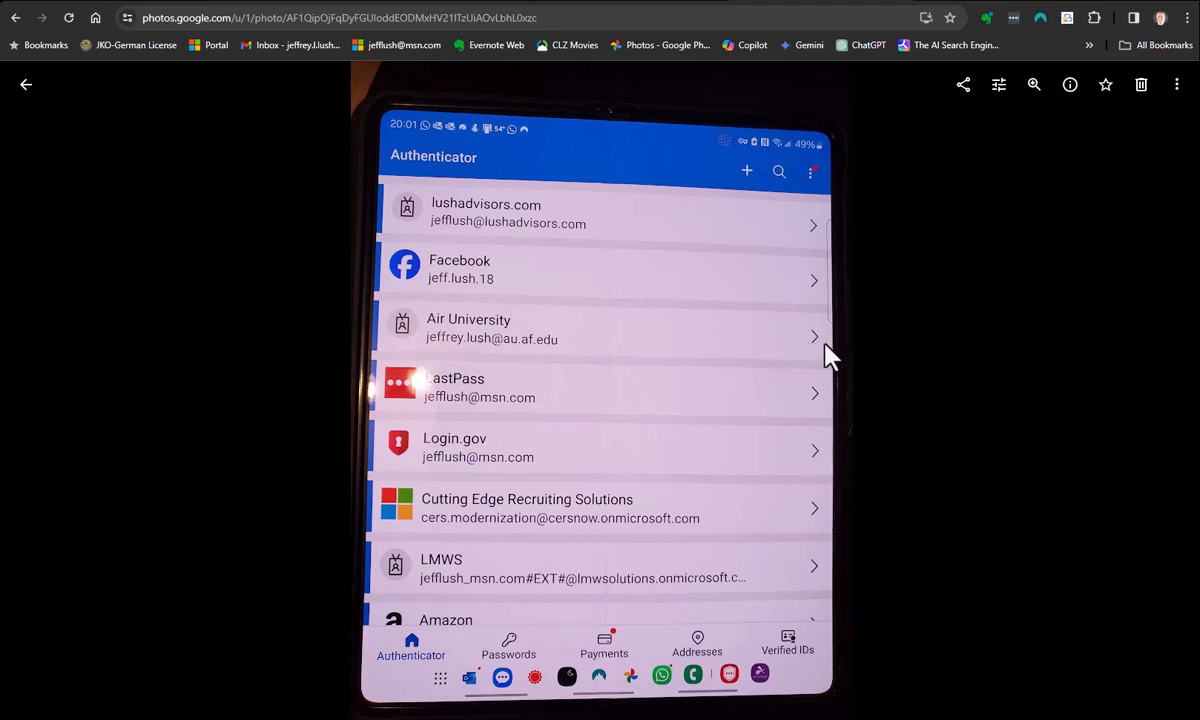
mouse_move(260, 384)
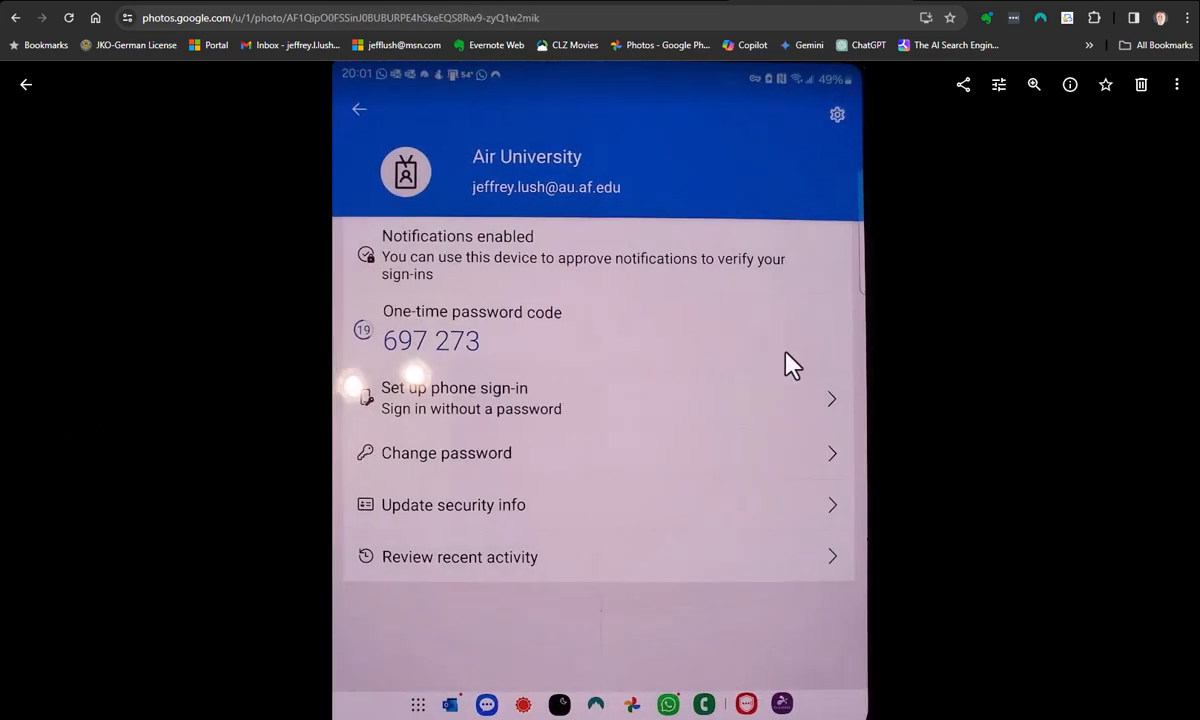
mouse_move(786, 364)
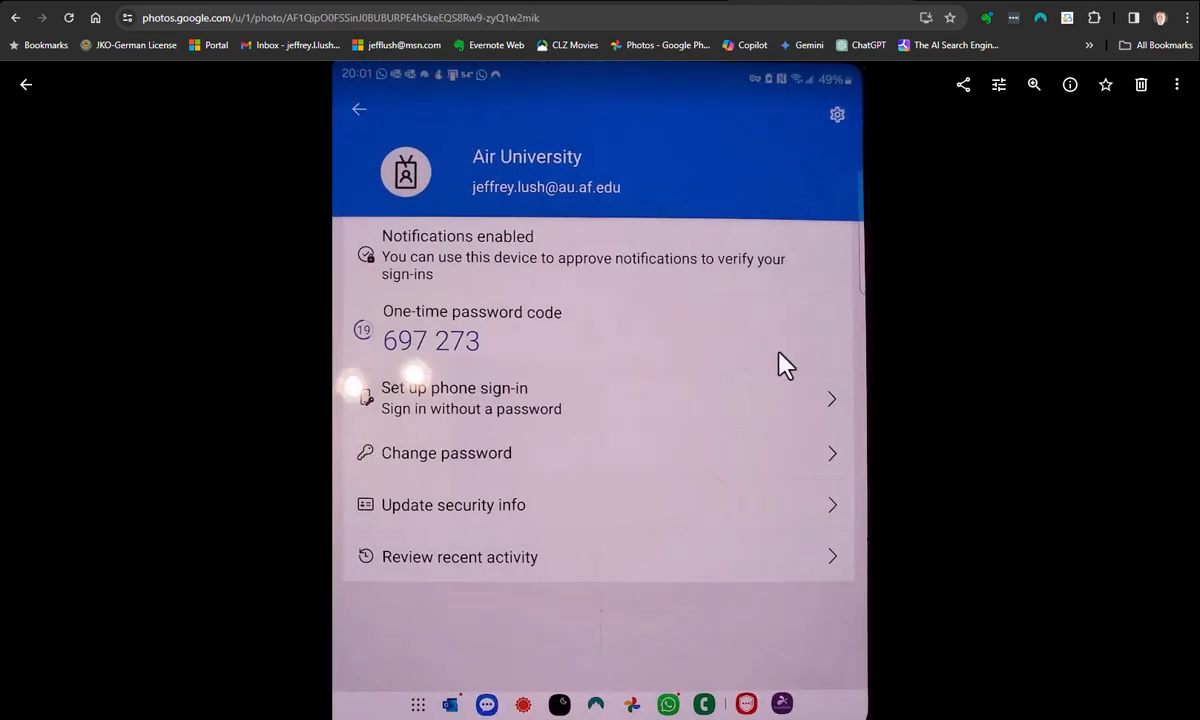
mouse_move(484, 428)
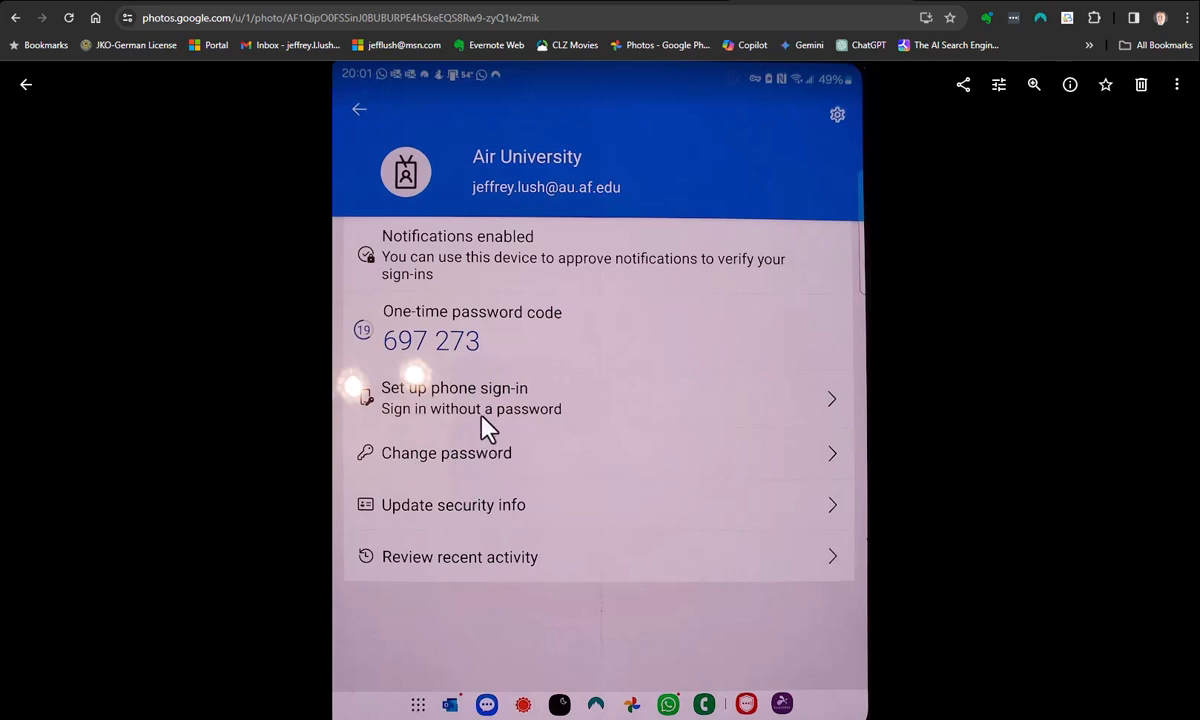
mouse_move(570, 536)
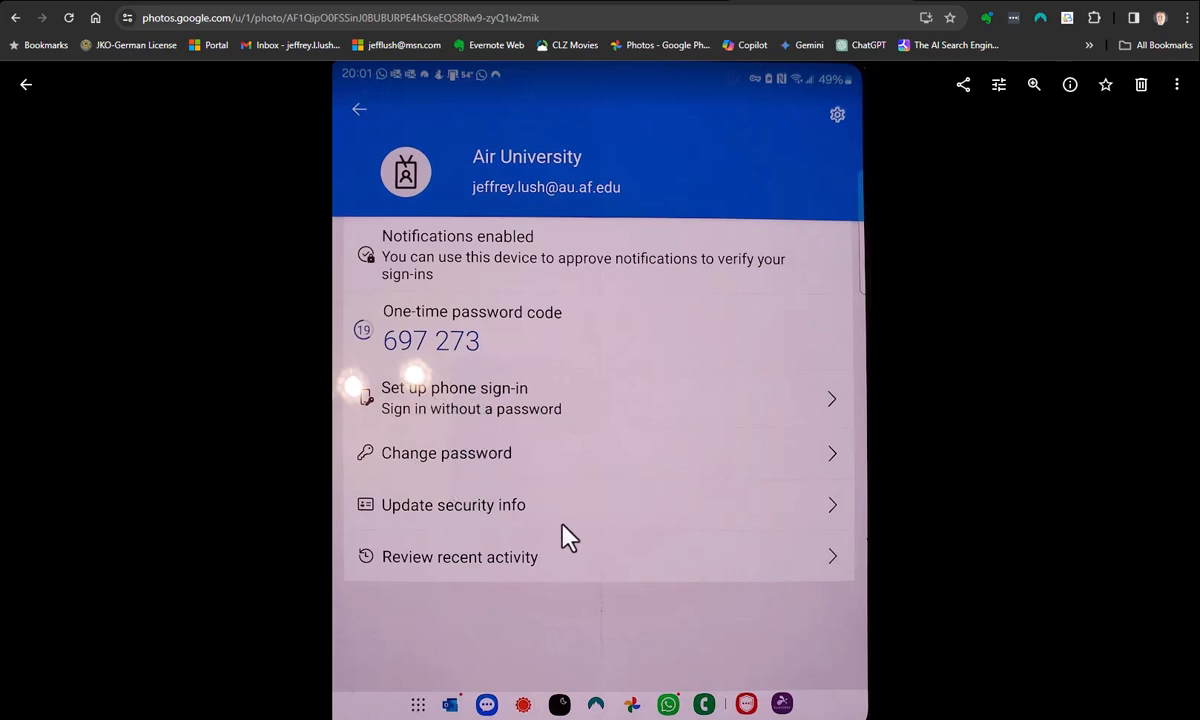
mouse_move(496, 358)
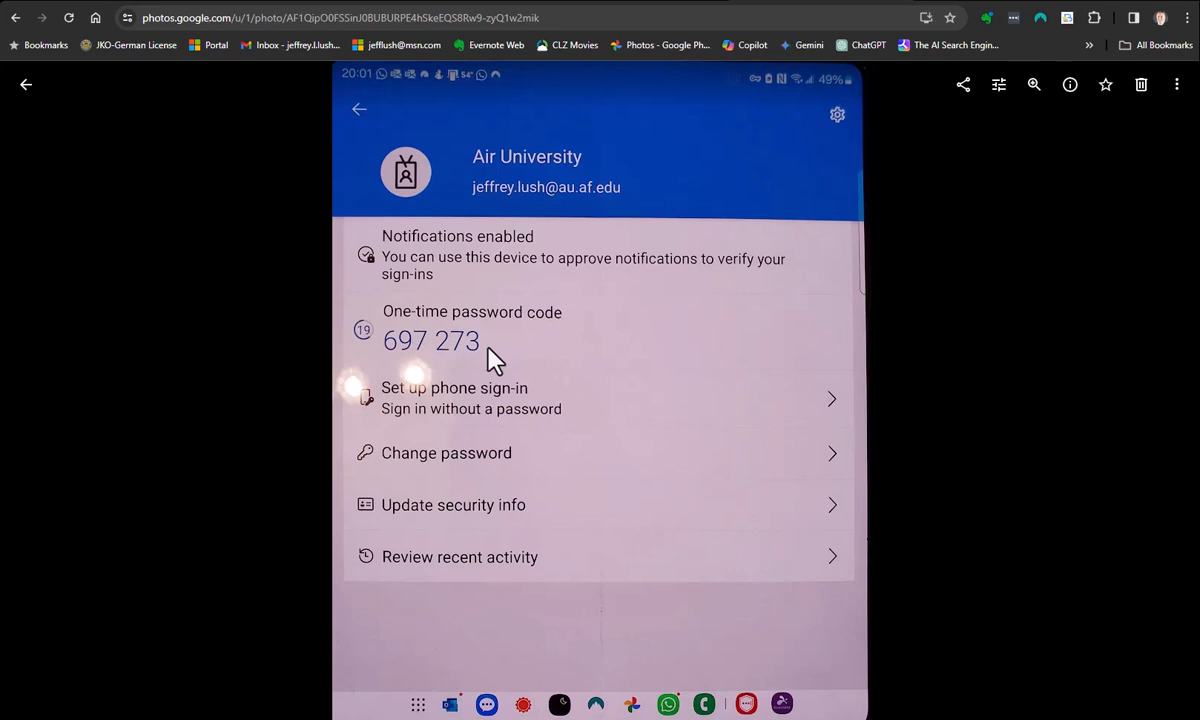
mouse_move(476, 350)
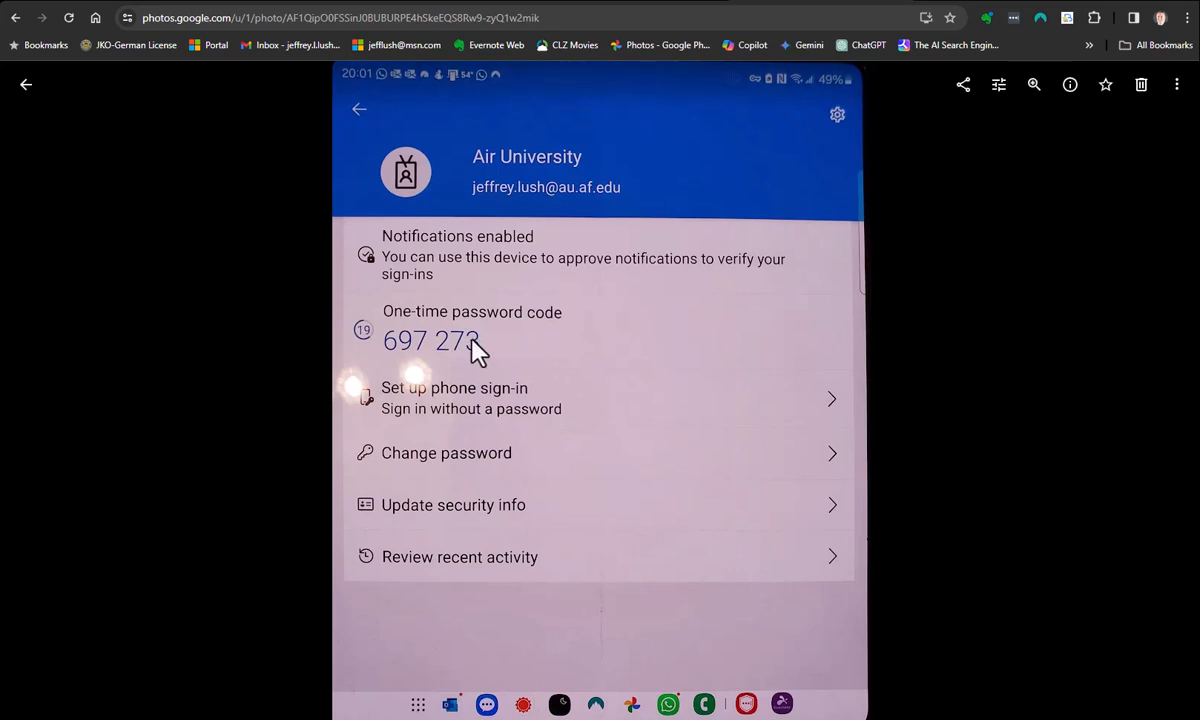
mouse_move(700, 140)
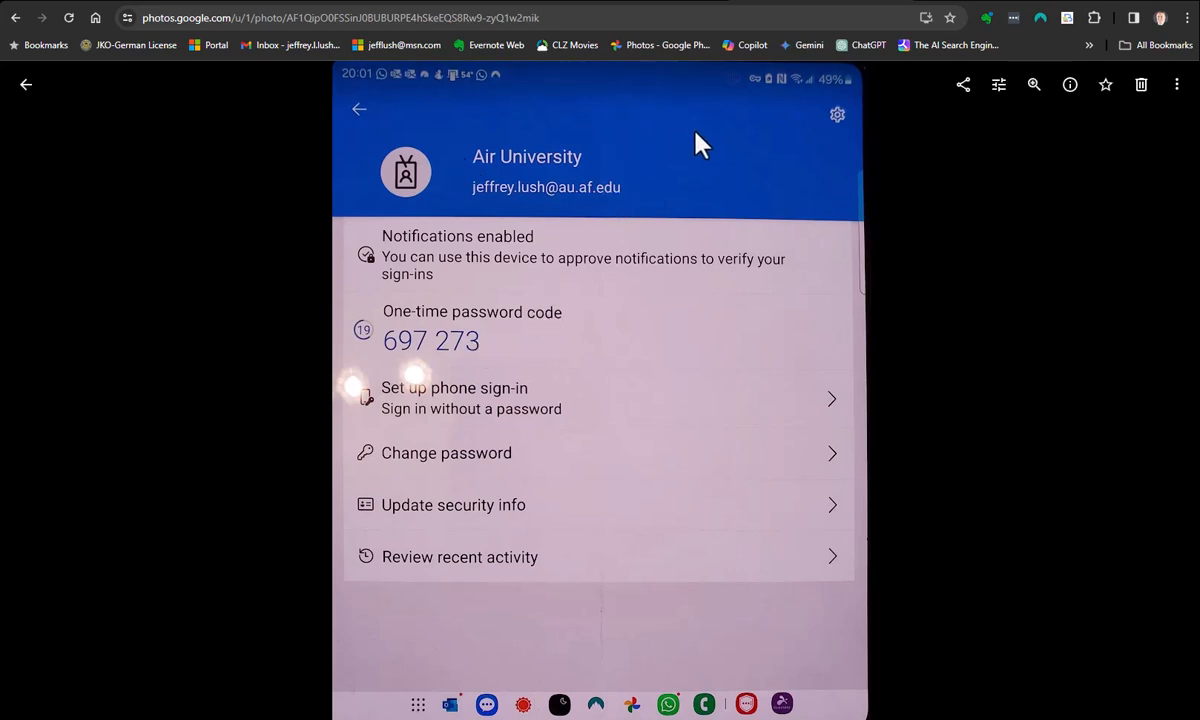
mouse_move(840, 120)
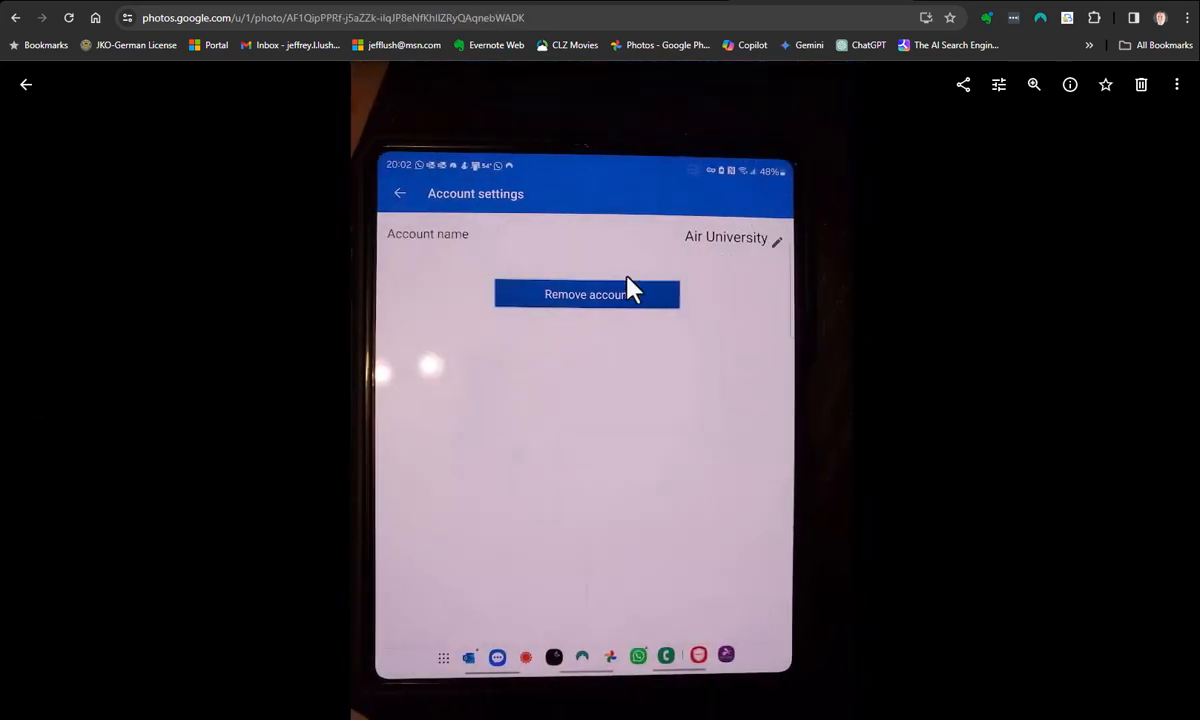
mouse_move(610, 304)
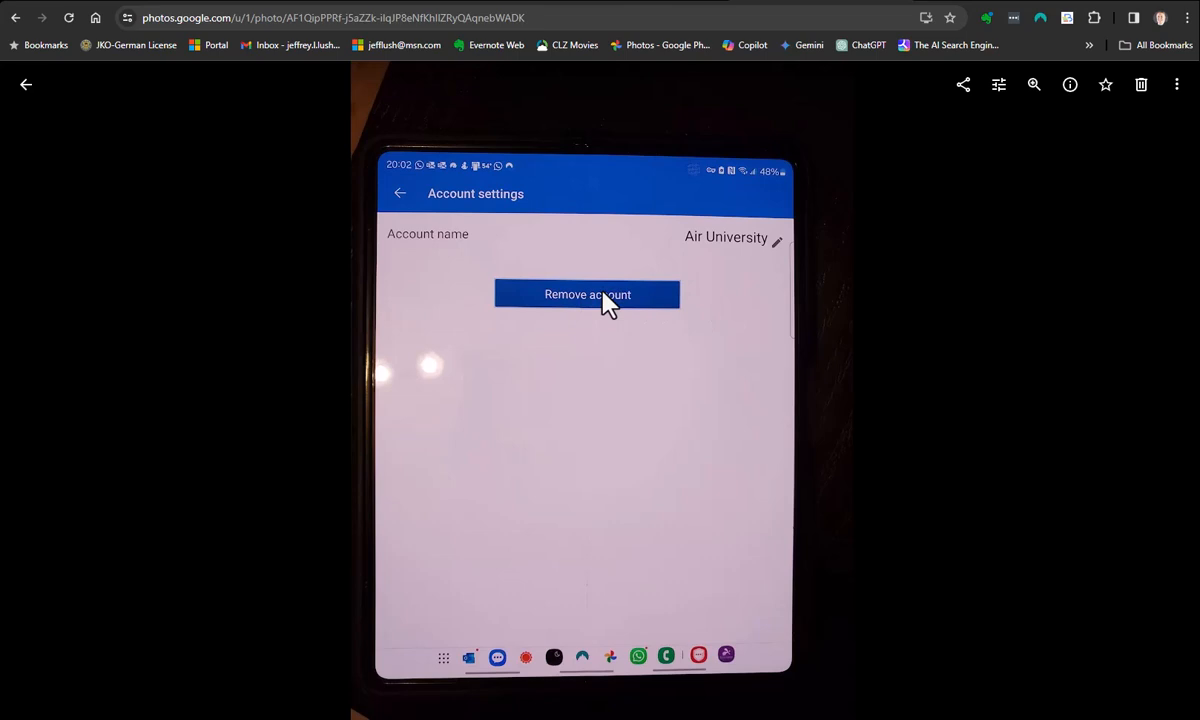
mouse_move(558, 308)
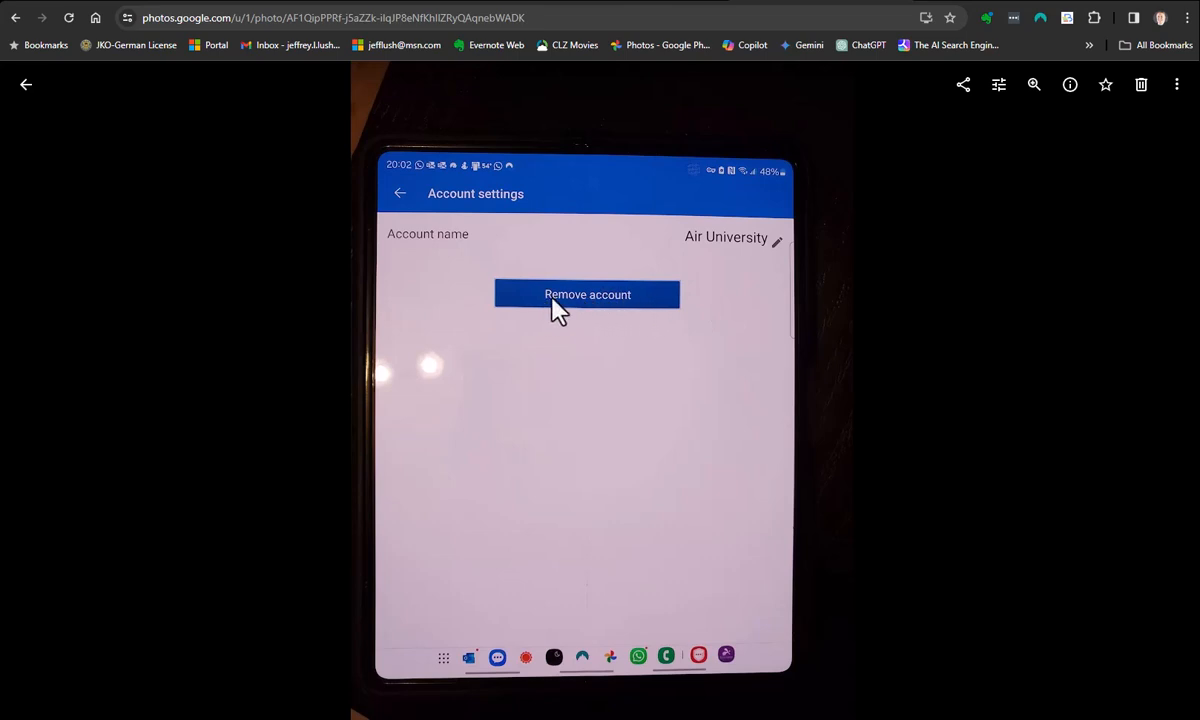
mouse_move(40, 396)
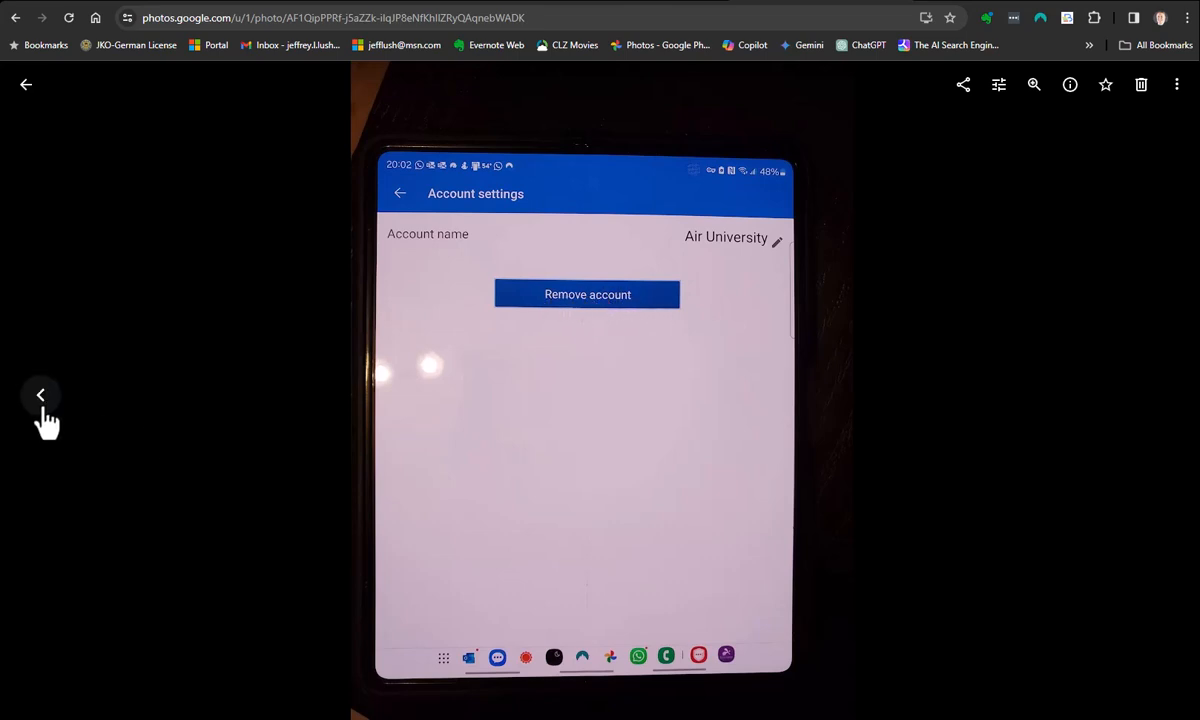
Move to the phone screenshot with the 'Remove account?' confirmation prompt
left_click(588, 294)
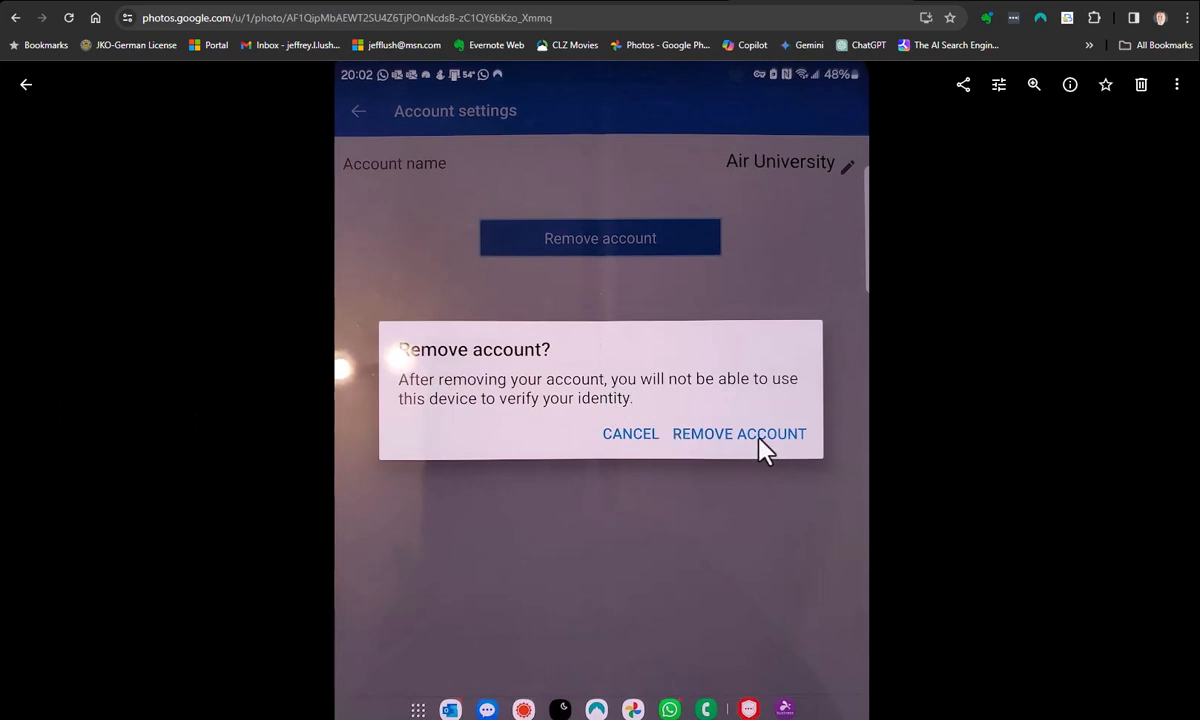
Show the screenshot of the Authenticator account list without Air University
left_click(738, 432)
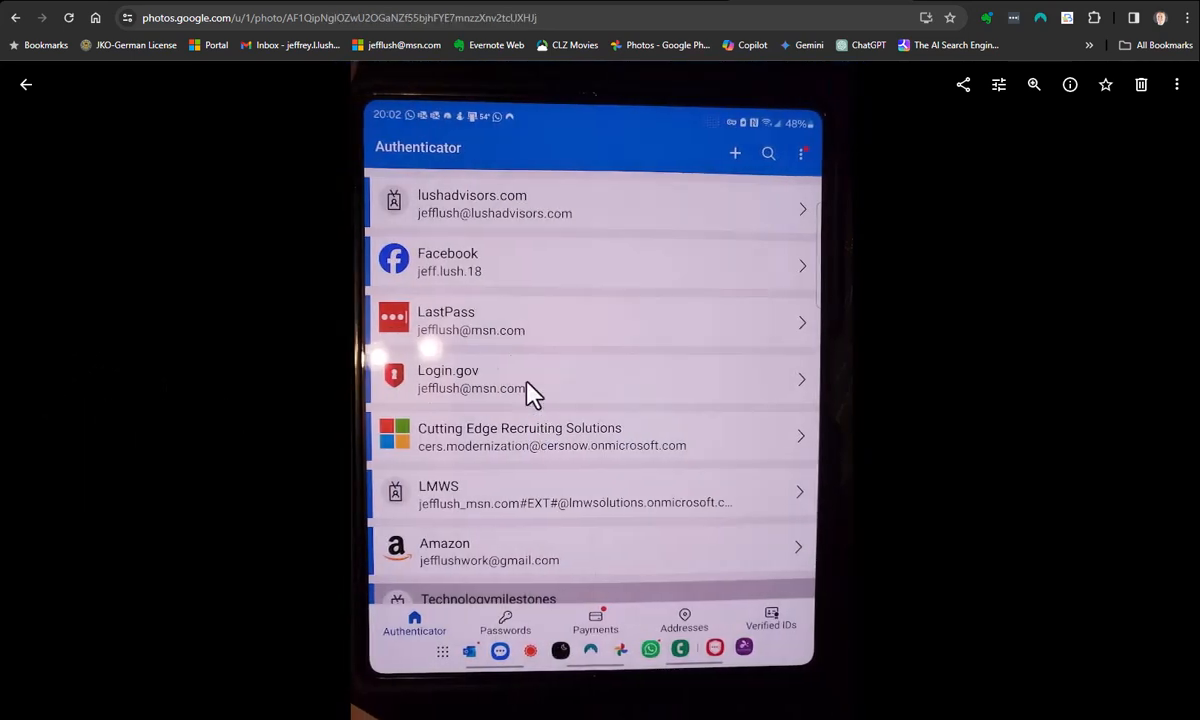
mouse_move(500, 272)
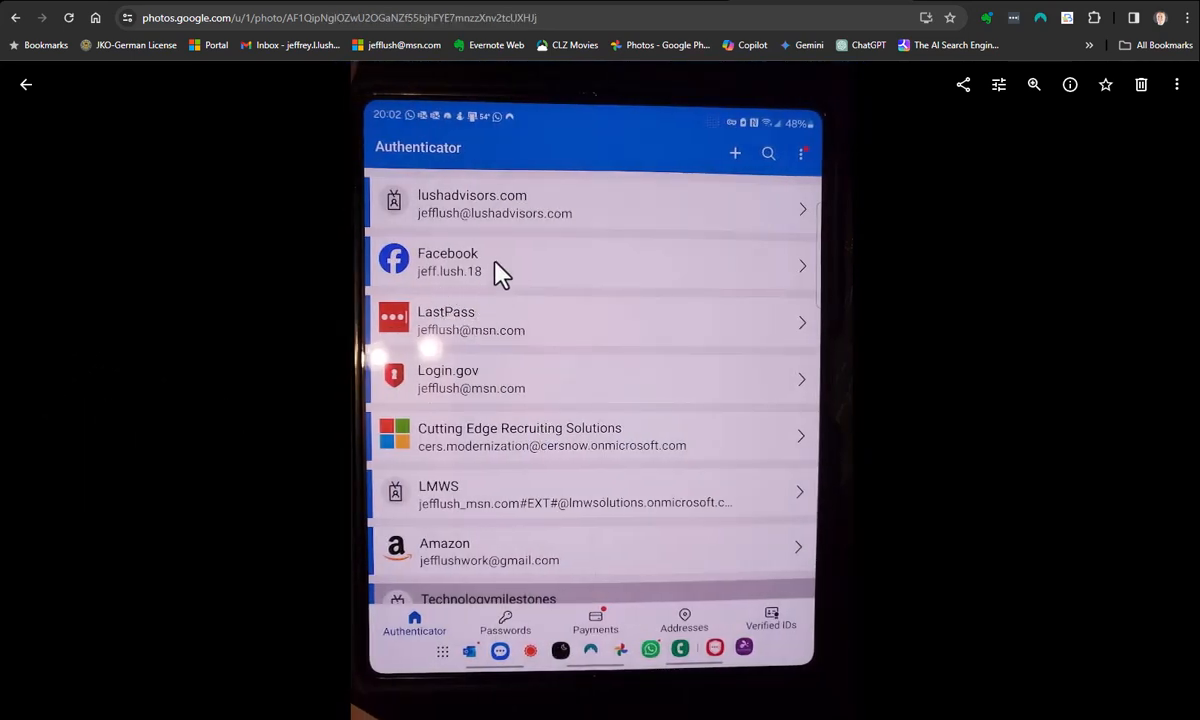
mouse_move(564, 324)
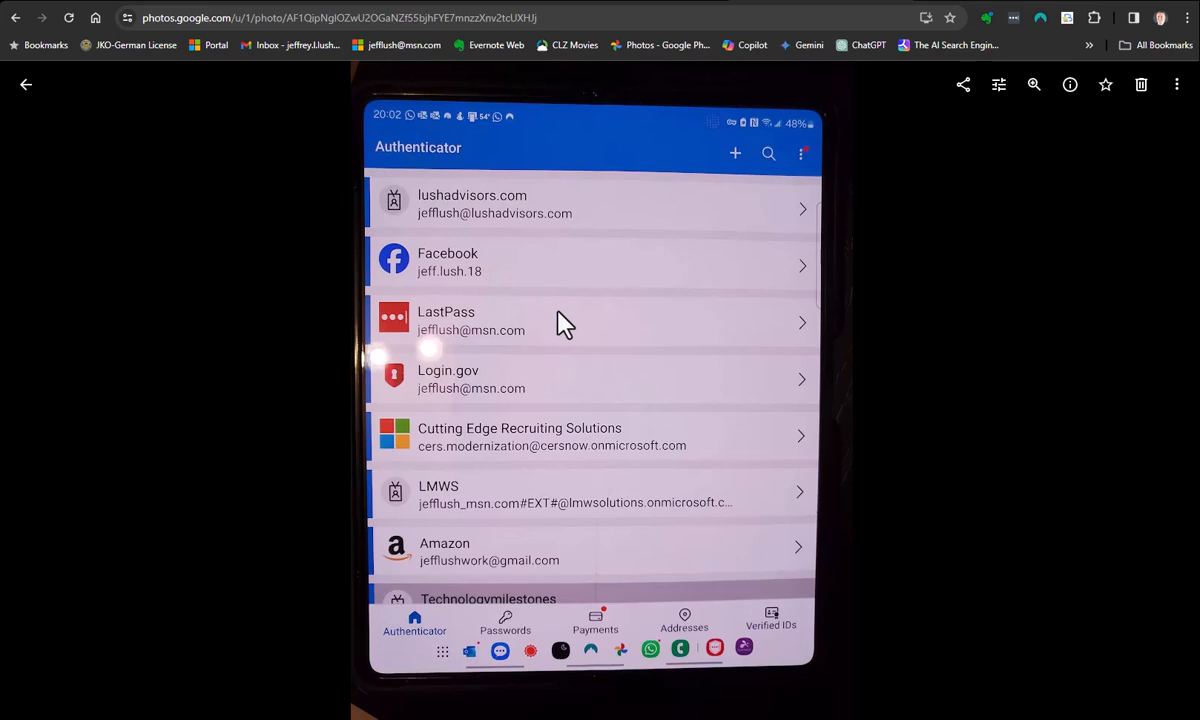
mouse_move(744, 160)
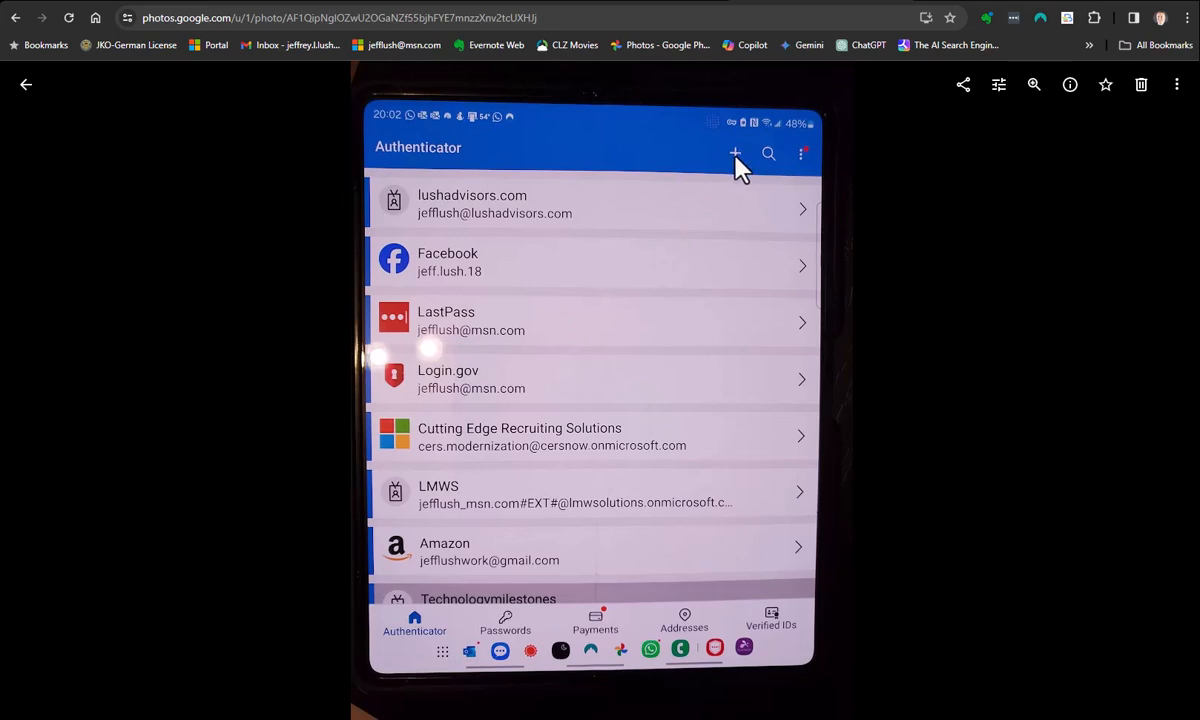
Start adding an account and choose Work or school account to see the add options
left_click(736, 152)
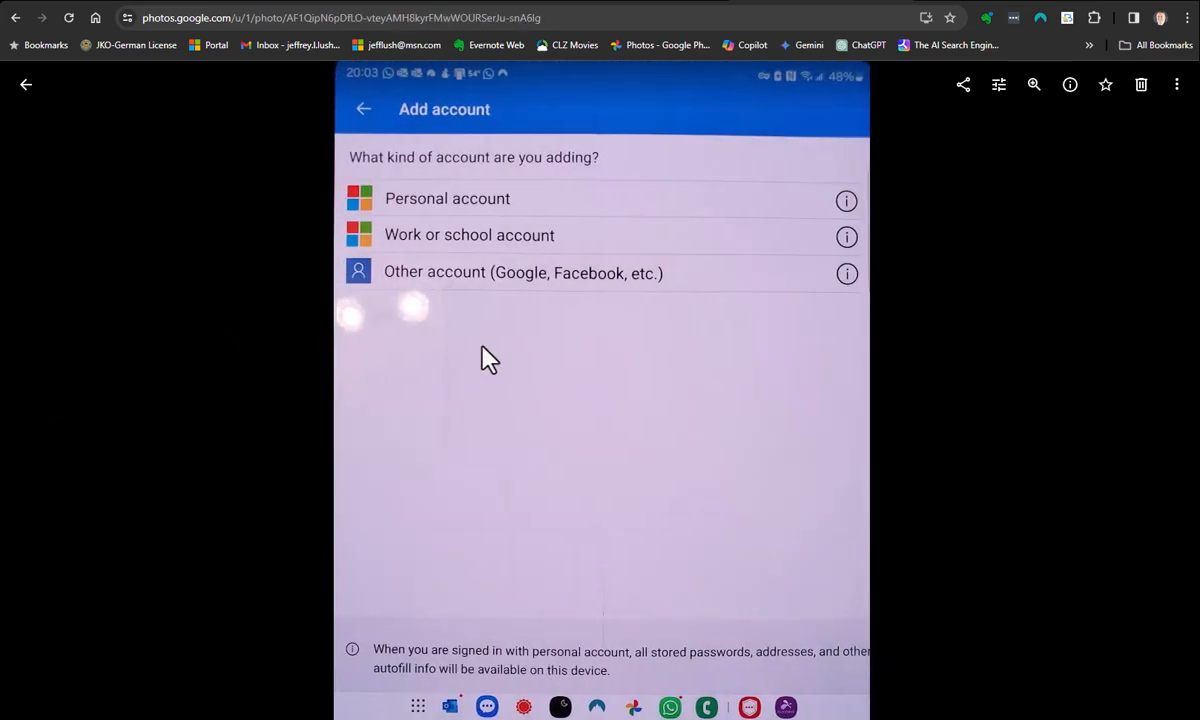
mouse_move(410, 256)
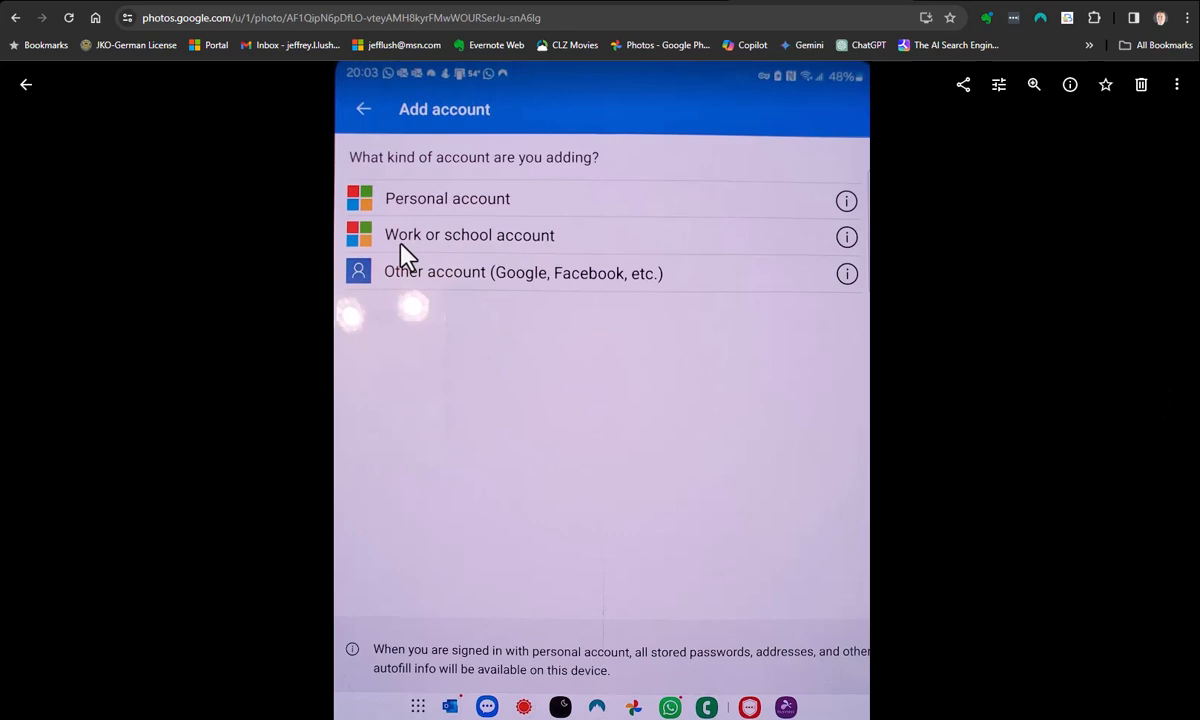
left_click(468, 234)
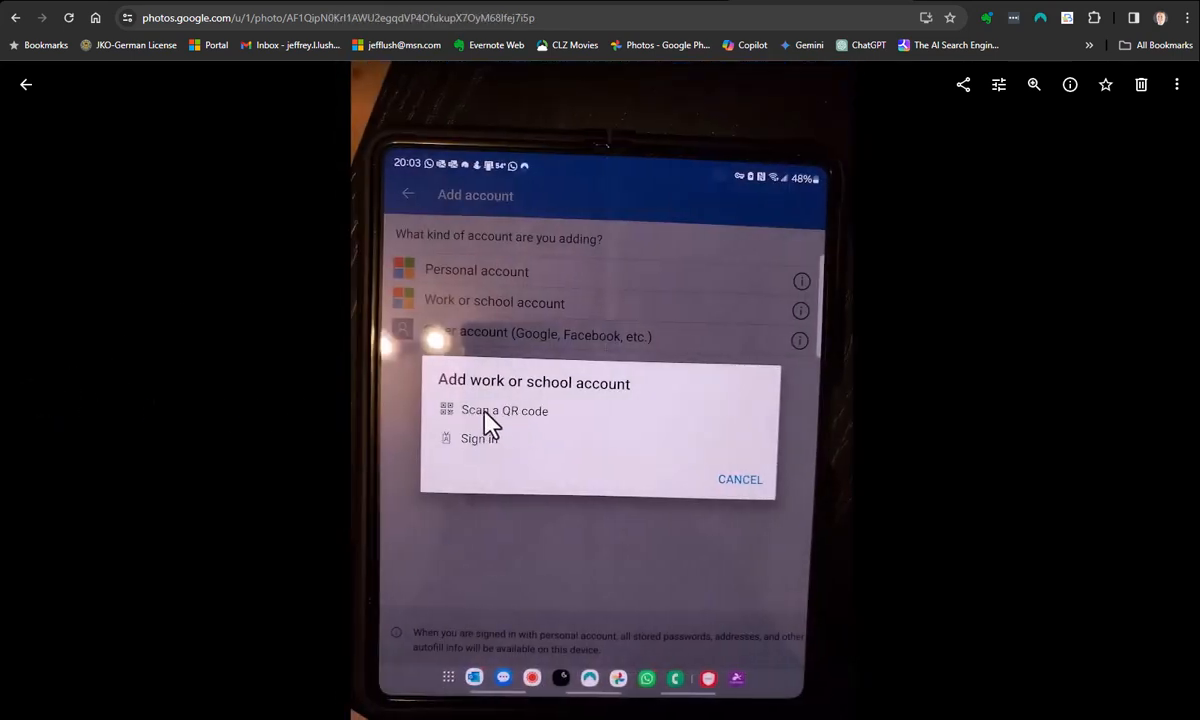
mouse_move(536, 424)
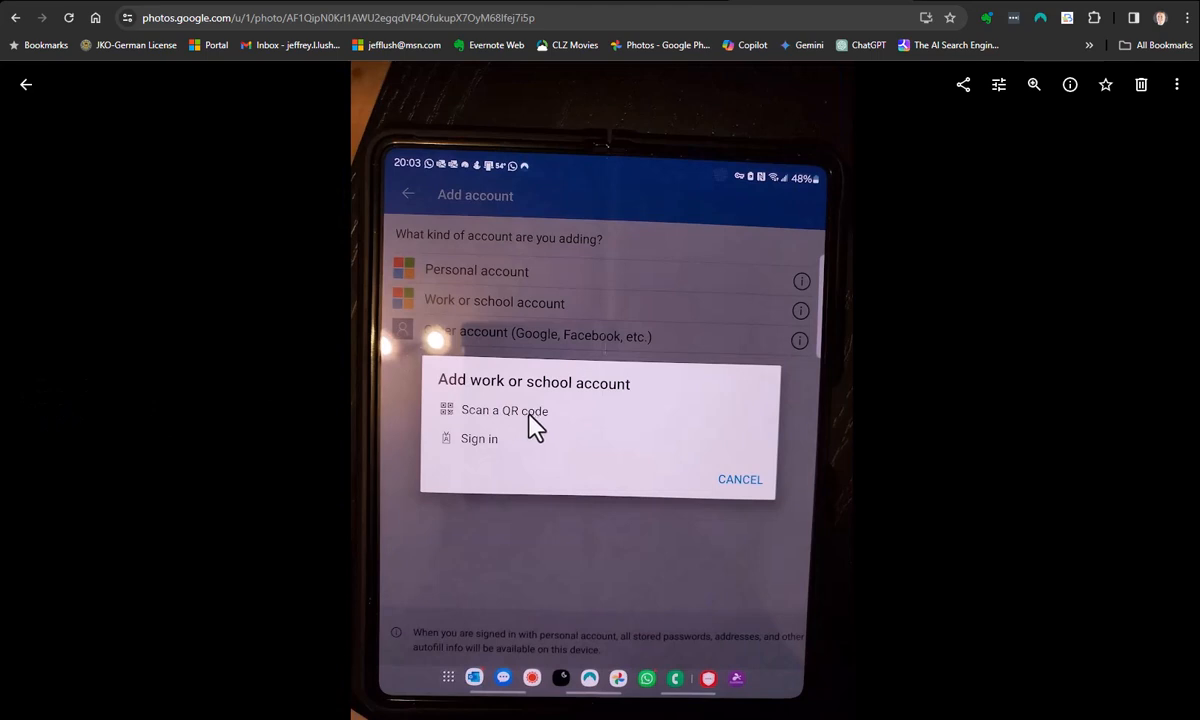
mouse_move(522, 428)
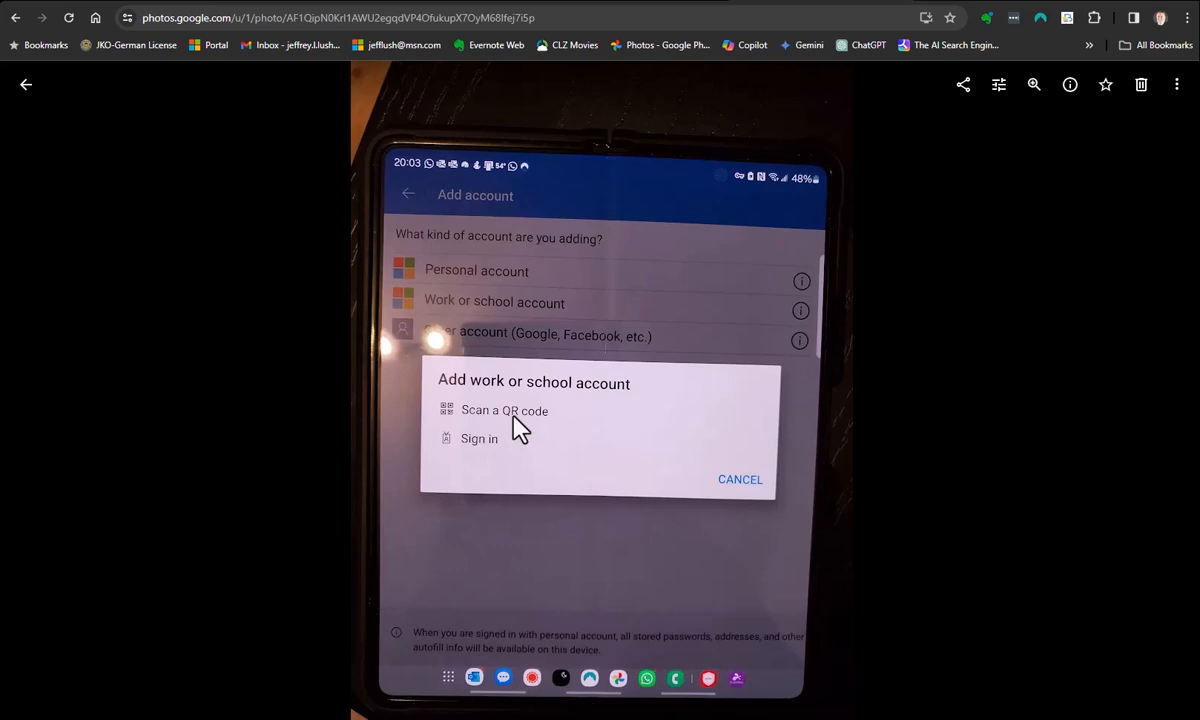
mouse_move(504, 420)
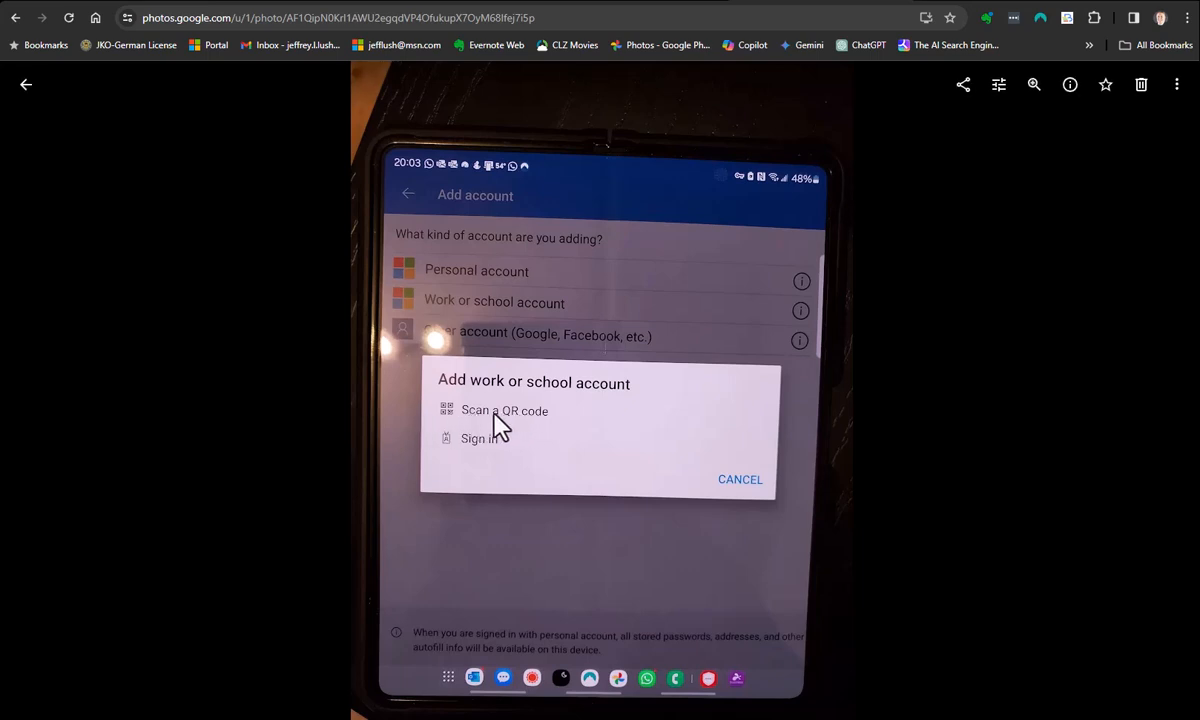
mouse_move(510, 444)
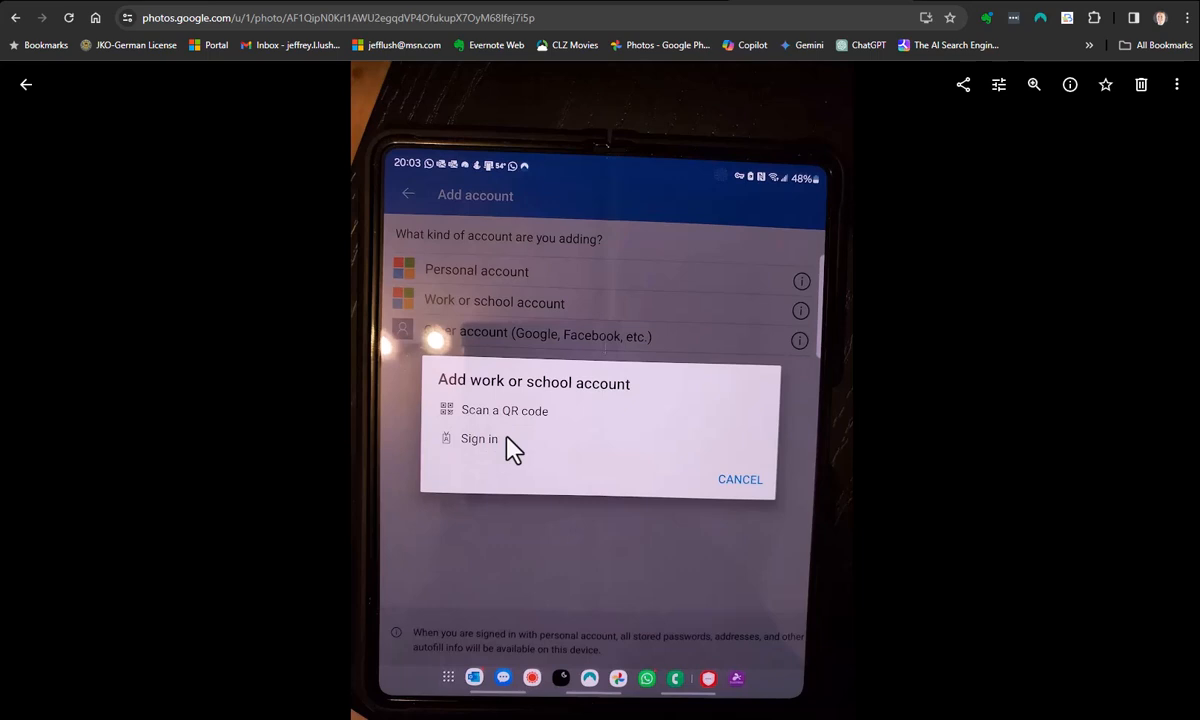
mouse_move(500, 460)
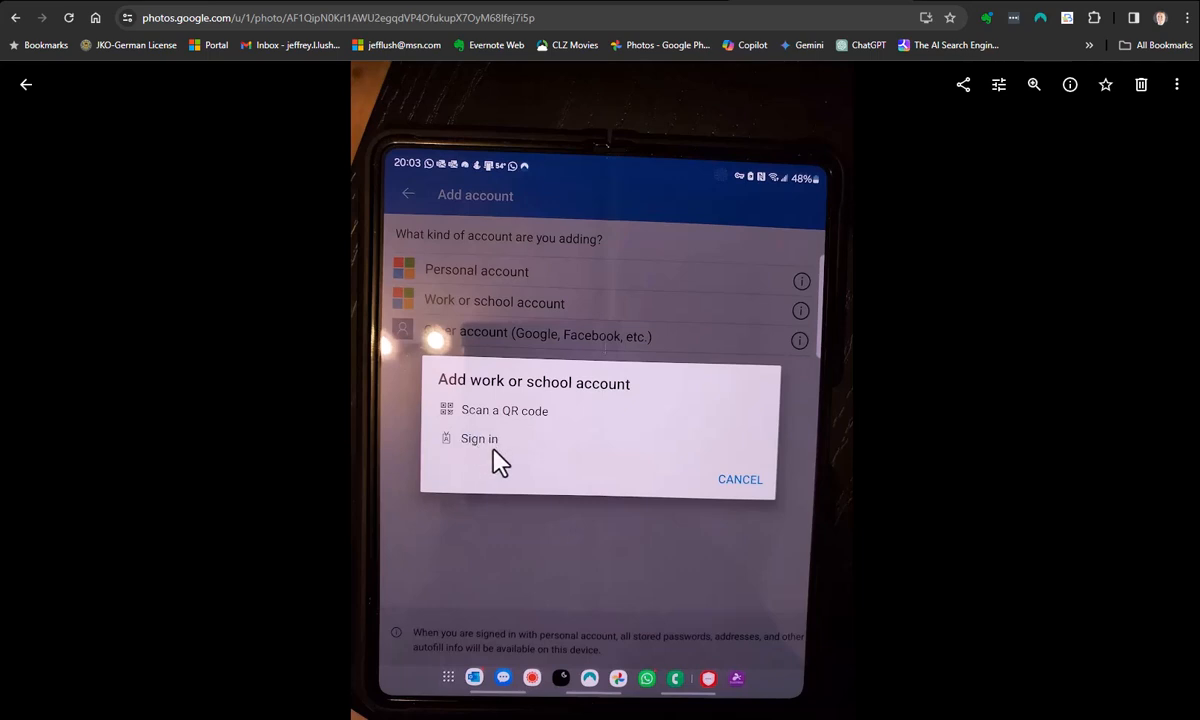
mouse_move(488, 470)
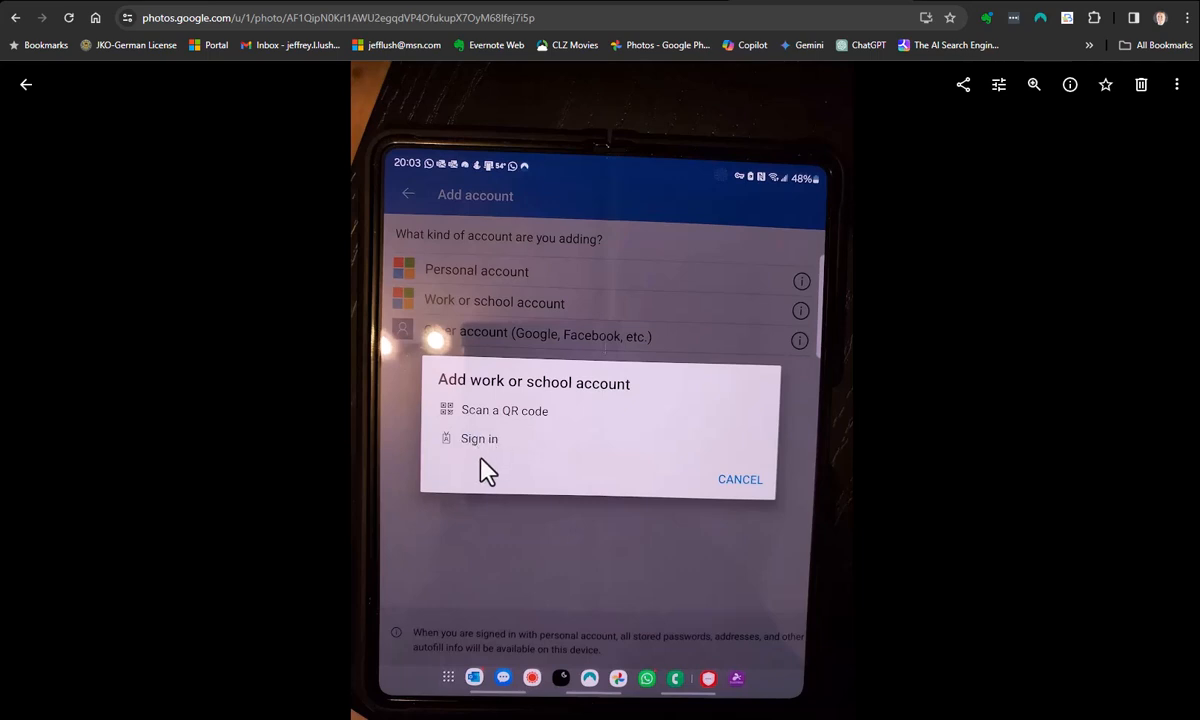
mouse_move(504, 428)
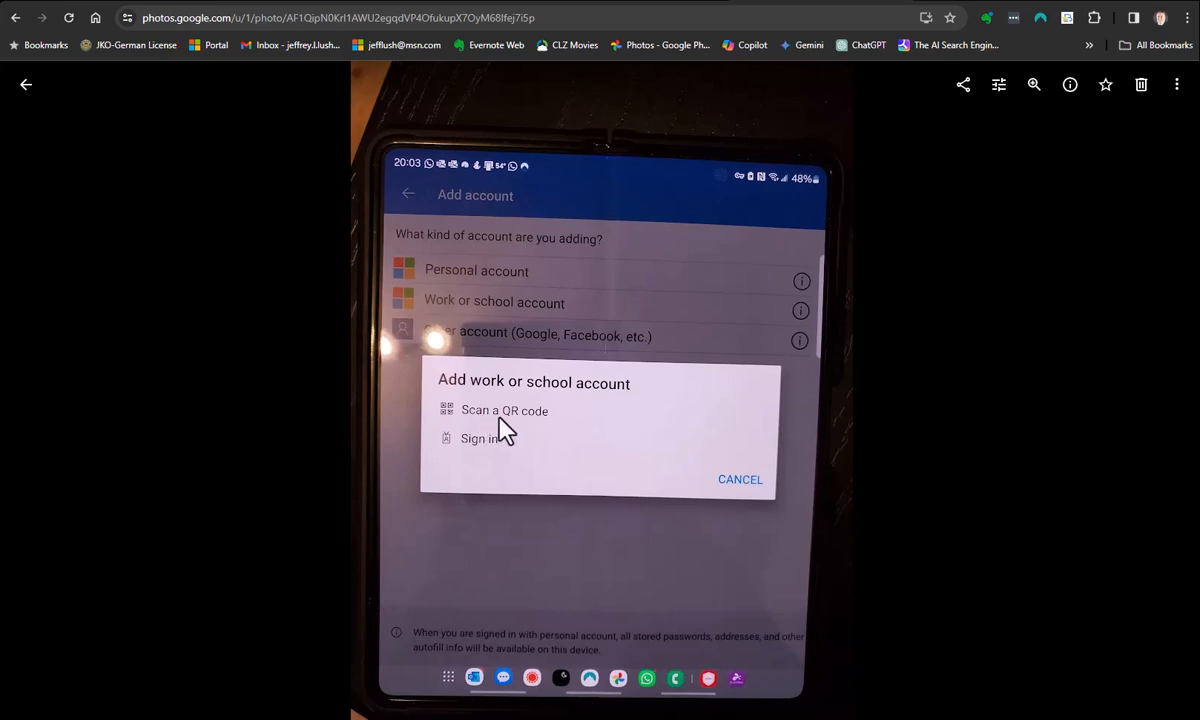
mouse_move(50, 418)
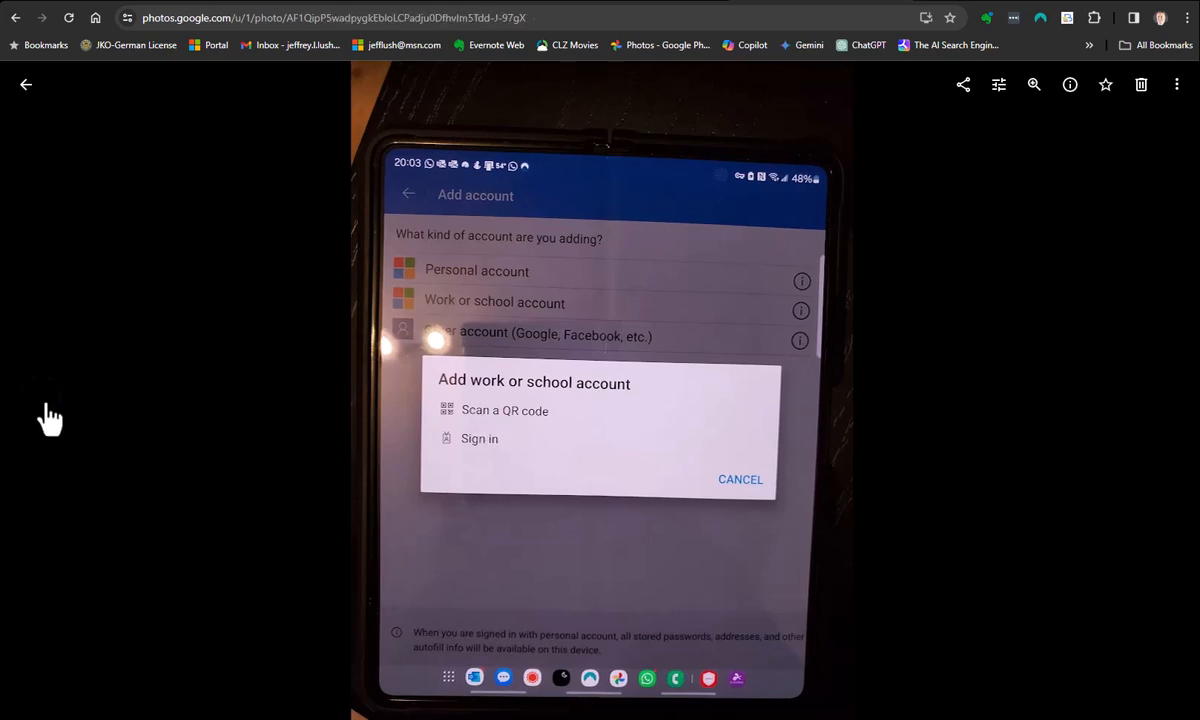
Show the next screenshot with the Authenticator waiting to scan a QR code
left_click(504, 410)
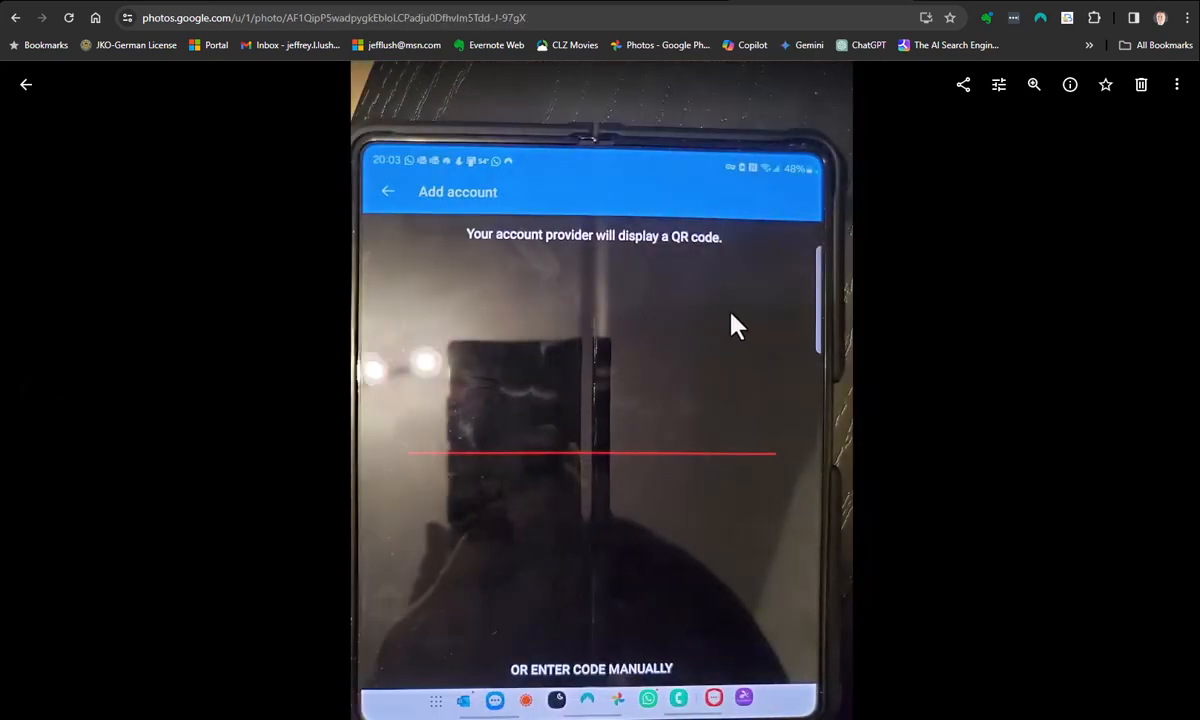
mouse_move(532, 378)
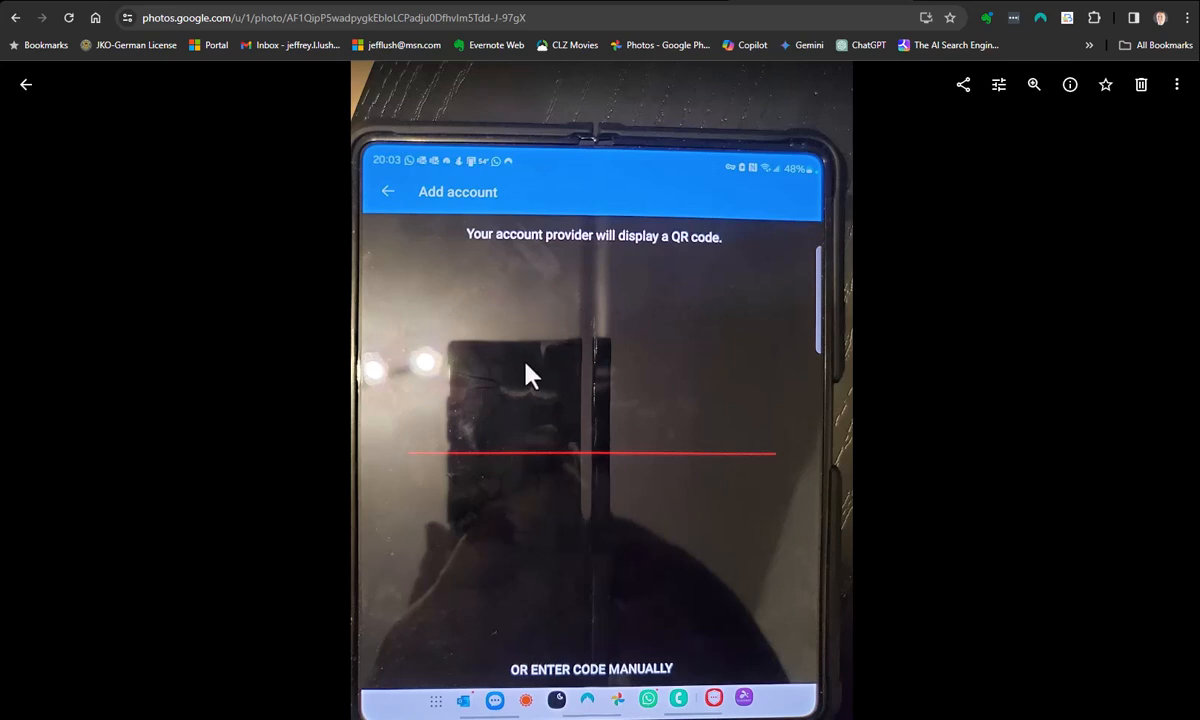
mouse_move(622, 370)
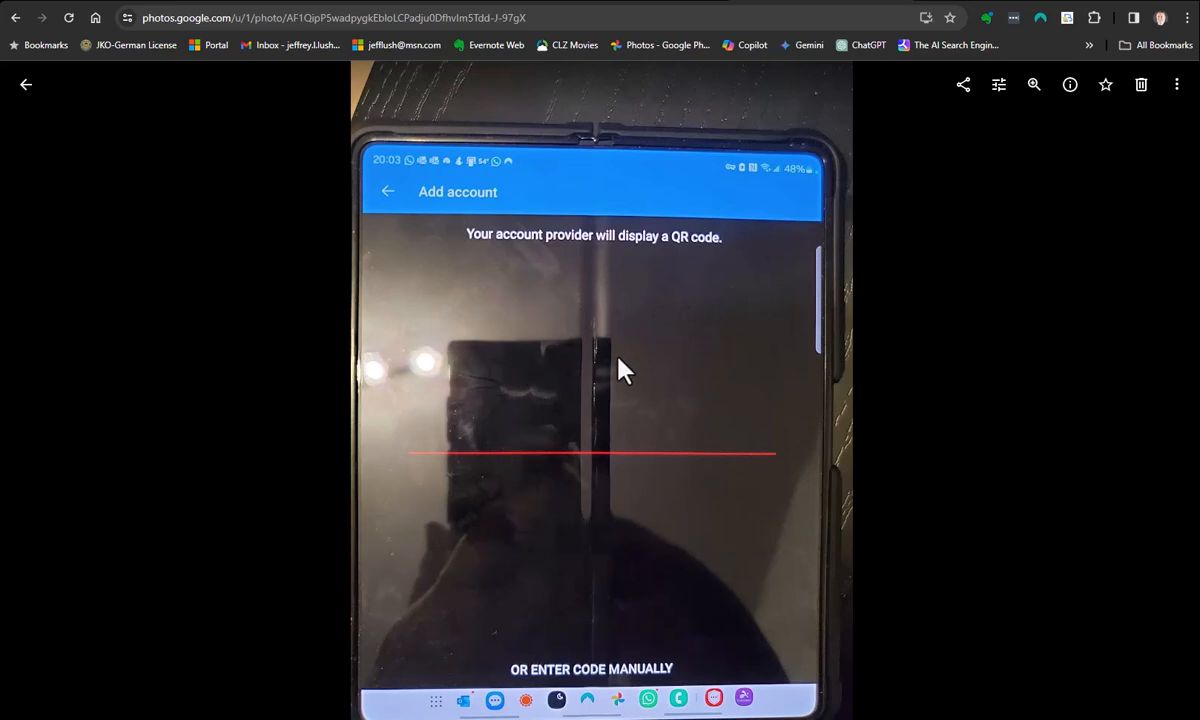
mouse_move(864, 280)
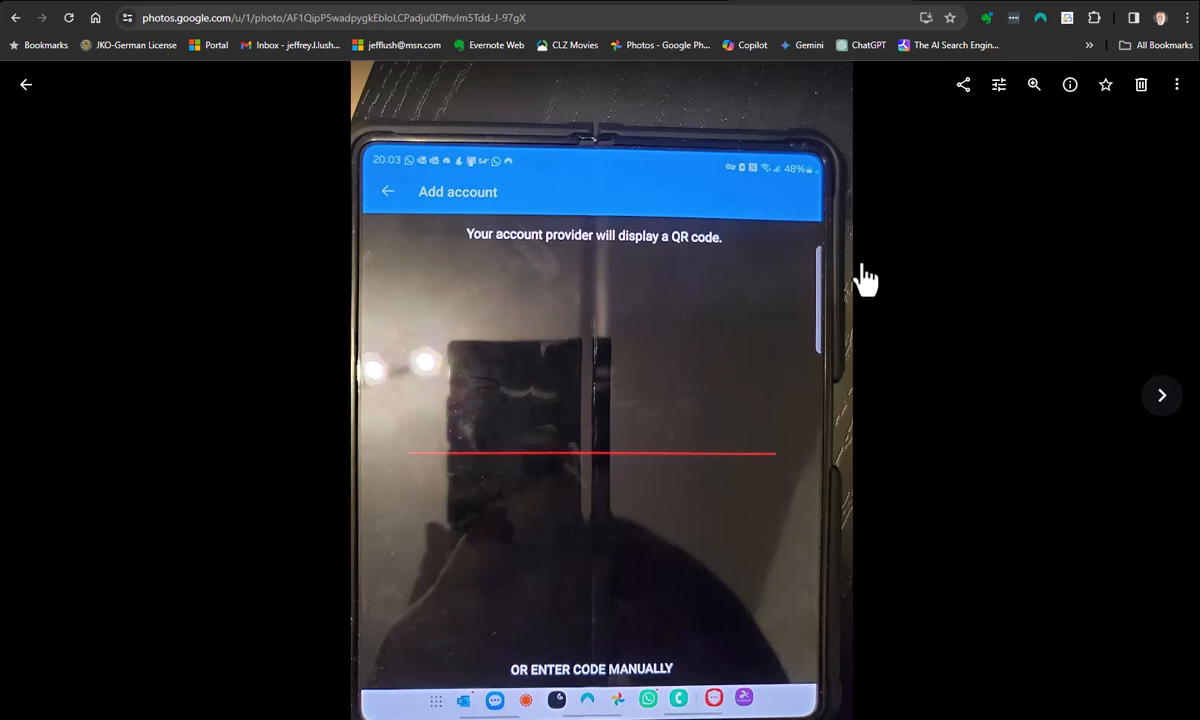
mouse_move(616, 230)
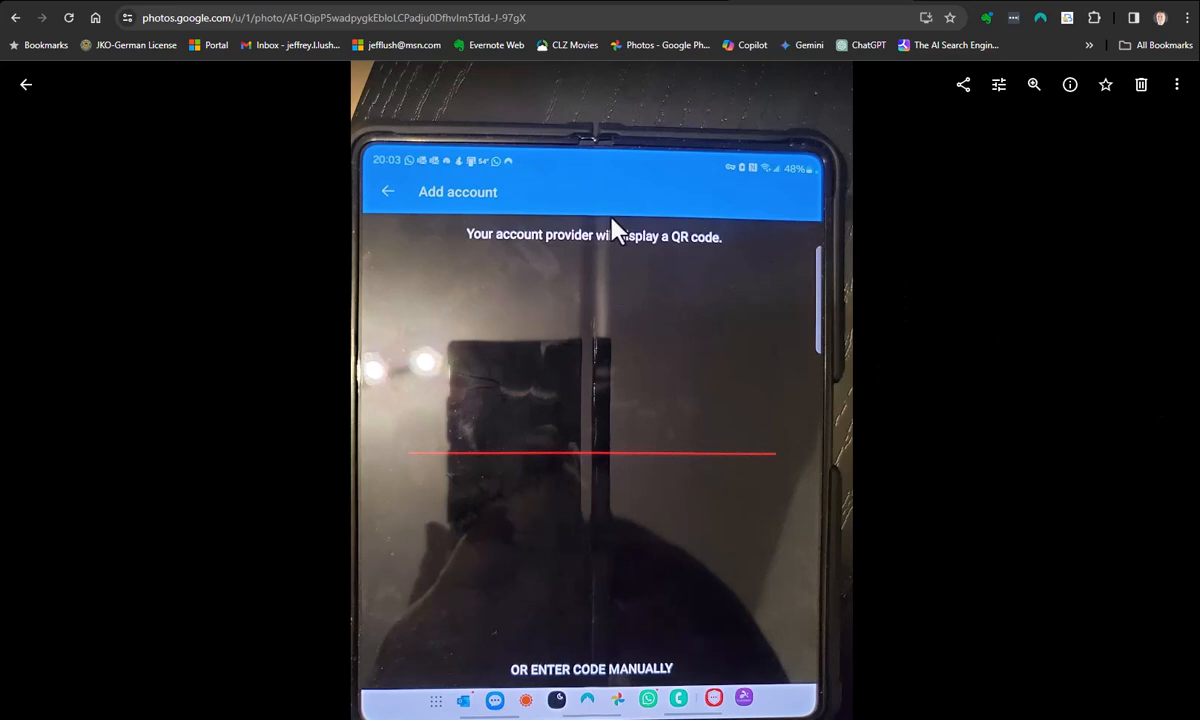
mouse_move(264, 4)
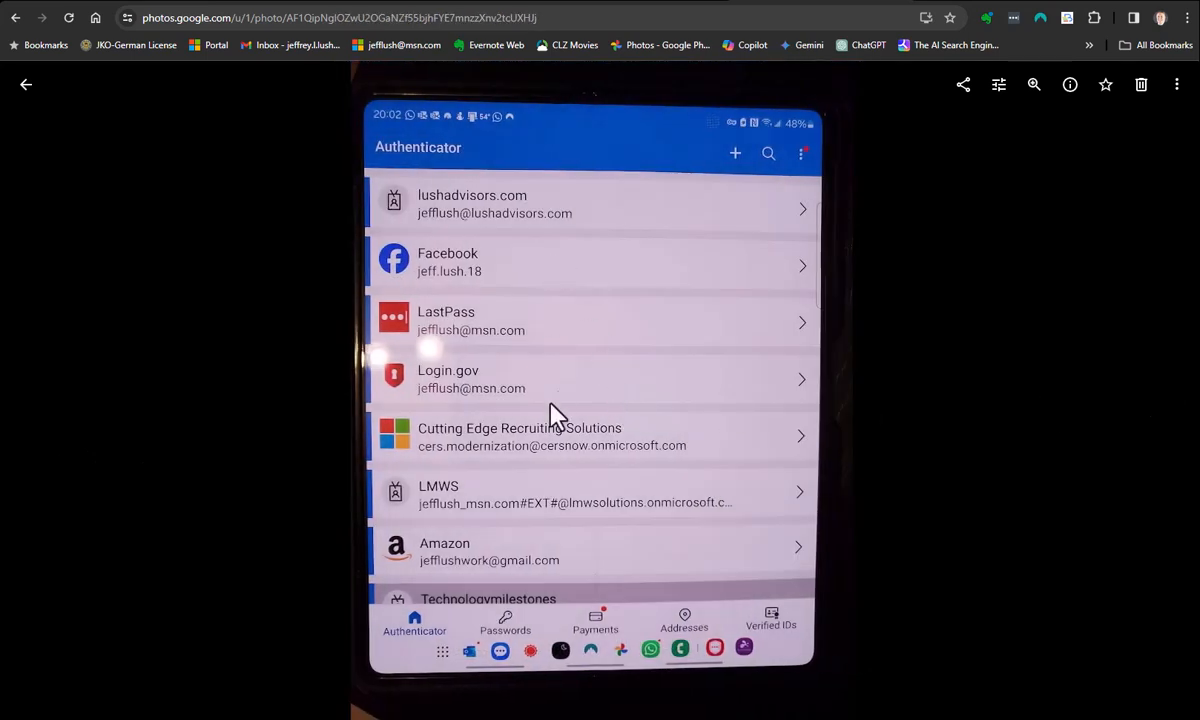
mouse_move(570, 452)
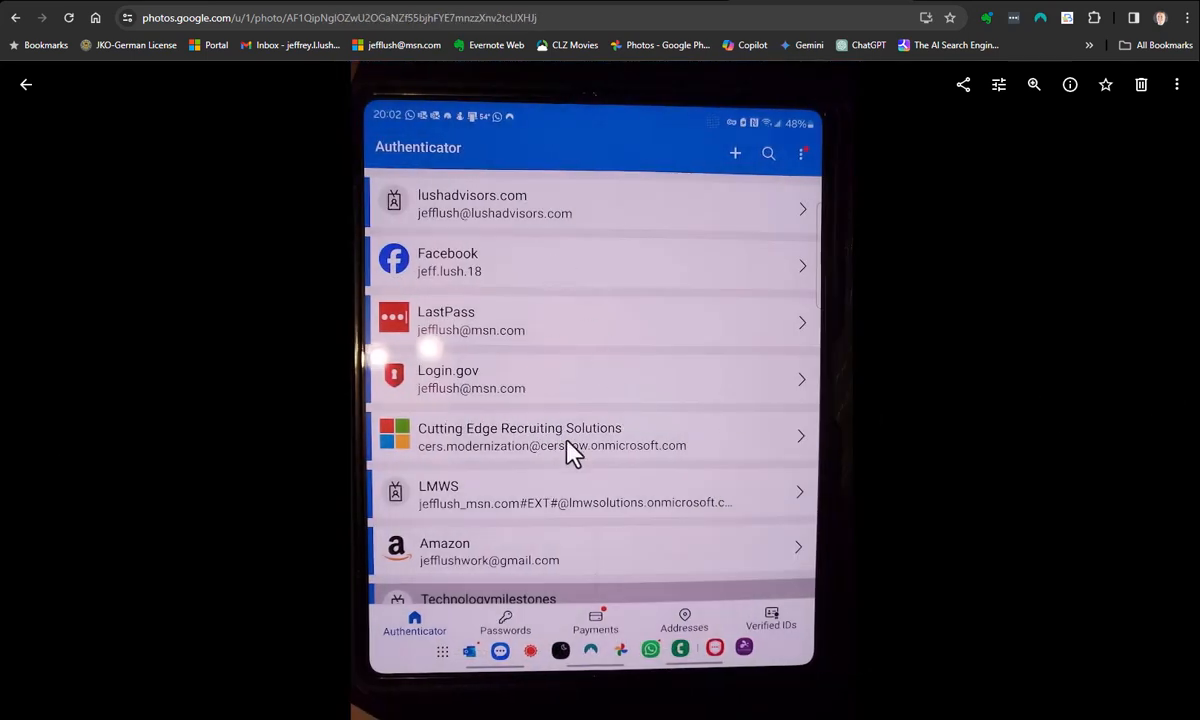
mouse_move(278, 4)
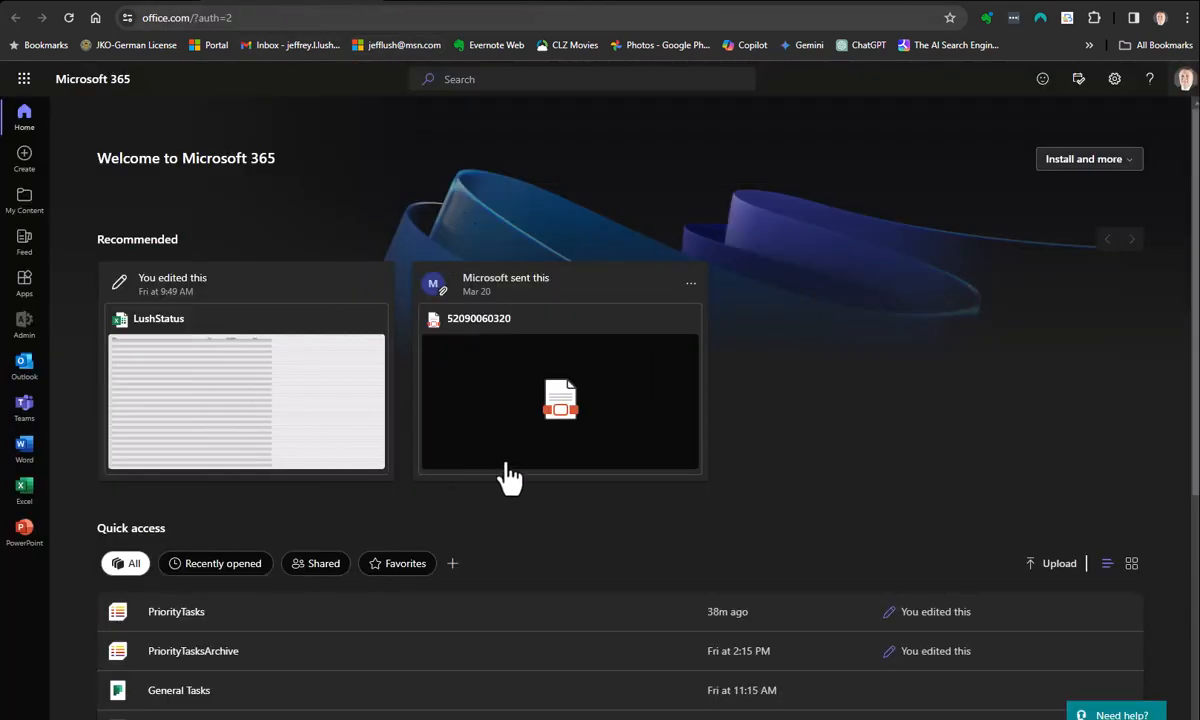
mouse_move(680, 332)
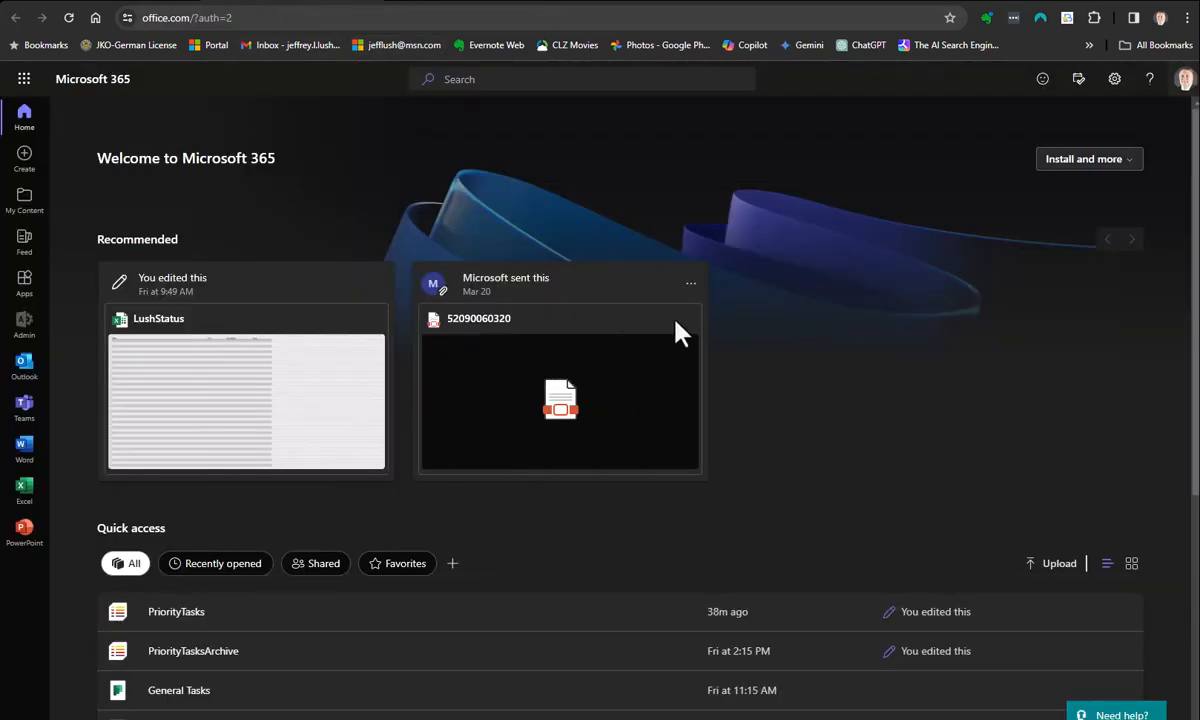
mouse_move(864, 316)
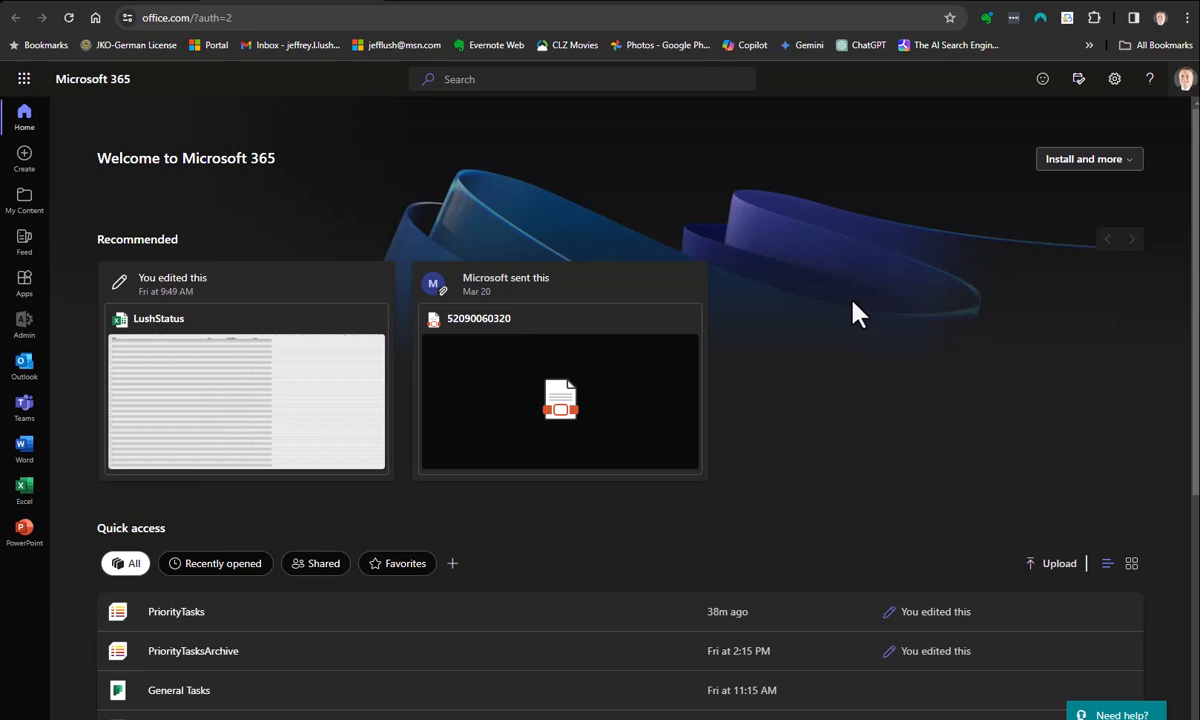
mouse_move(872, 372)
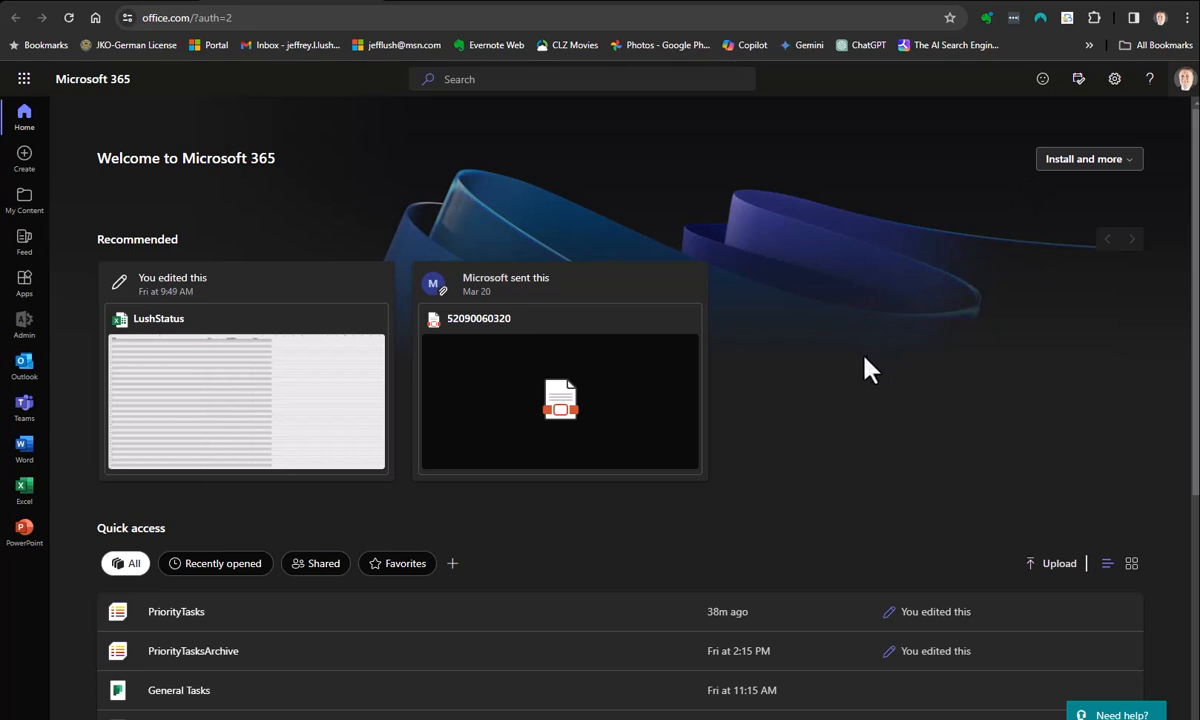
mouse_move(90, 112)
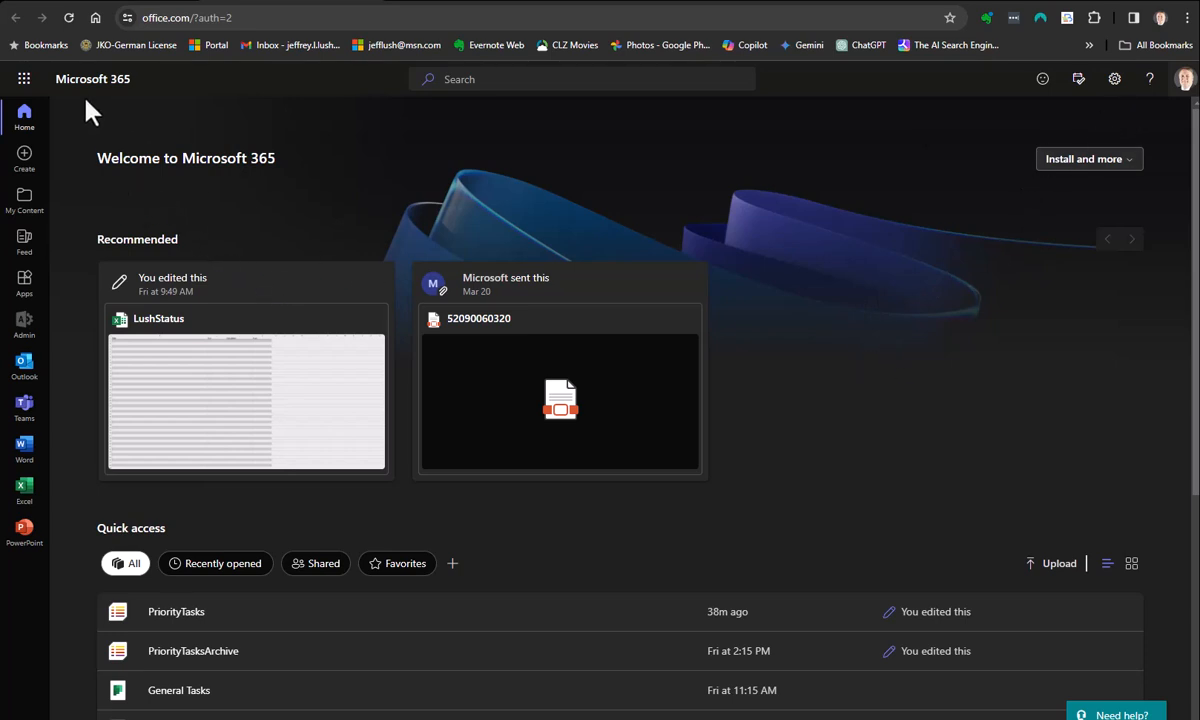
mouse_move(352, 264)
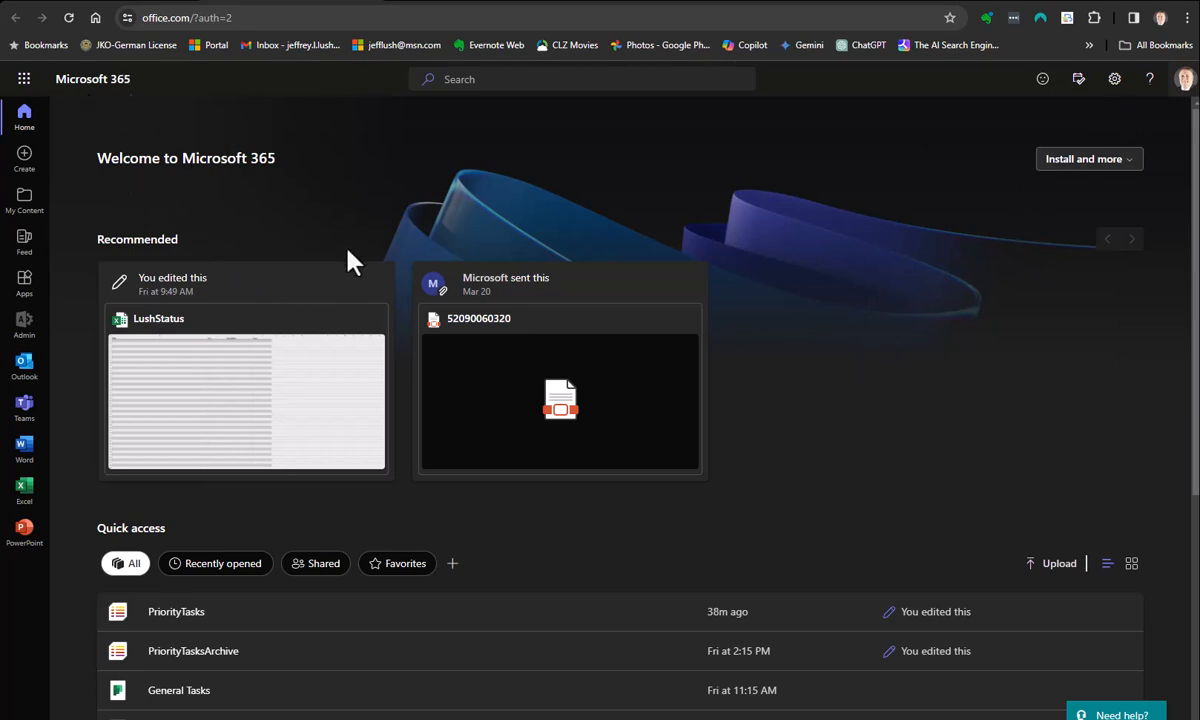
mouse_move(92, 356)
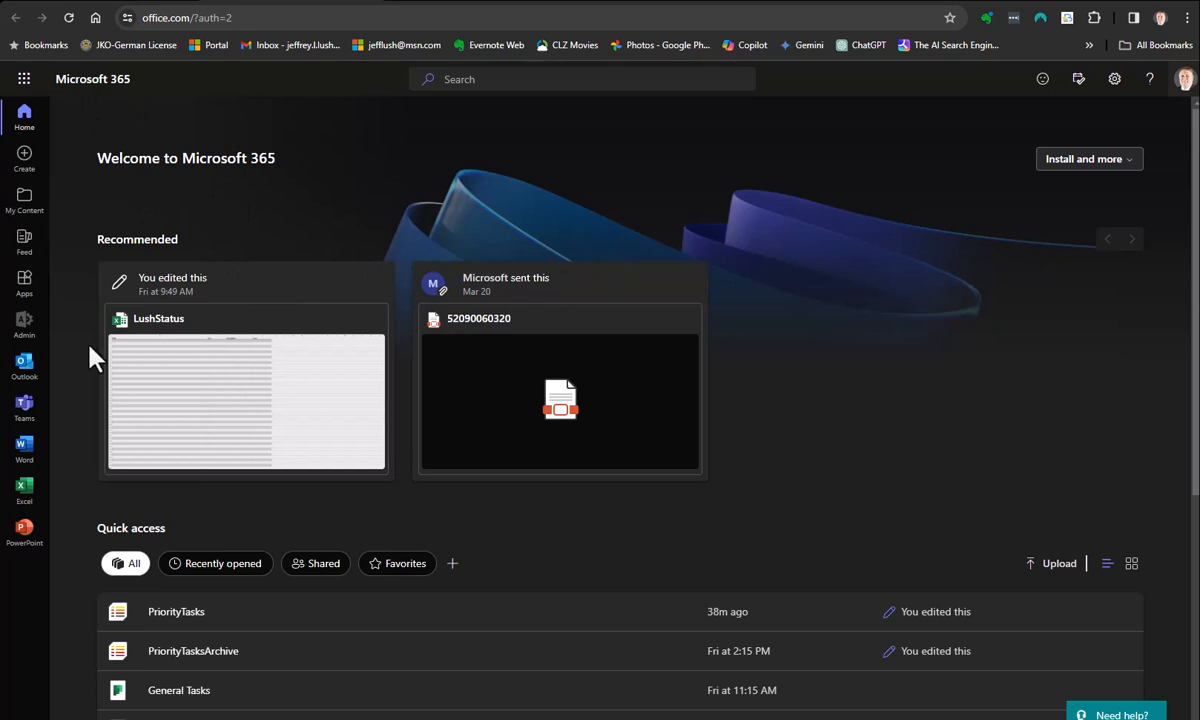
mouse_move(1016, 160)
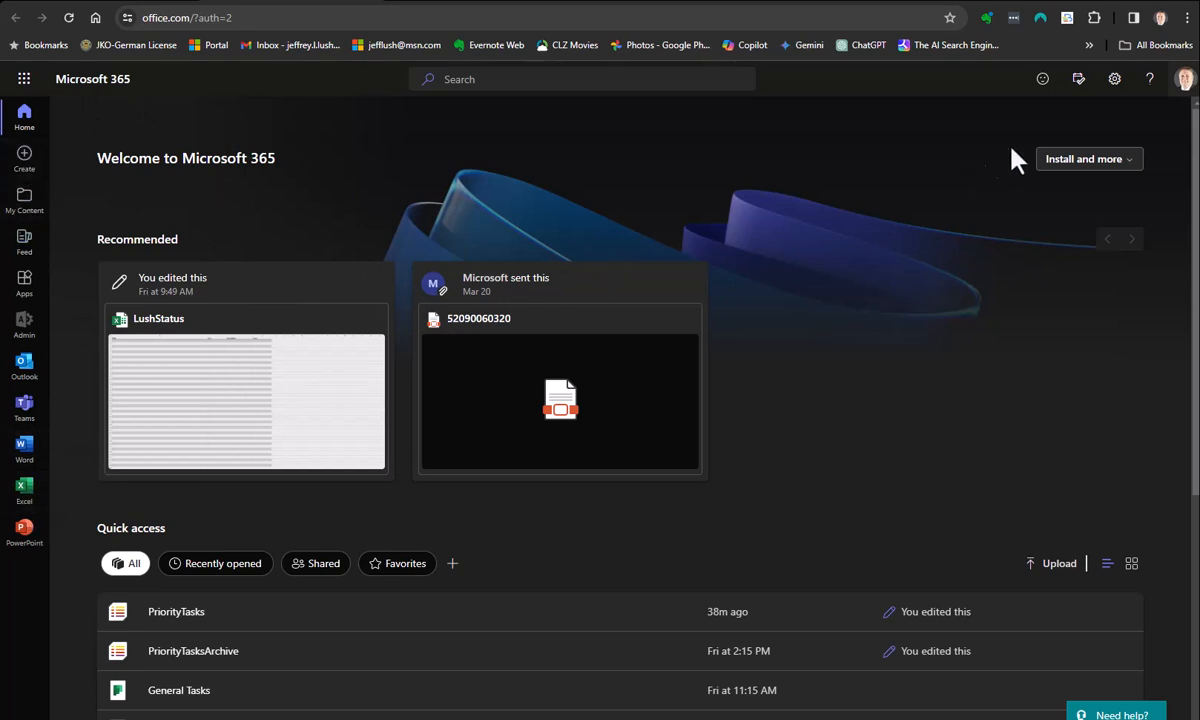
mouse_move(1114, 80)
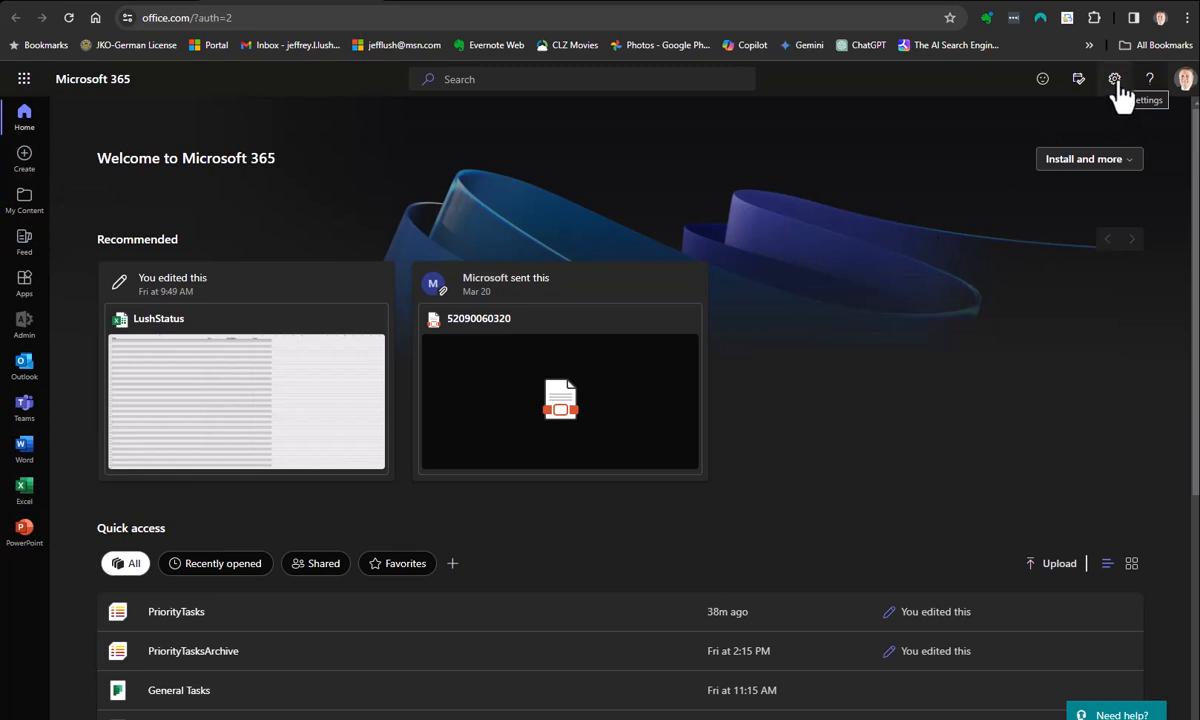
mouse_move(310, 204)
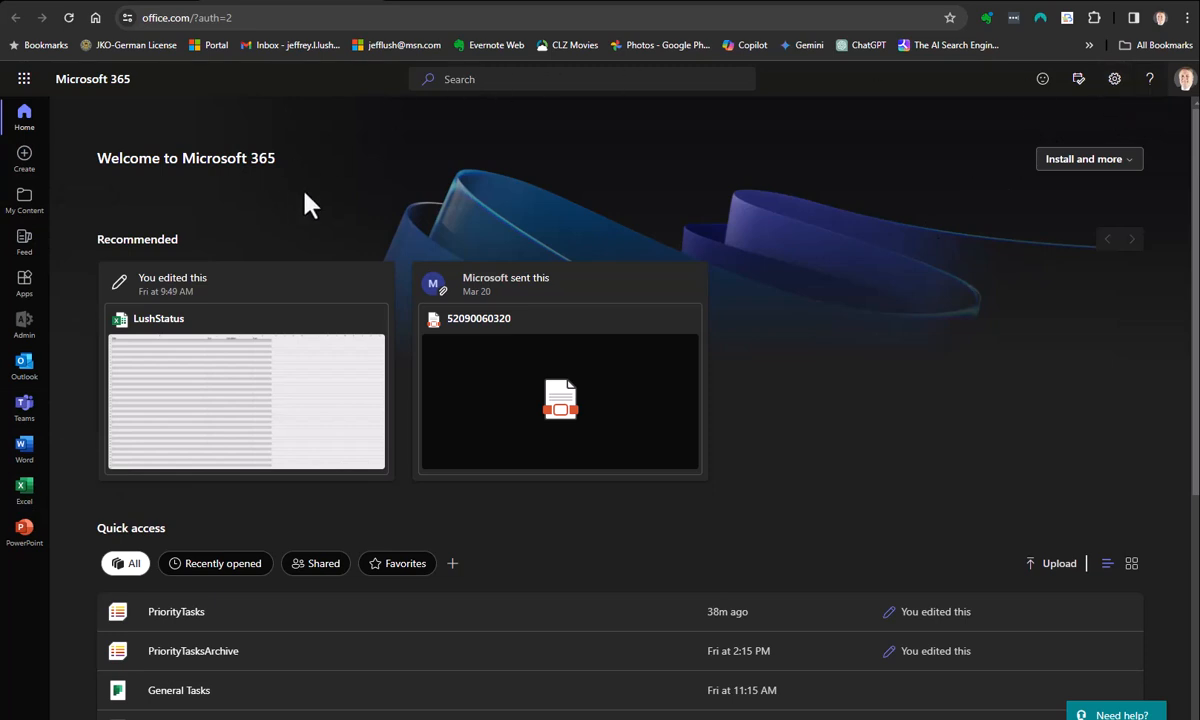
mouse_move(560, 398)
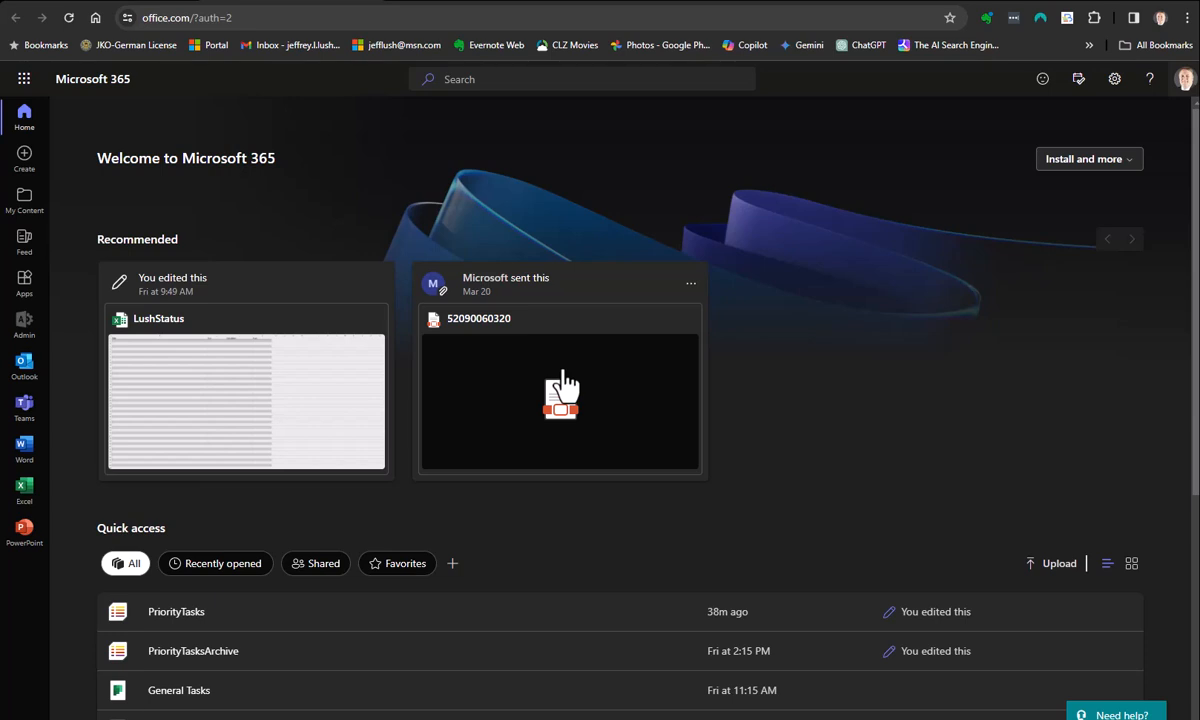
mouse_move(218, 164)
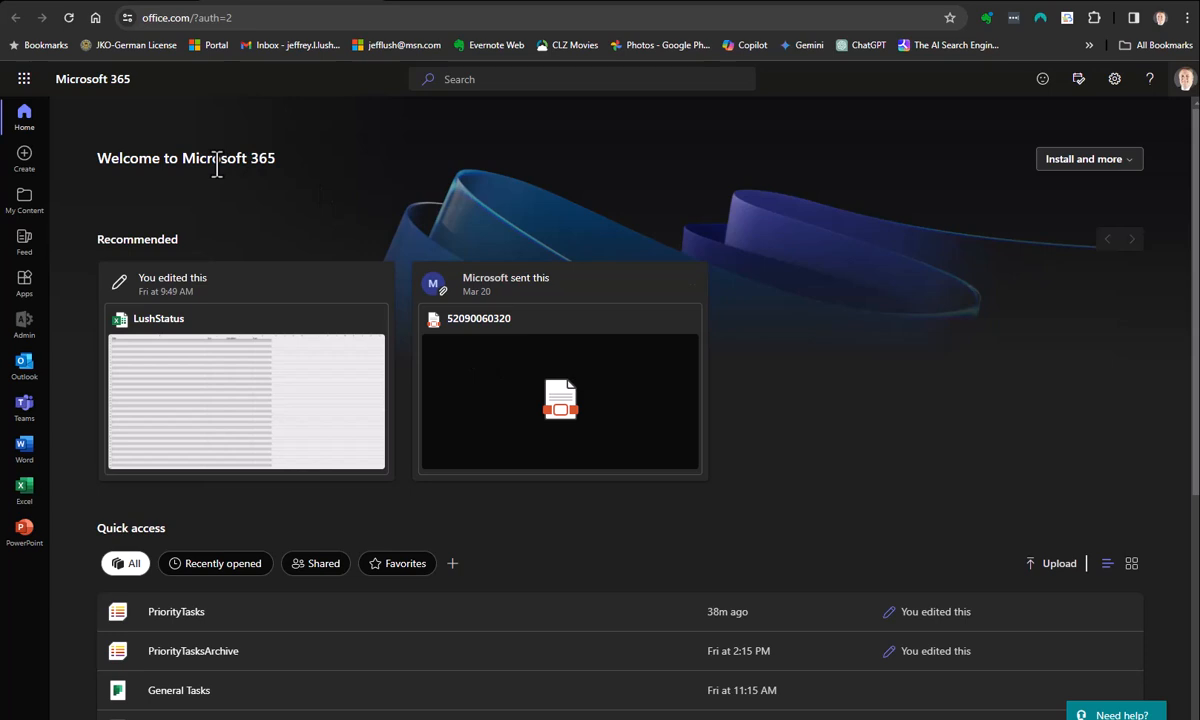
mouse_move(286, 176)
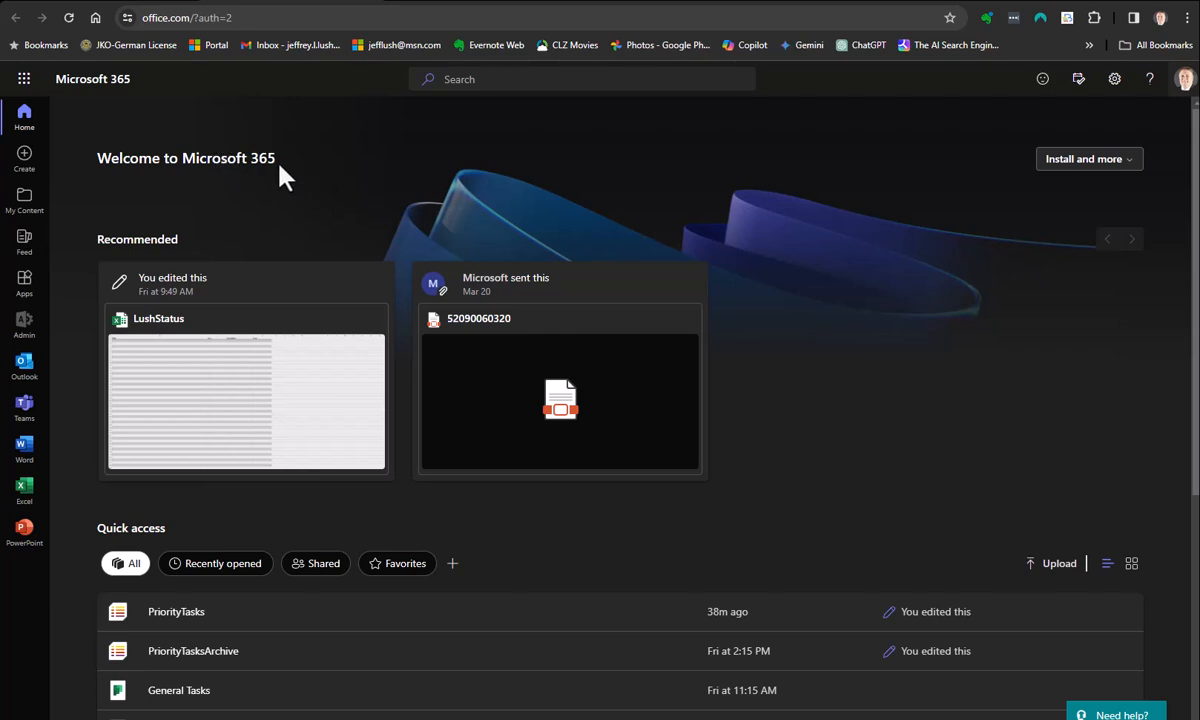
mouse_move(1088, 160)
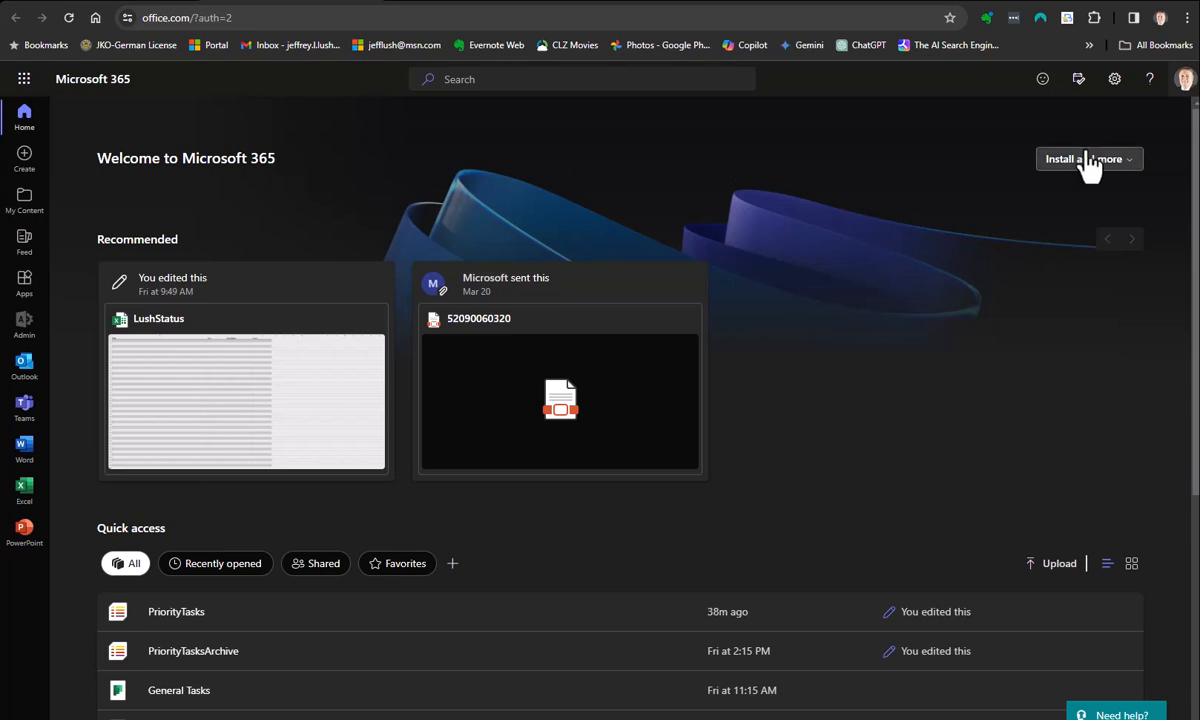
mouse_move(888, 140)
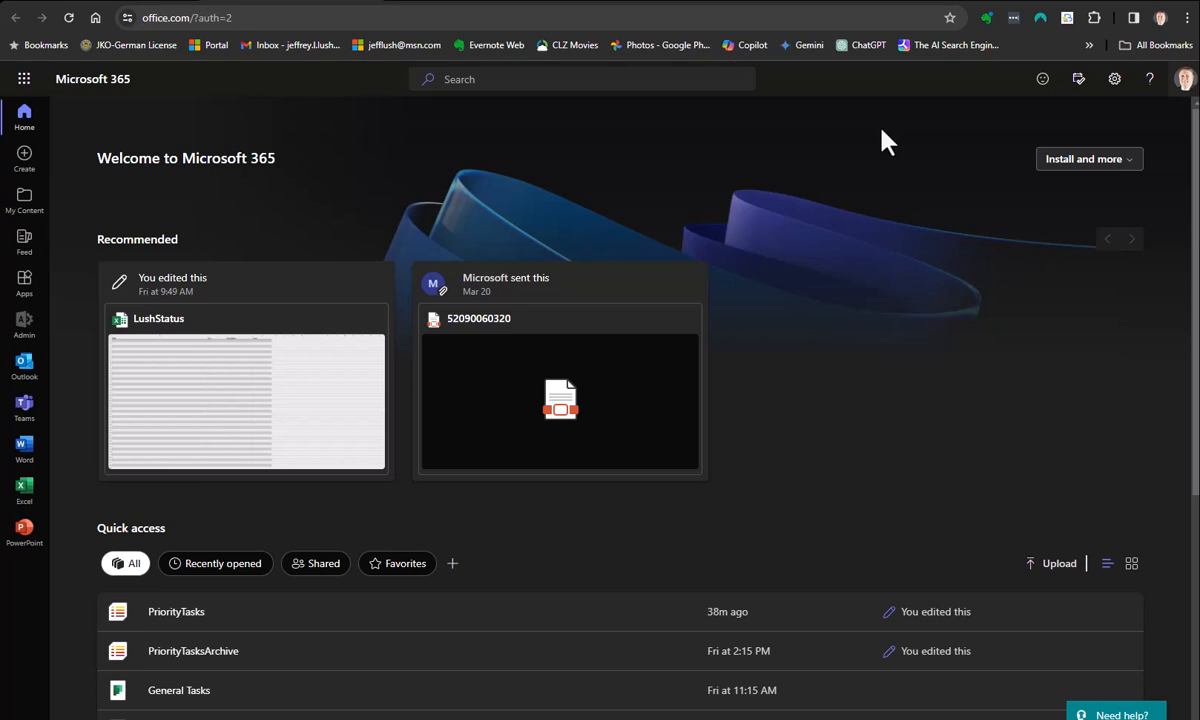
mouse_move(484, 156)
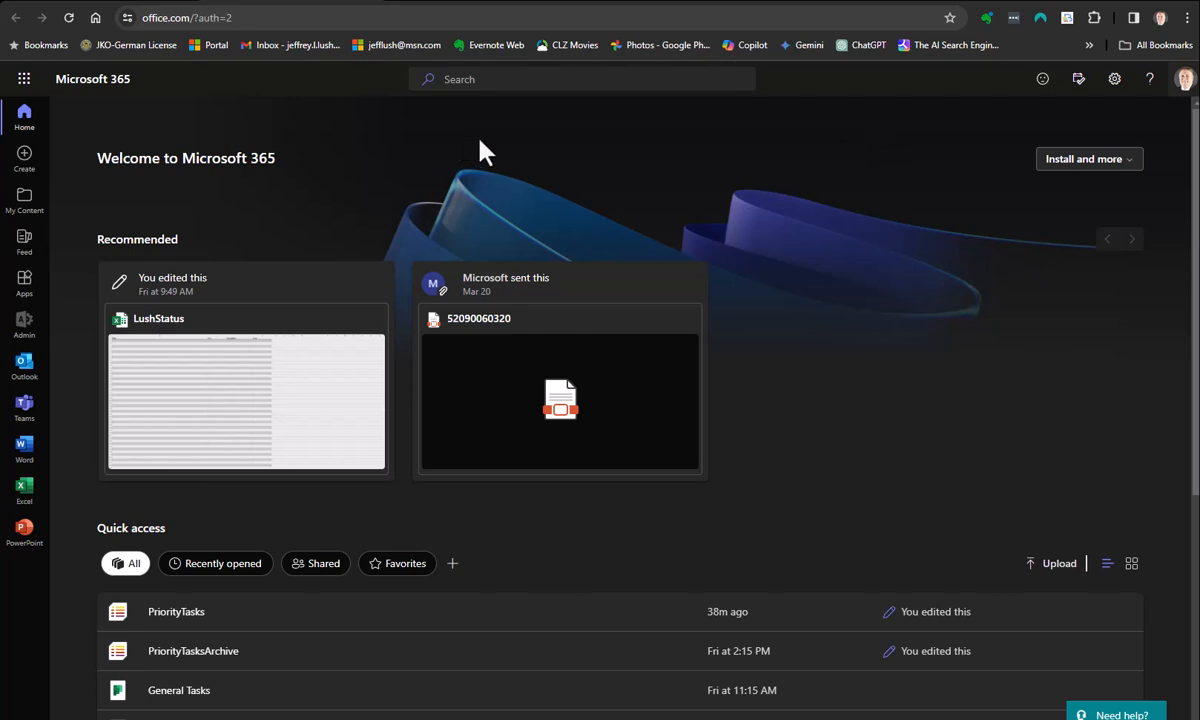
mouse_move(344, 356)
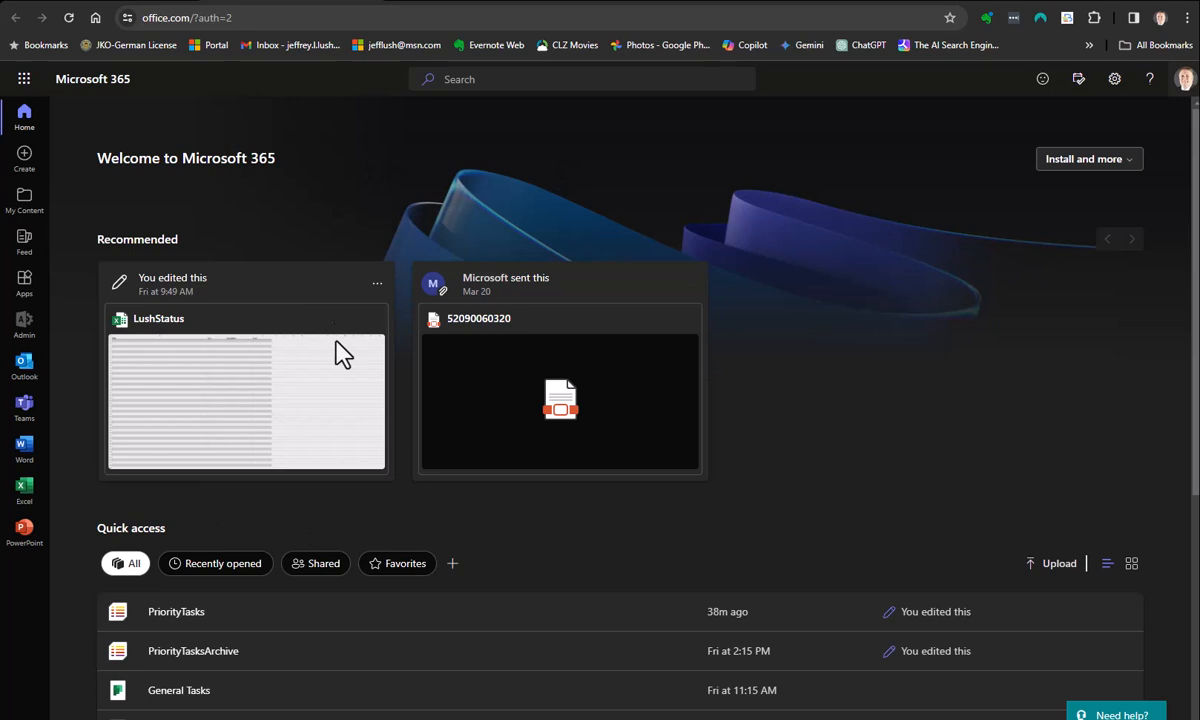
mouse_move(1006, 160)
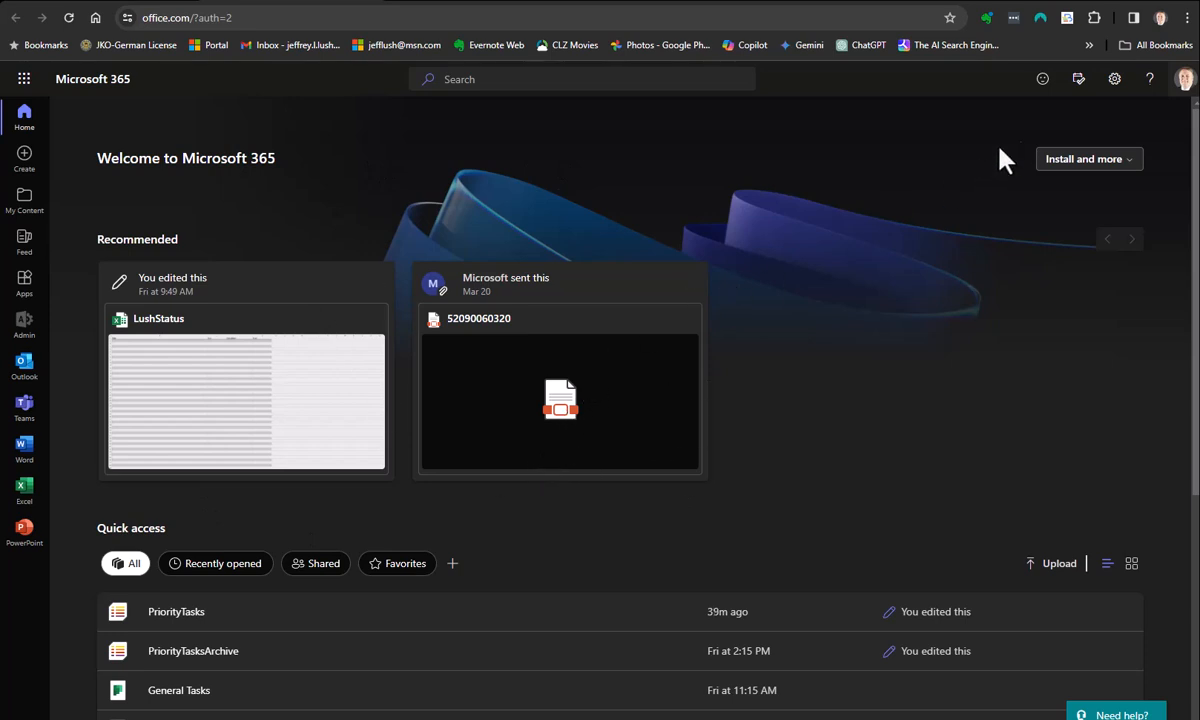
mouse_move(1114, 80)
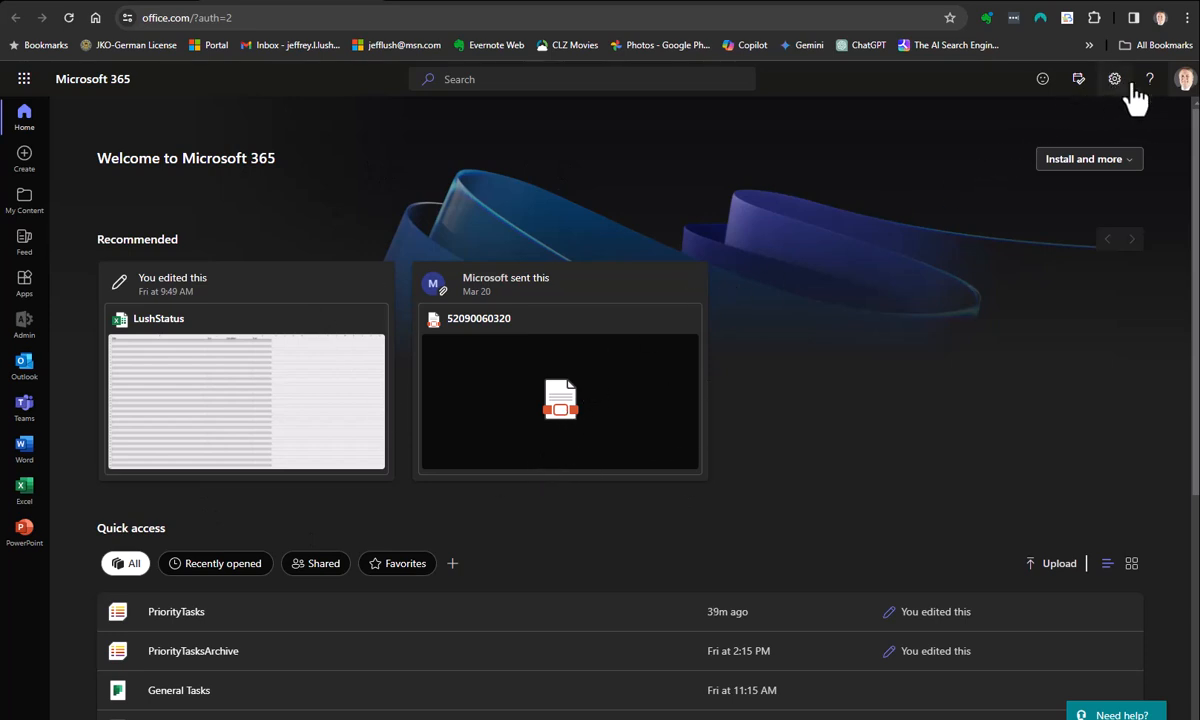
mouse_move(1184, 80)
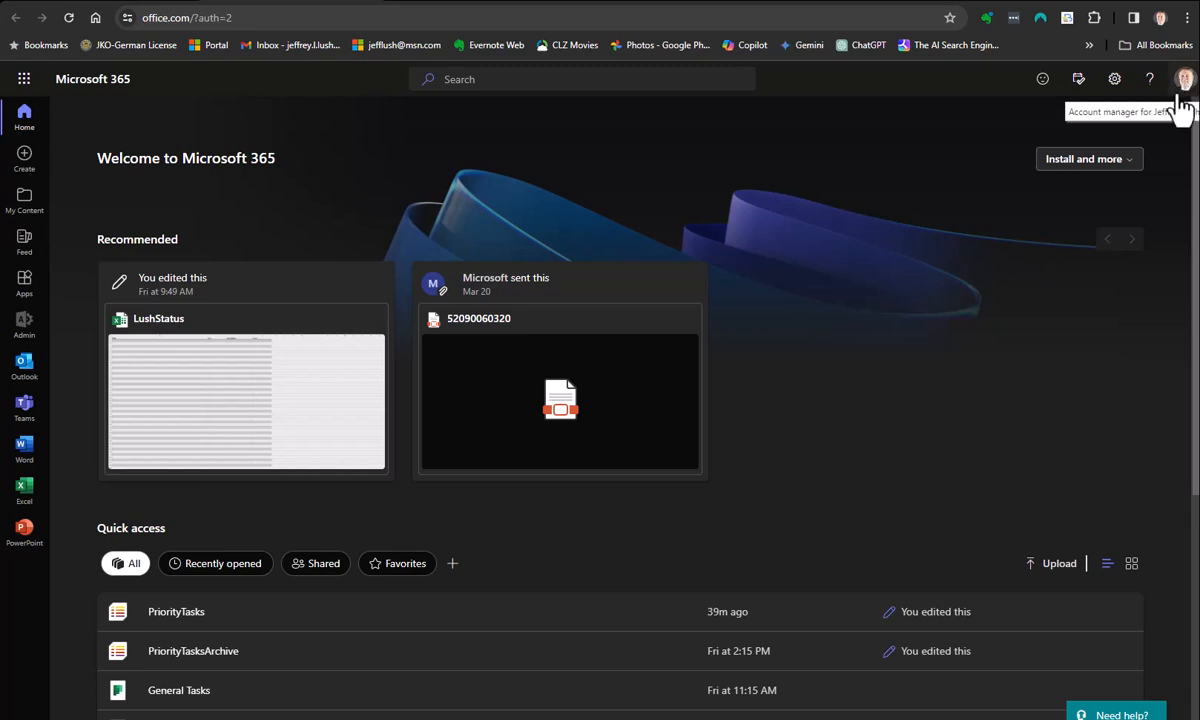
From the profile menu go to My Account and load the Security info update page
left_click(1184, 80)
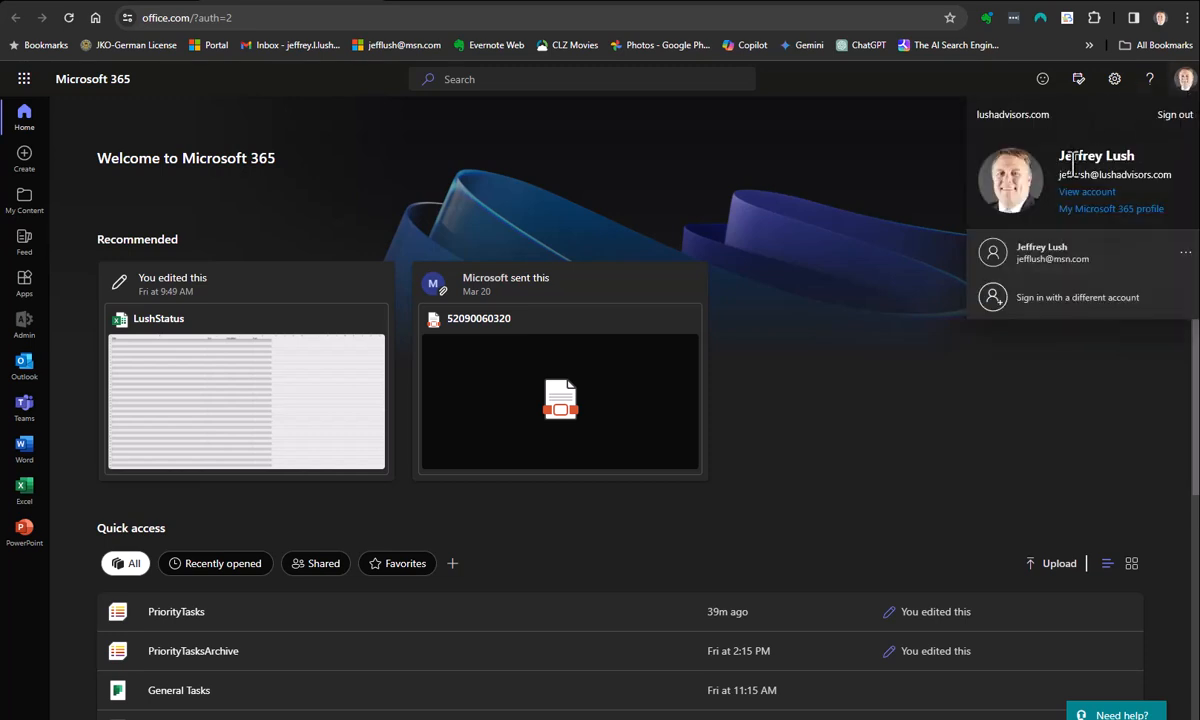
left_click(1088, 192)
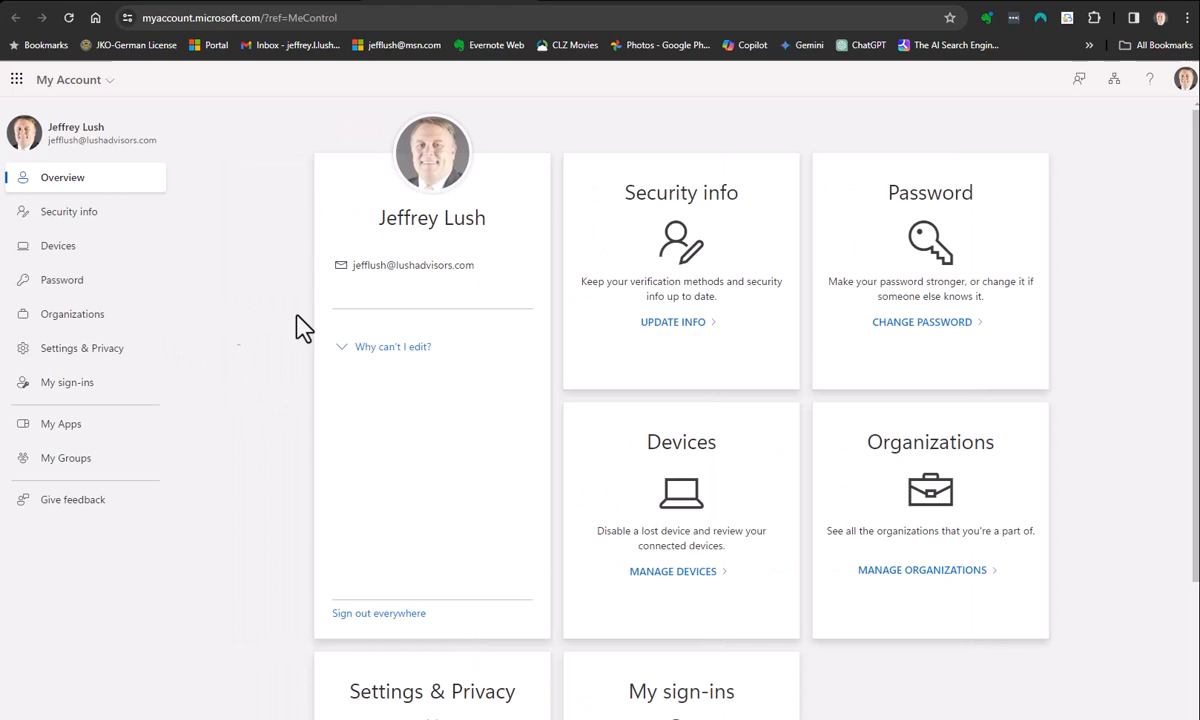
mouse_move(68, 212)
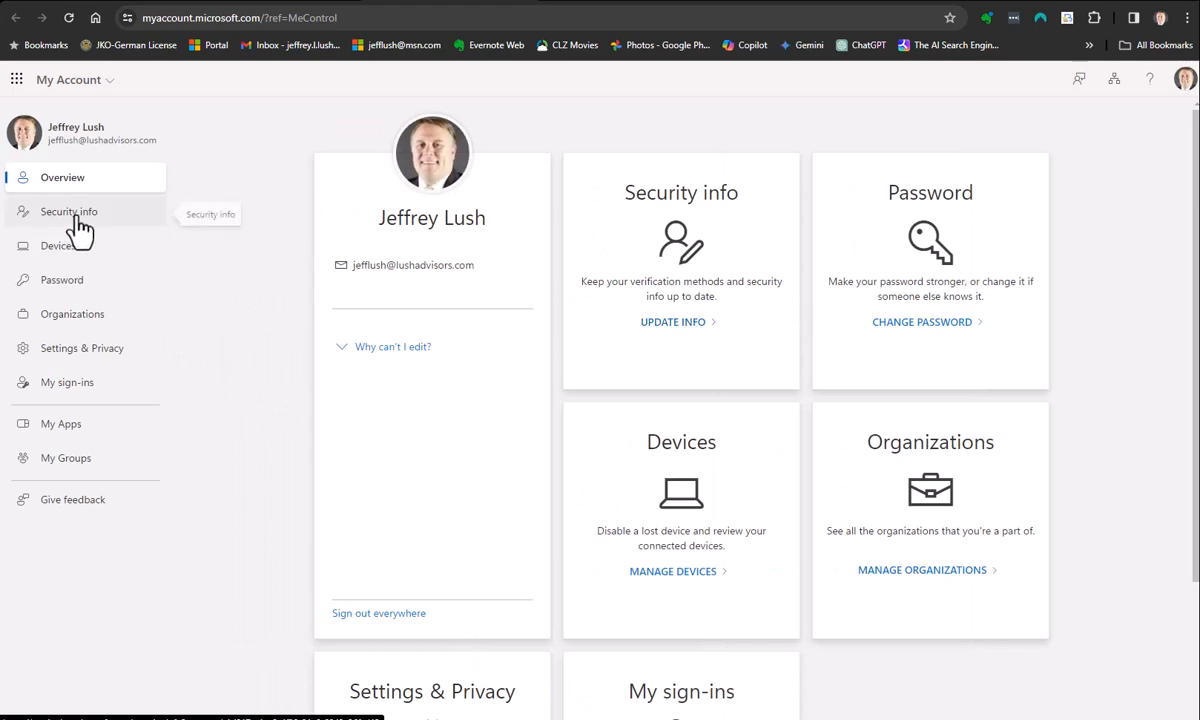
mouse_move(80, 280)
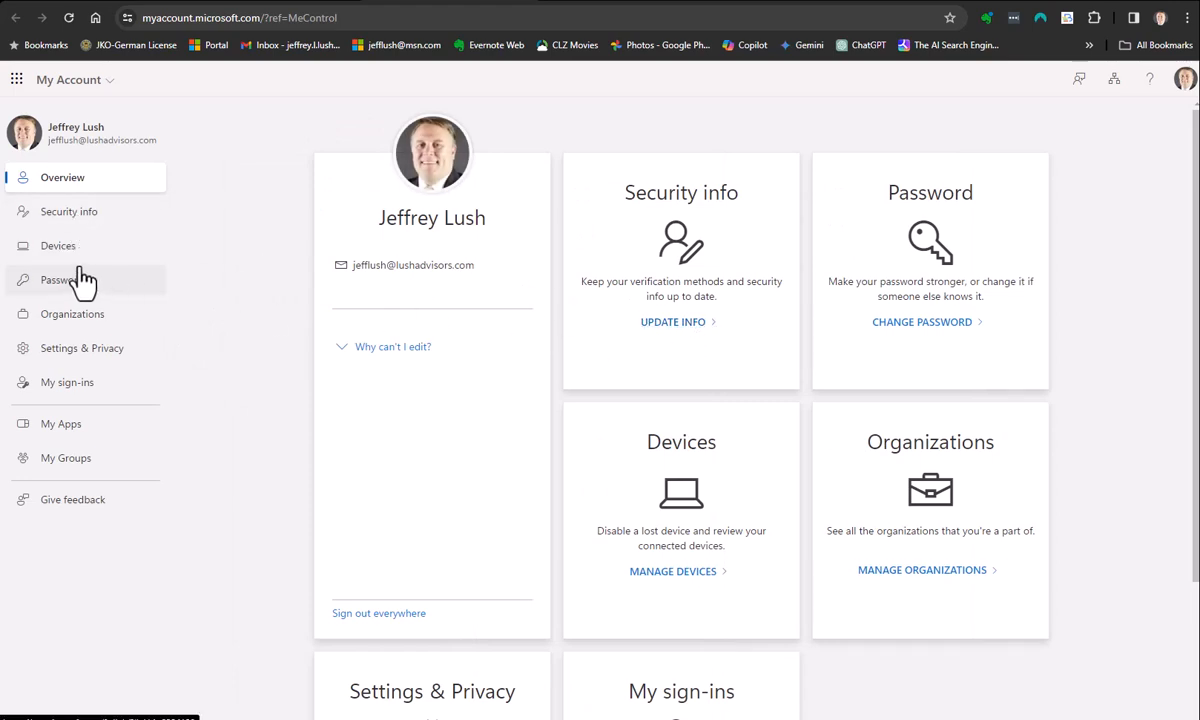
left_click(672, 320)
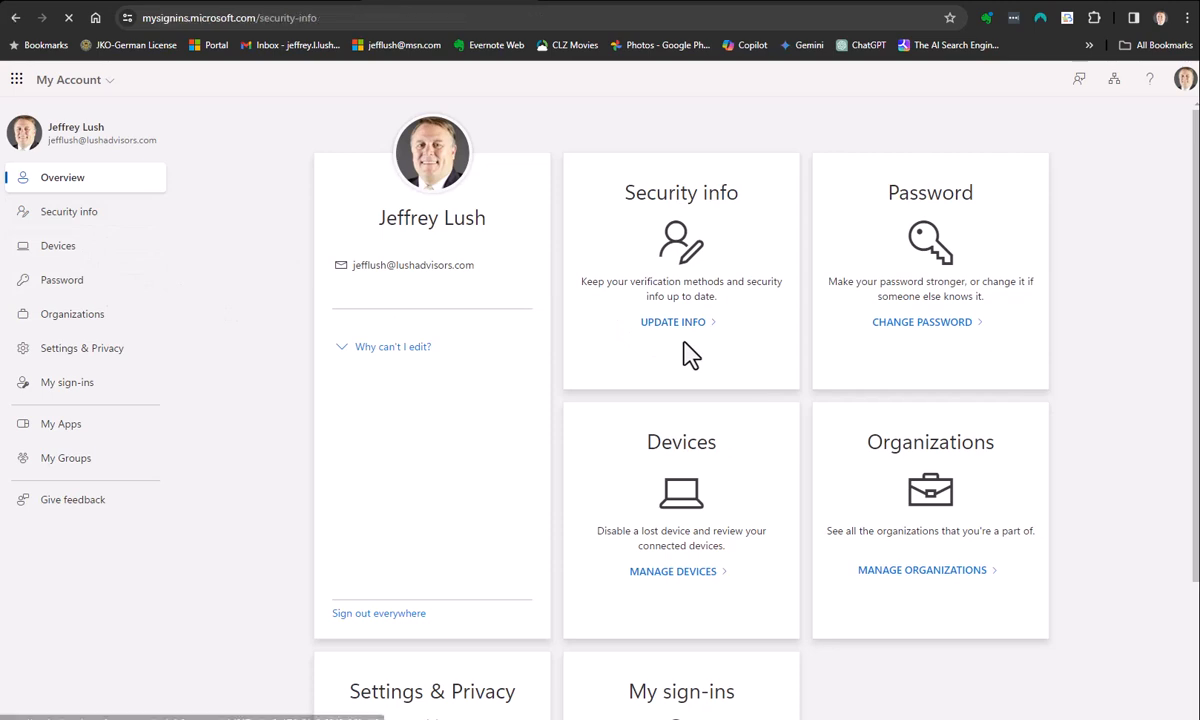
left_click(672, 320)
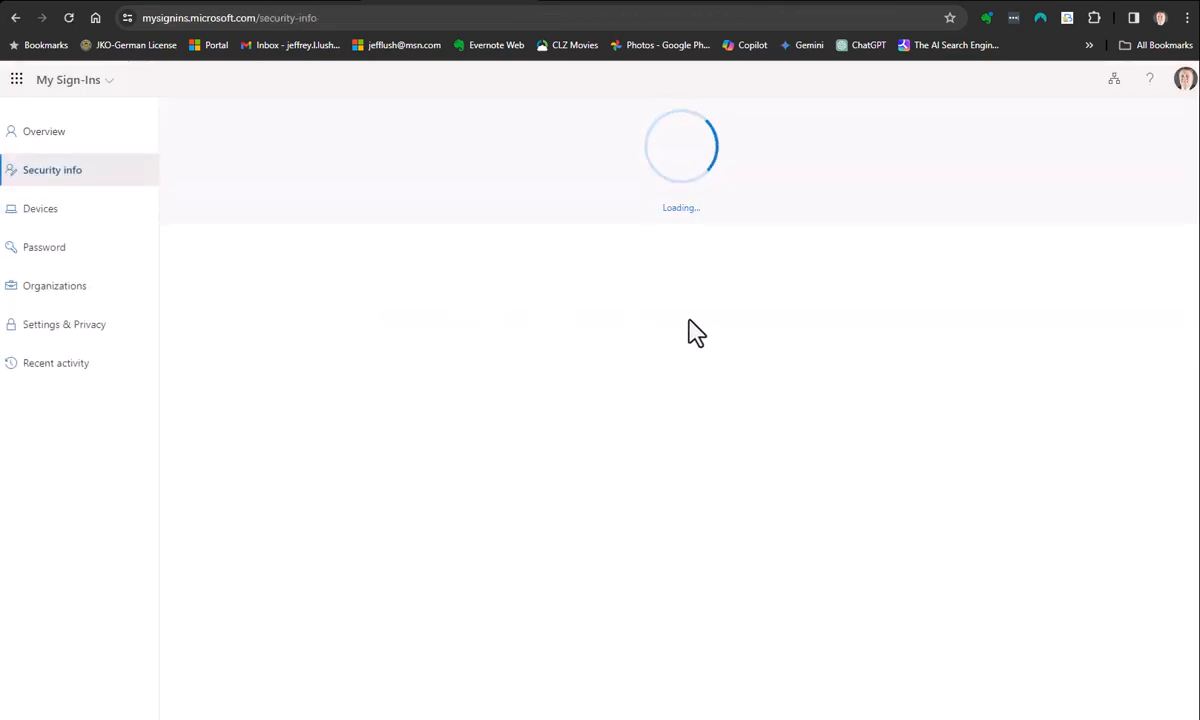
mouse_move(912, 400)
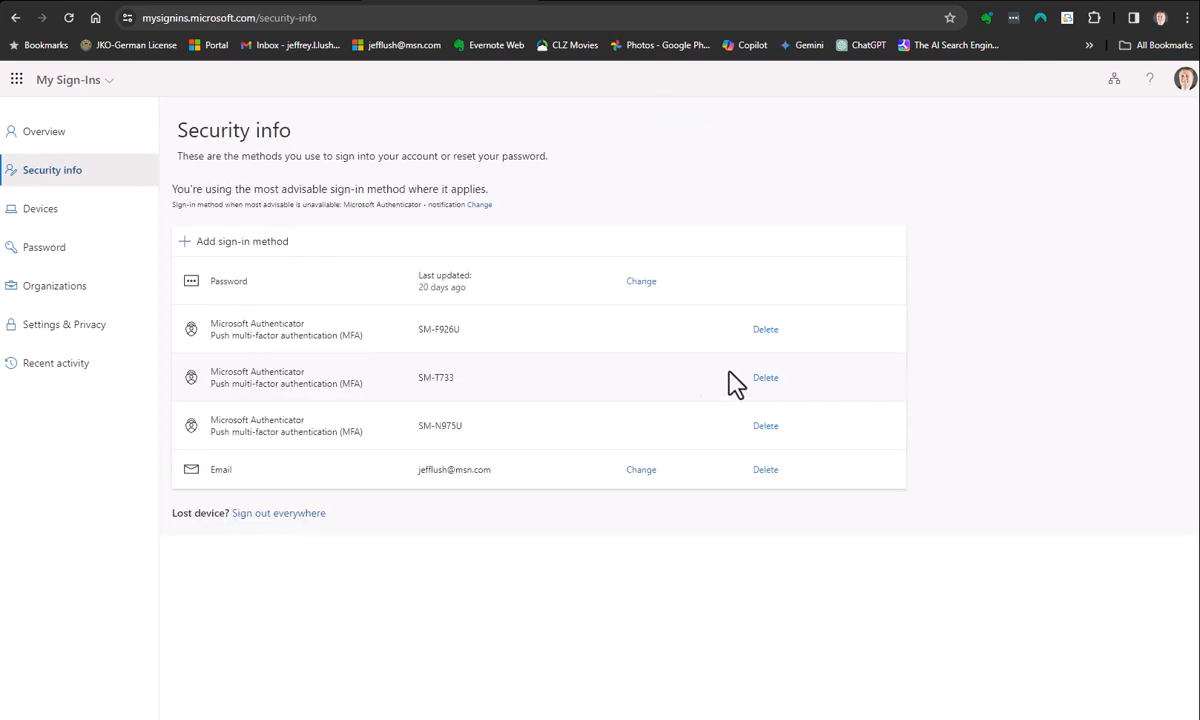
mouse_move(744, 340)
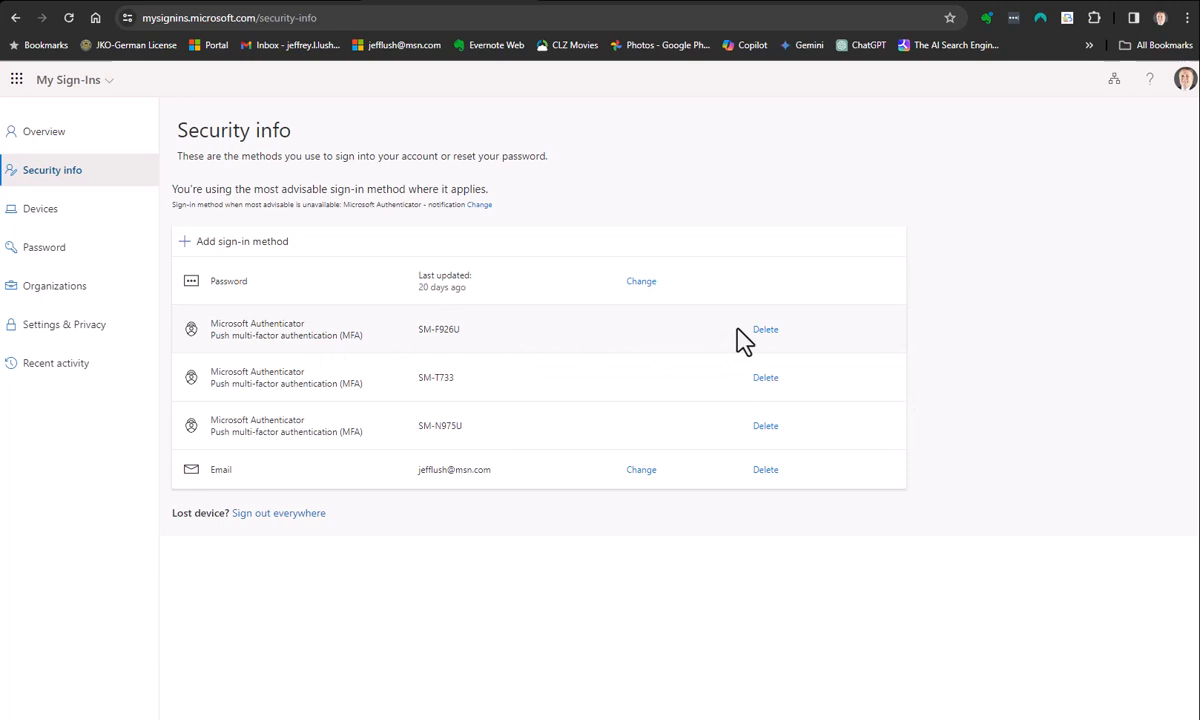
mouse_move(408, 350)
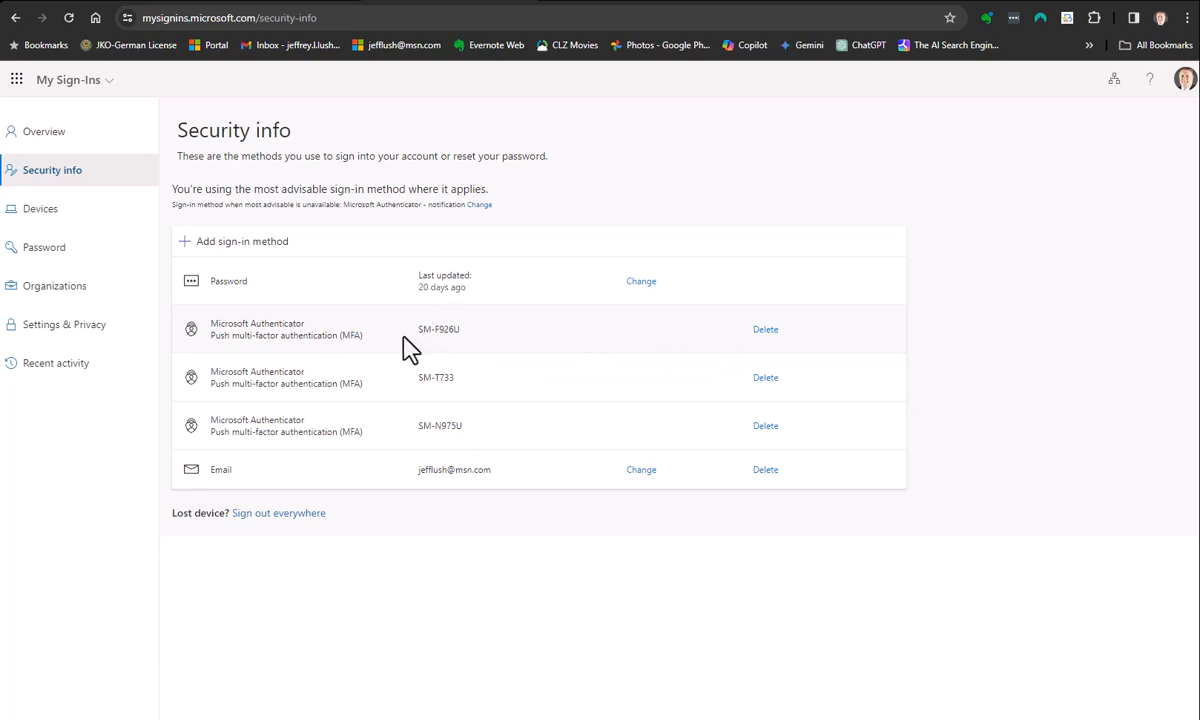
mouse_move(356, 330)
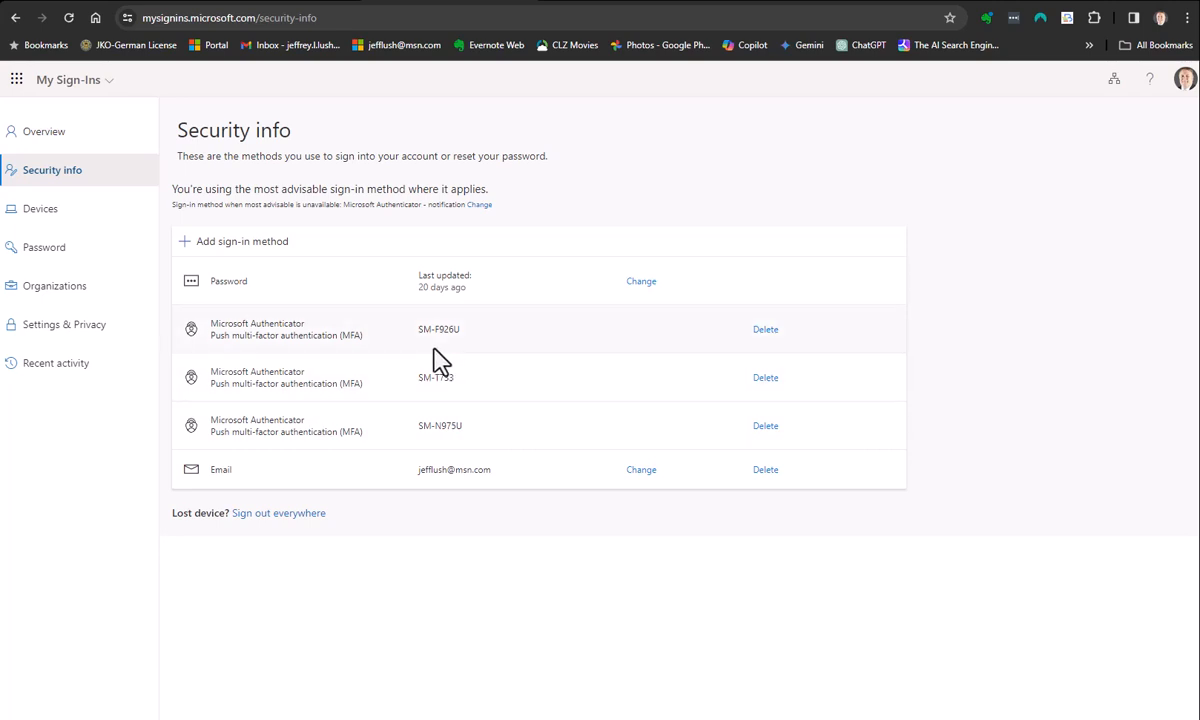
mouse_move(448, 424)
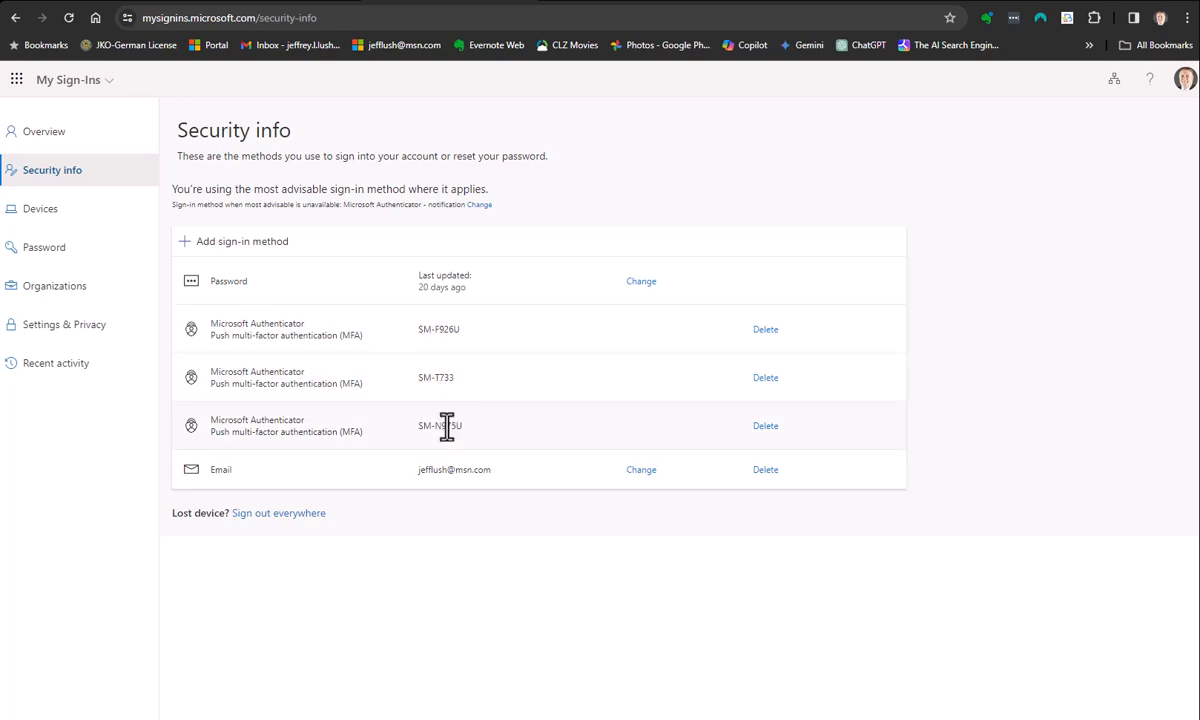
mouse_move(338, 436)
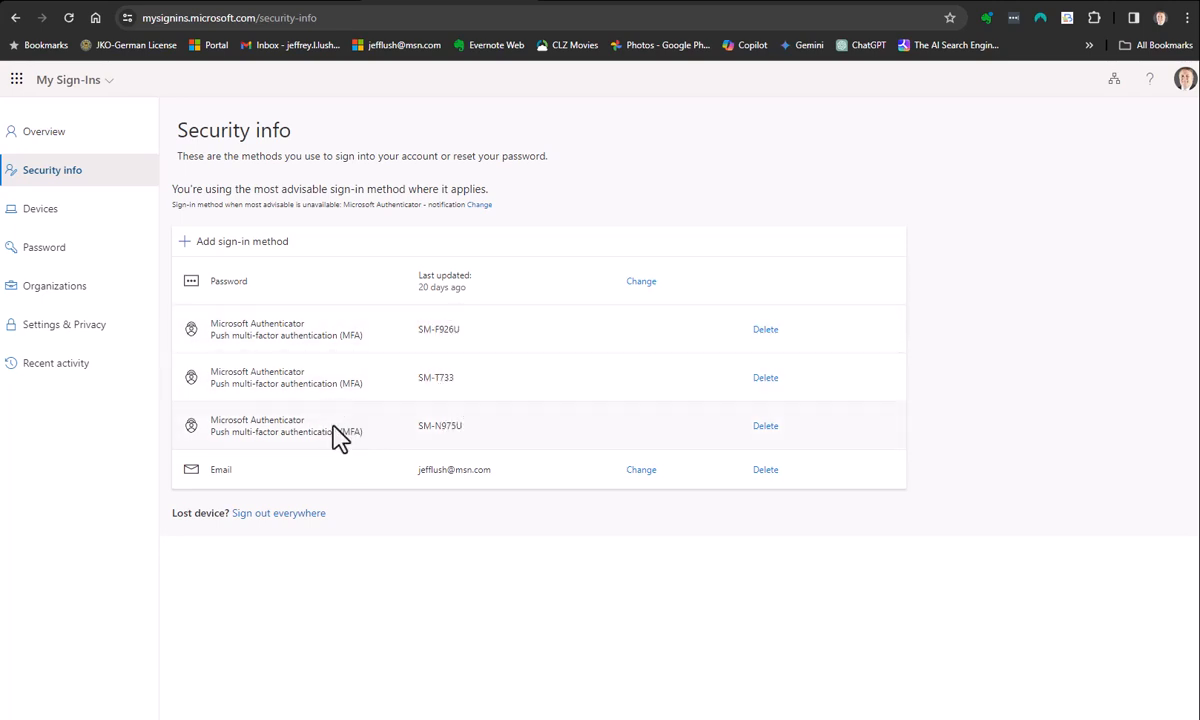
mouse_move(420, 330)
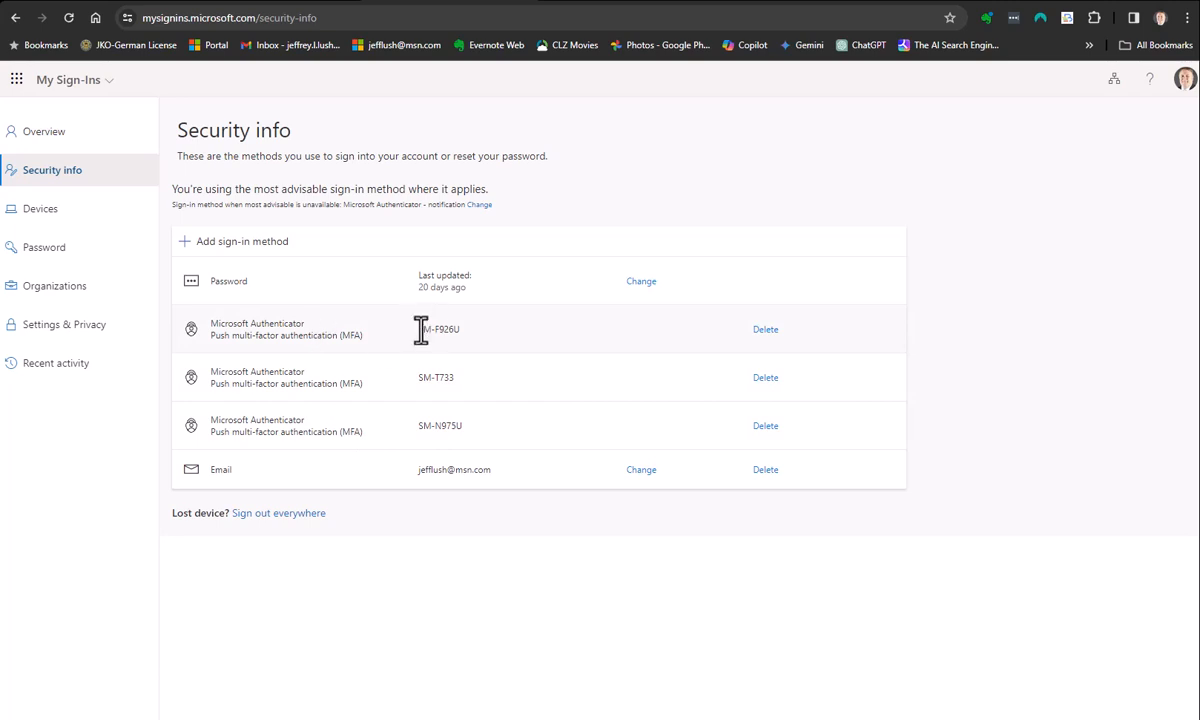
double_click(438, 328)
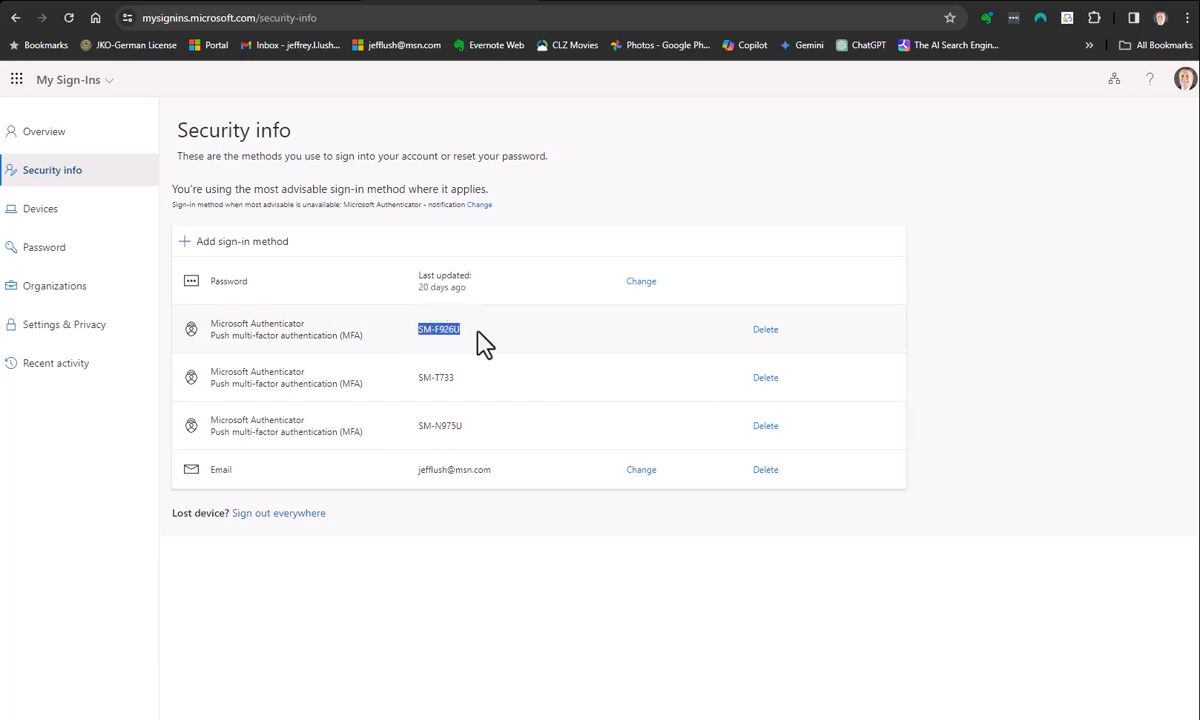
mouse_move(764, 410)
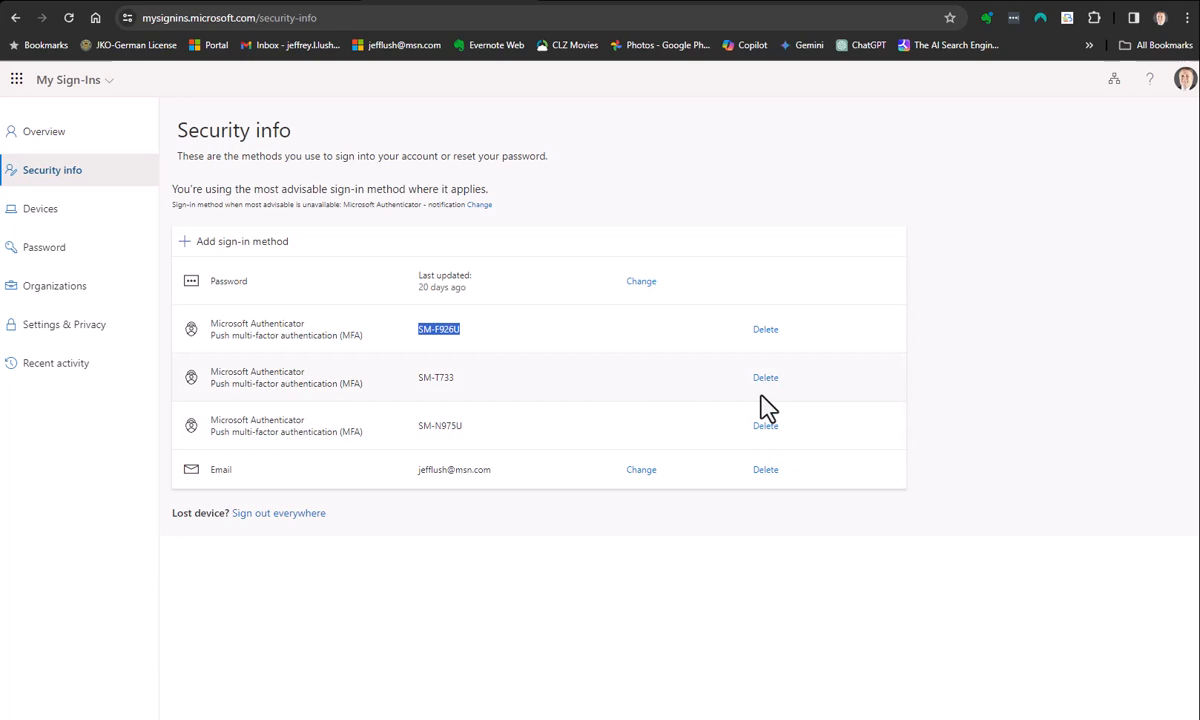
mouse_move(784, 464)
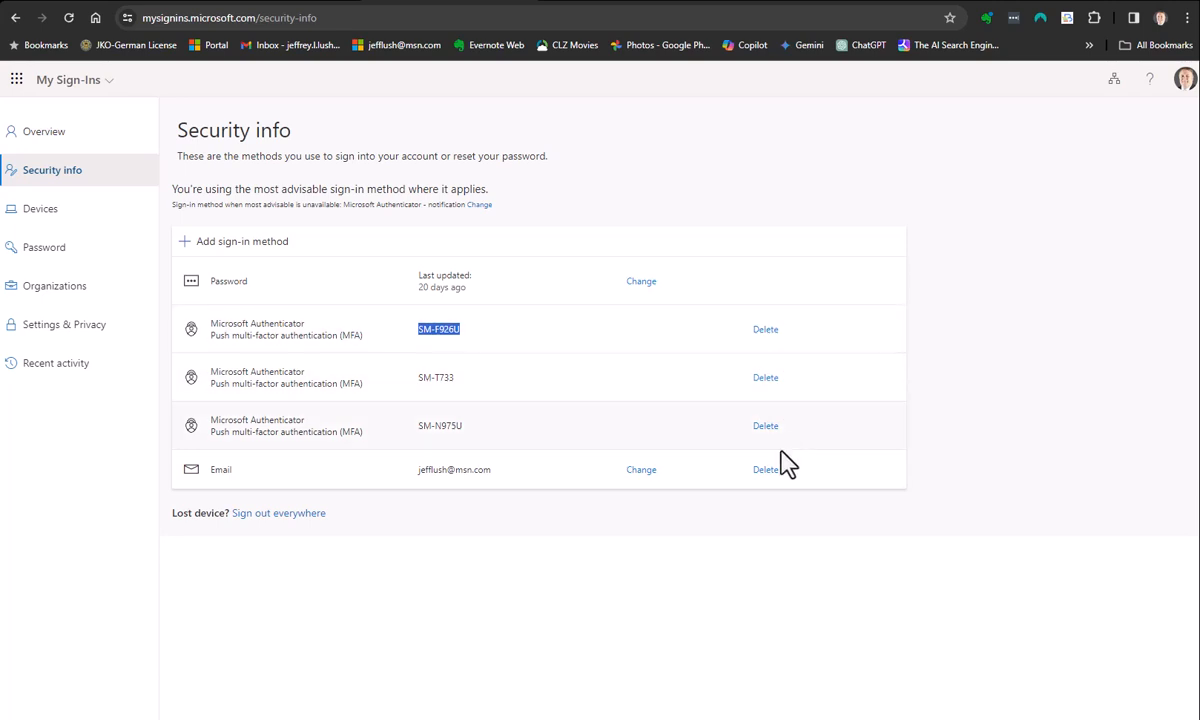
mouse_move(720, 388)
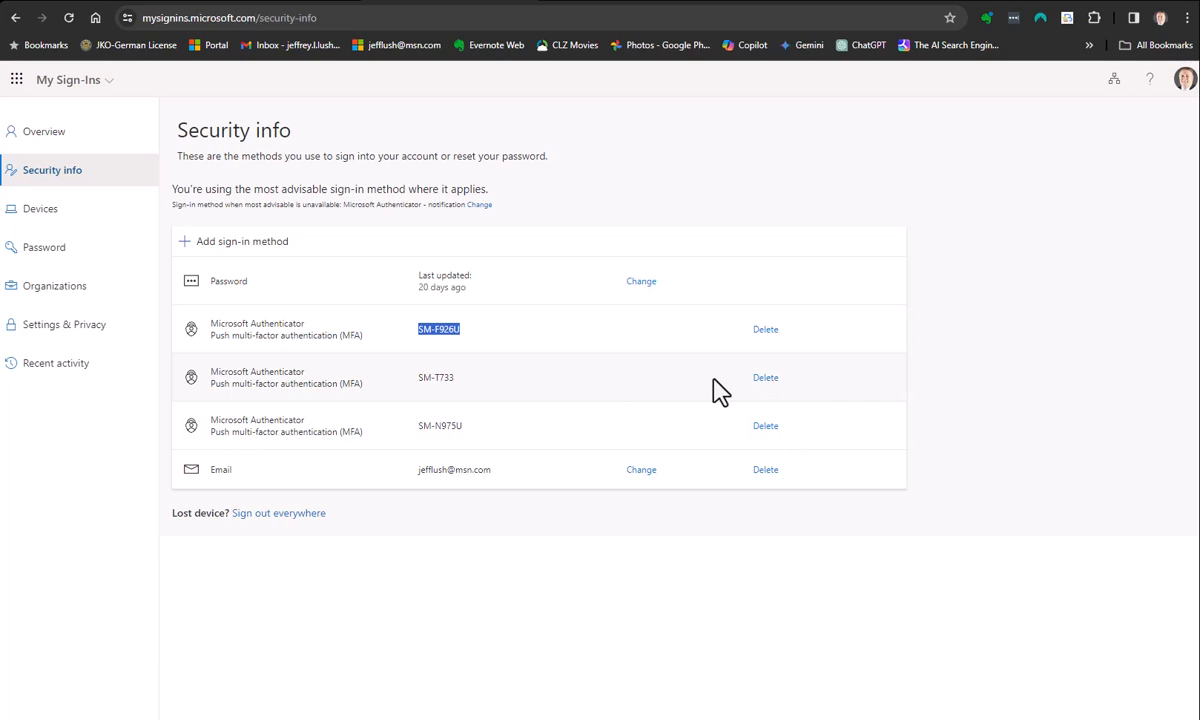
mouse_move(296, 336)
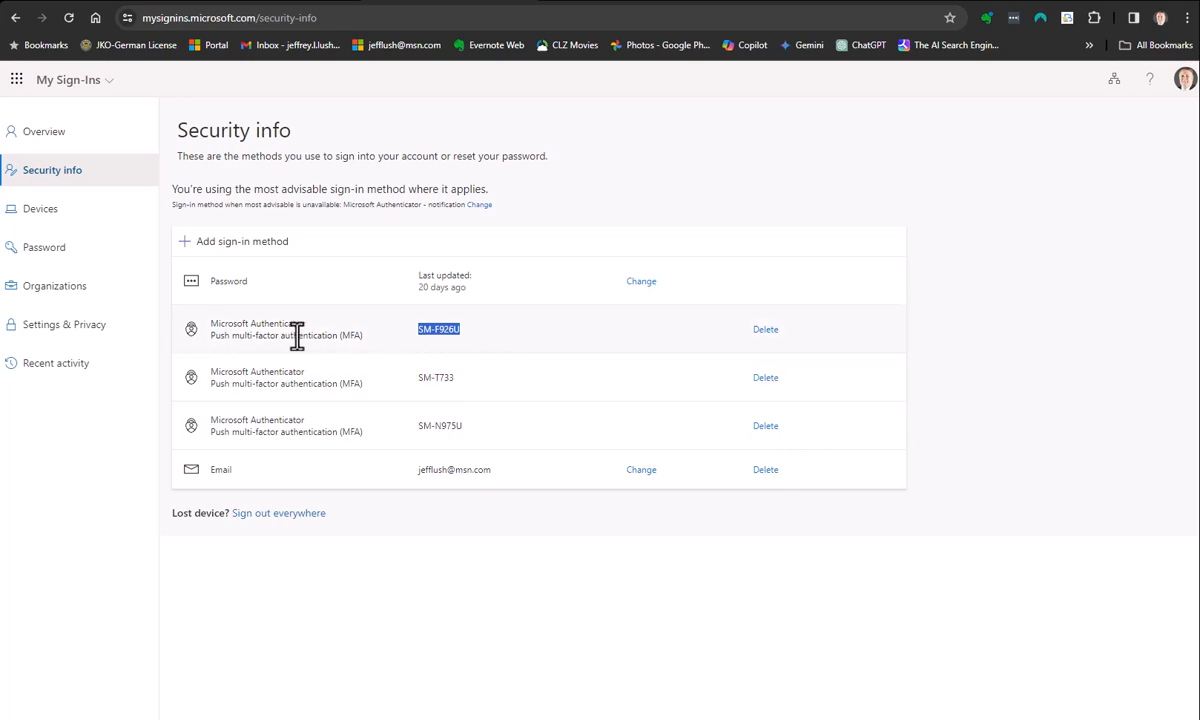
mouse_move(472, 444)
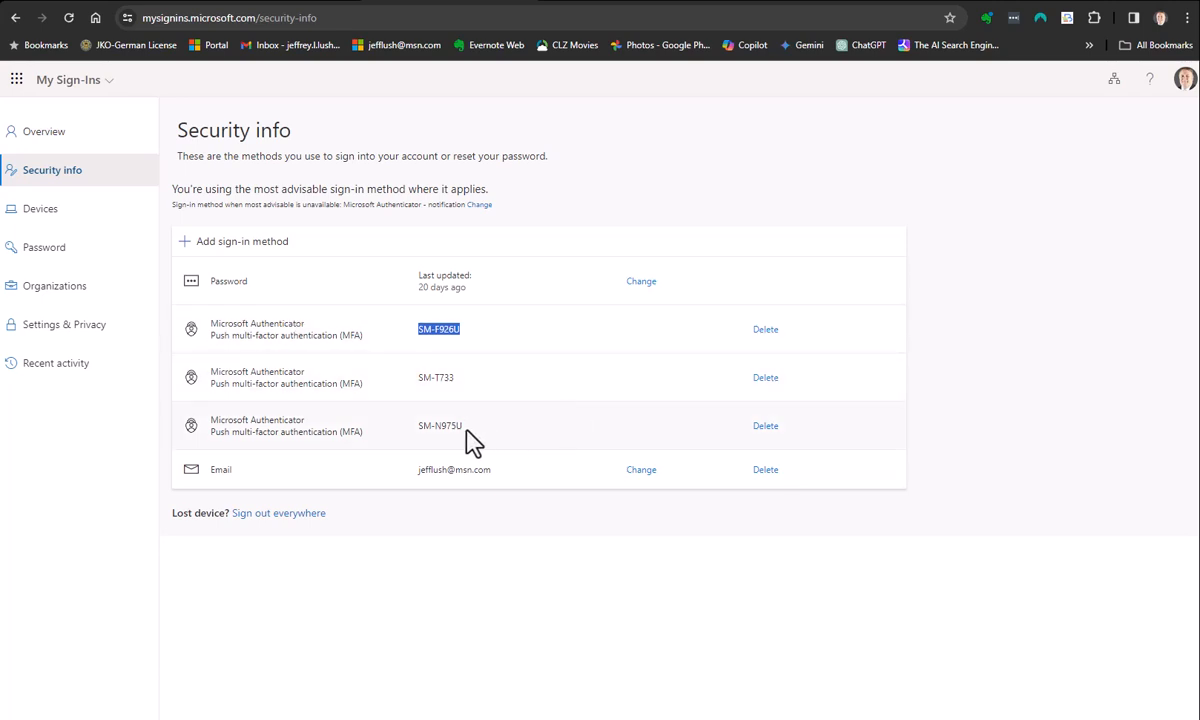
mouse_move(540, 384)
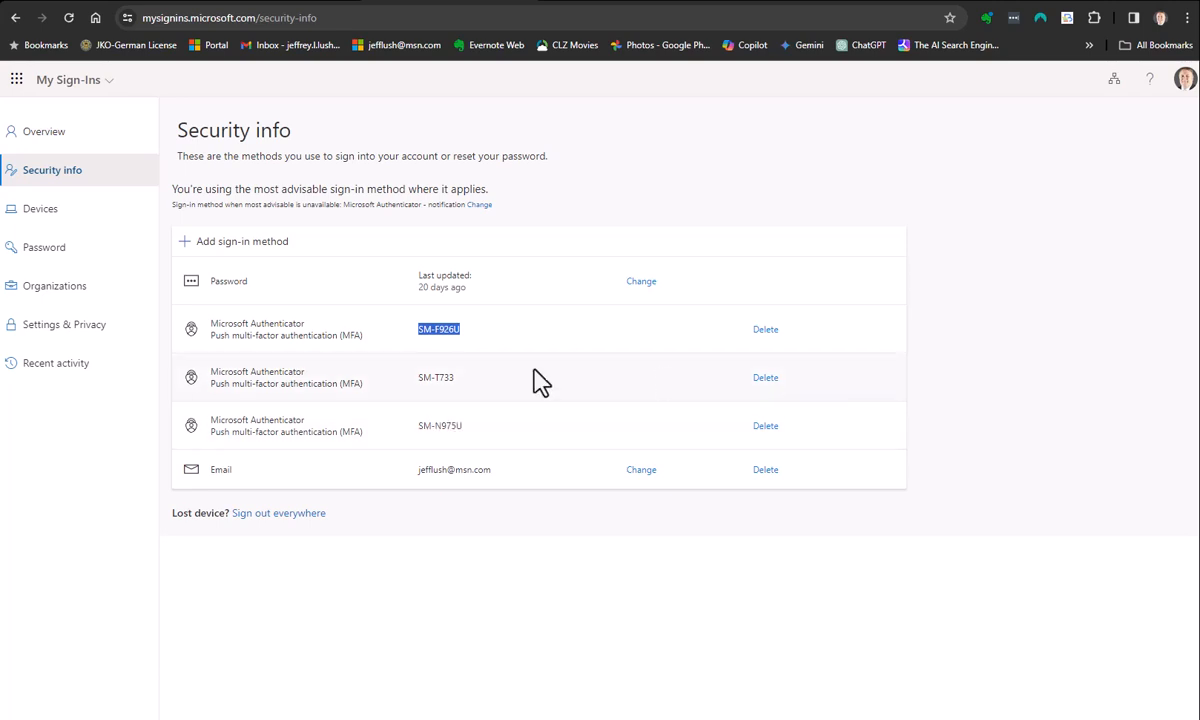
mouse_move(318, 438)
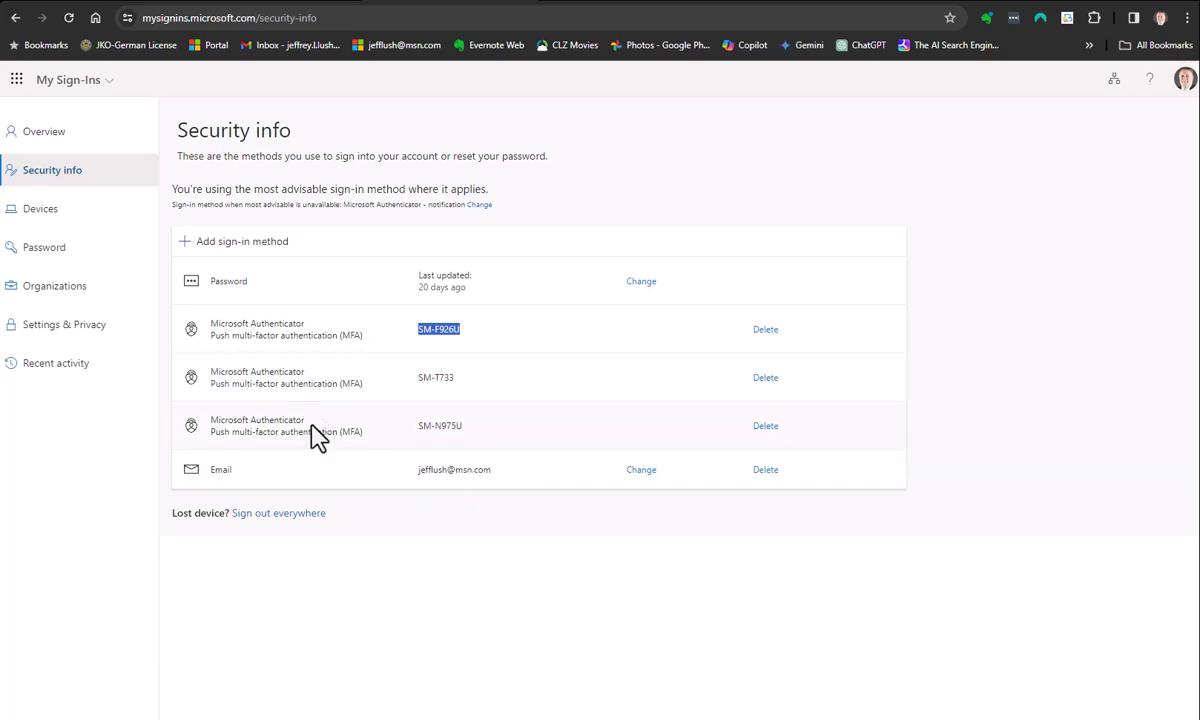
mouse_move(268, 482)
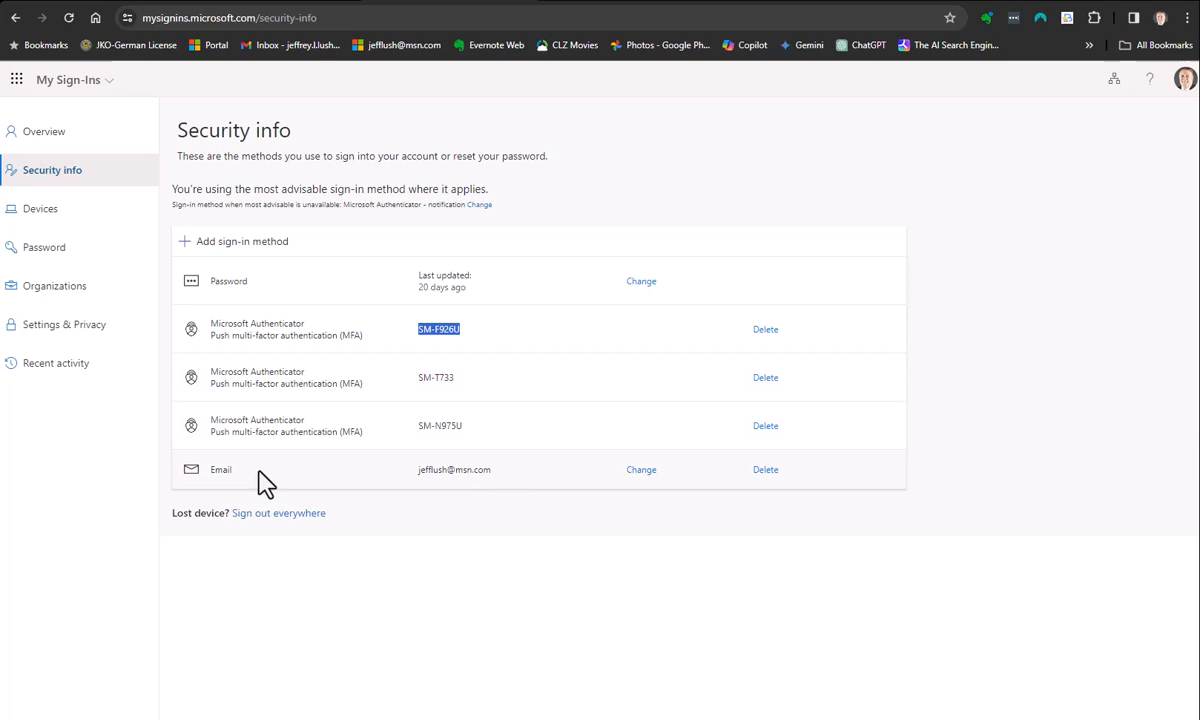
mouse_move(276, 480)
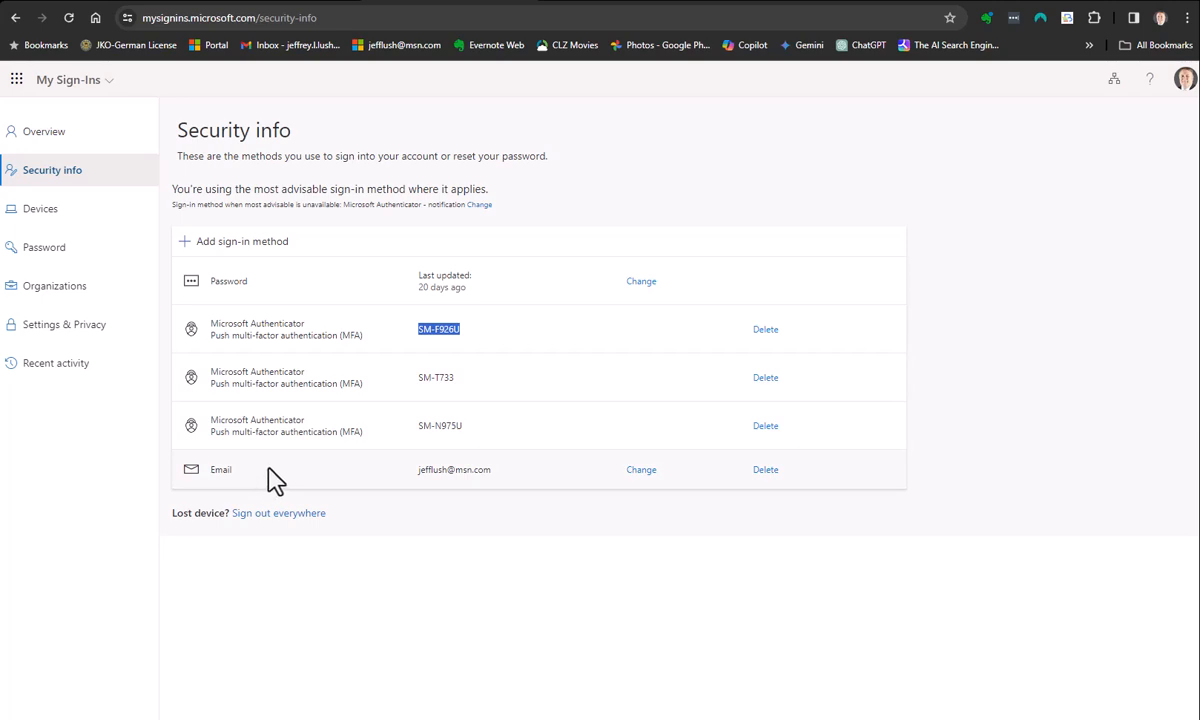
mouse_move(444, 494)
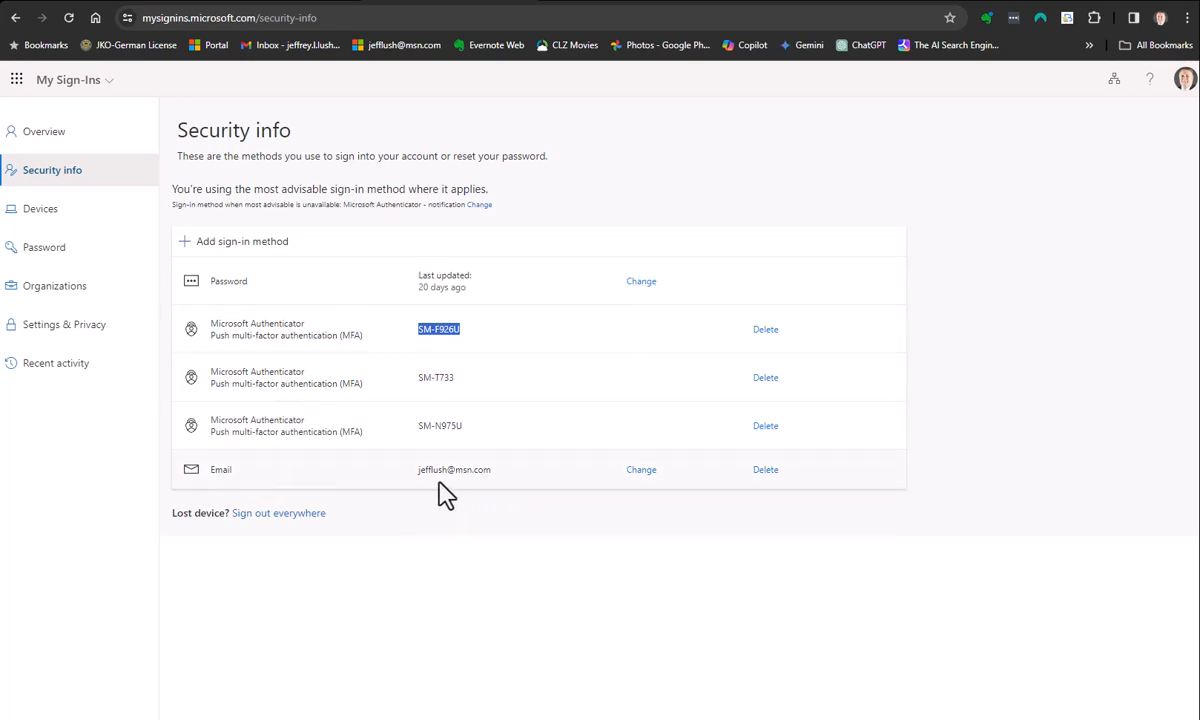
mouse_move(240, 240)
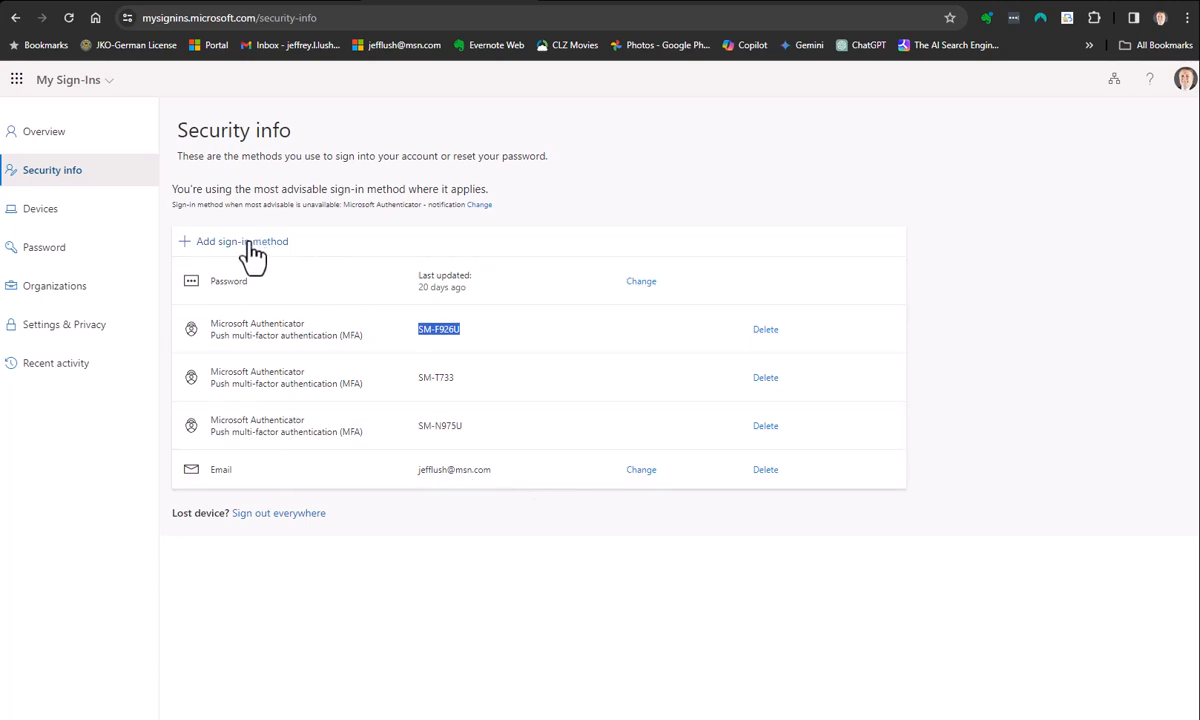
mouse_move(248, 252)
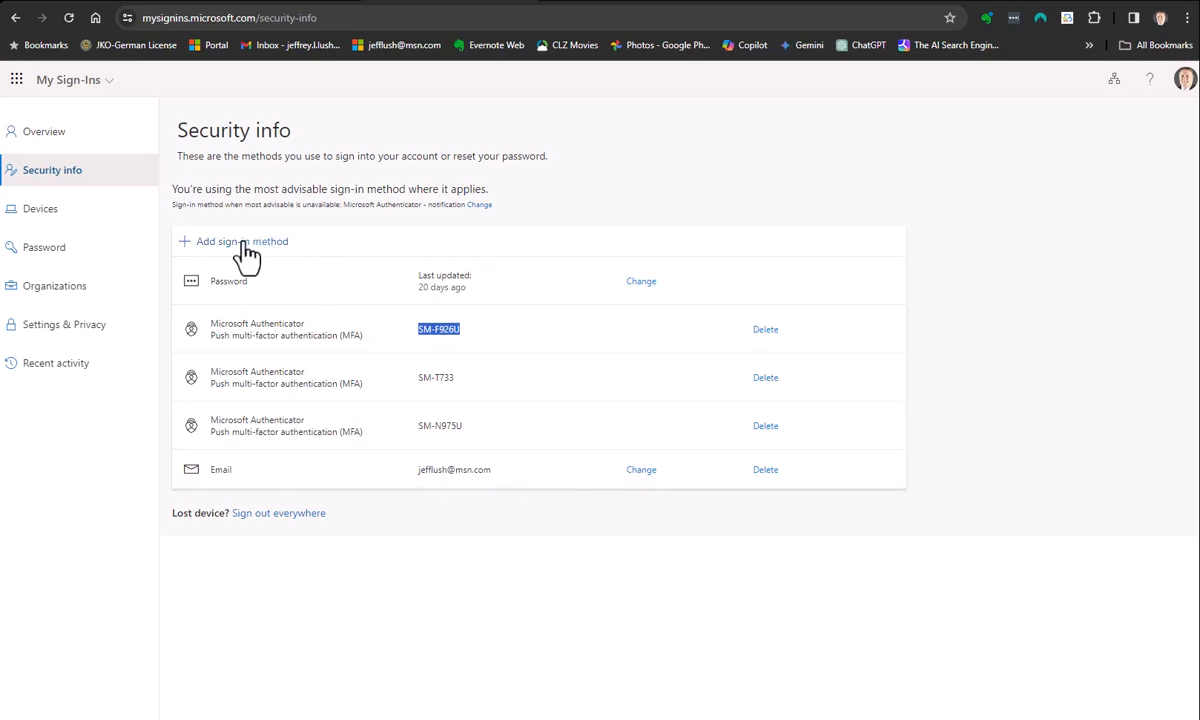
mouse_move(296, 324)
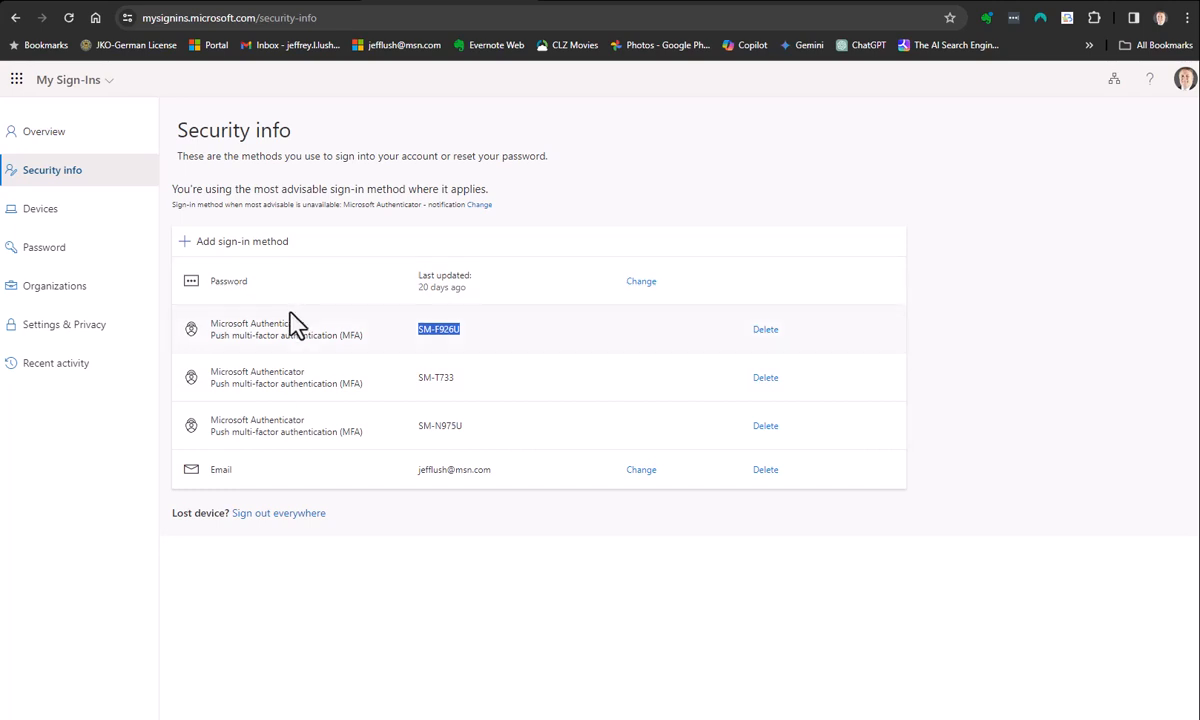
mouse_move(250, 250)
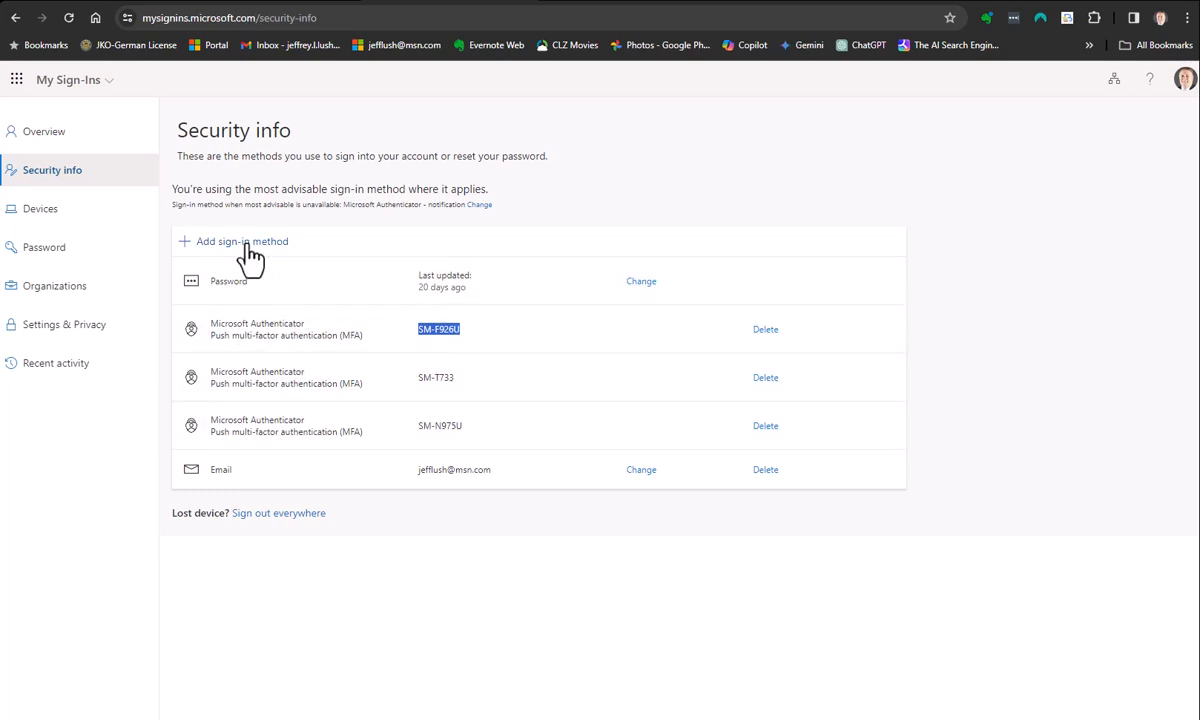
Add a new sign-in method and choose Authenticator app from the method list
left_click(240, 240)
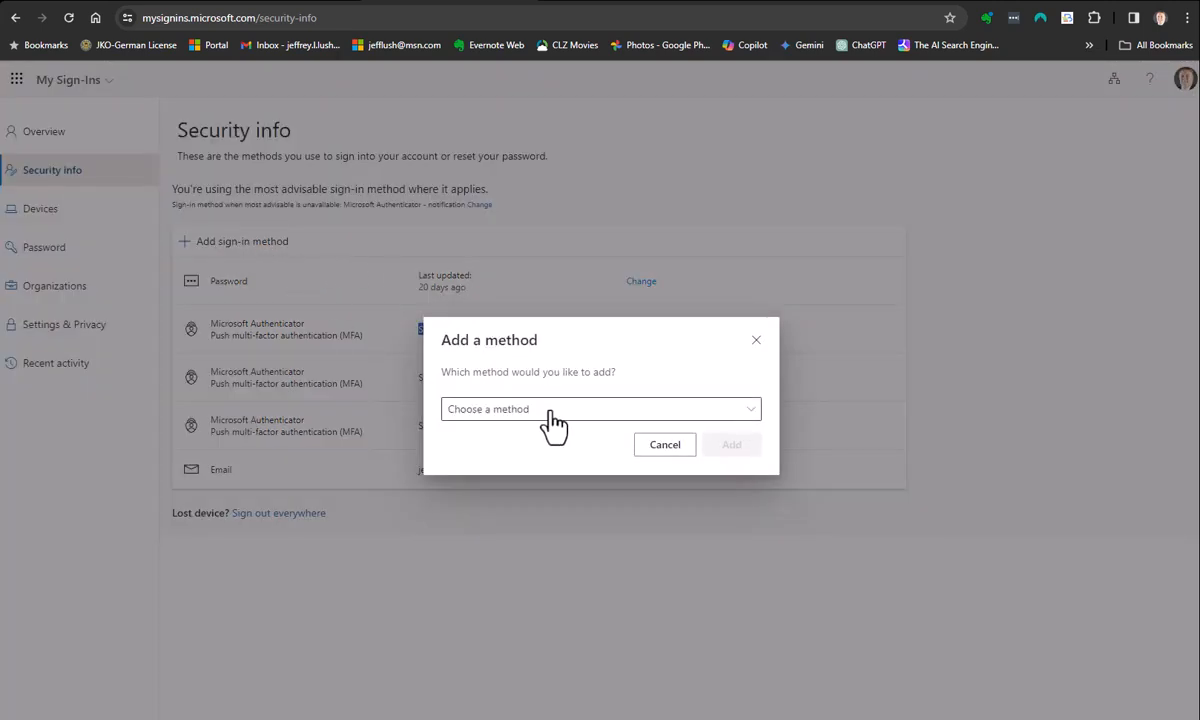
left_click(600, 408)
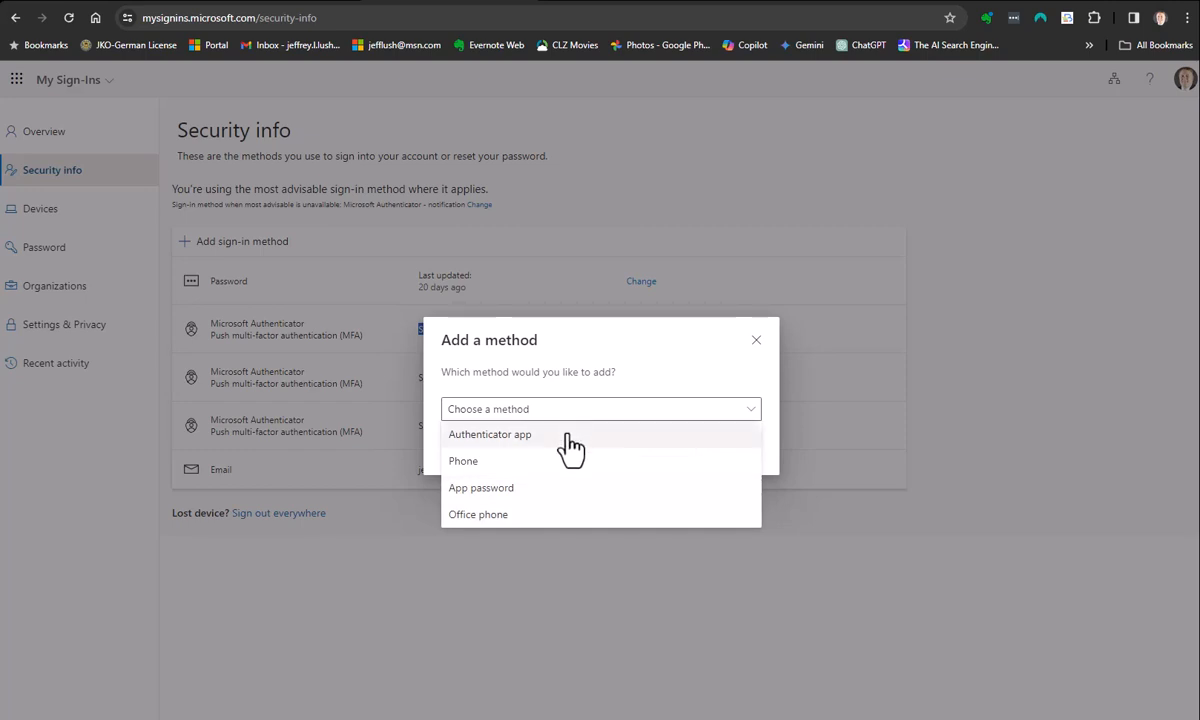
mouse_move(490, 458)
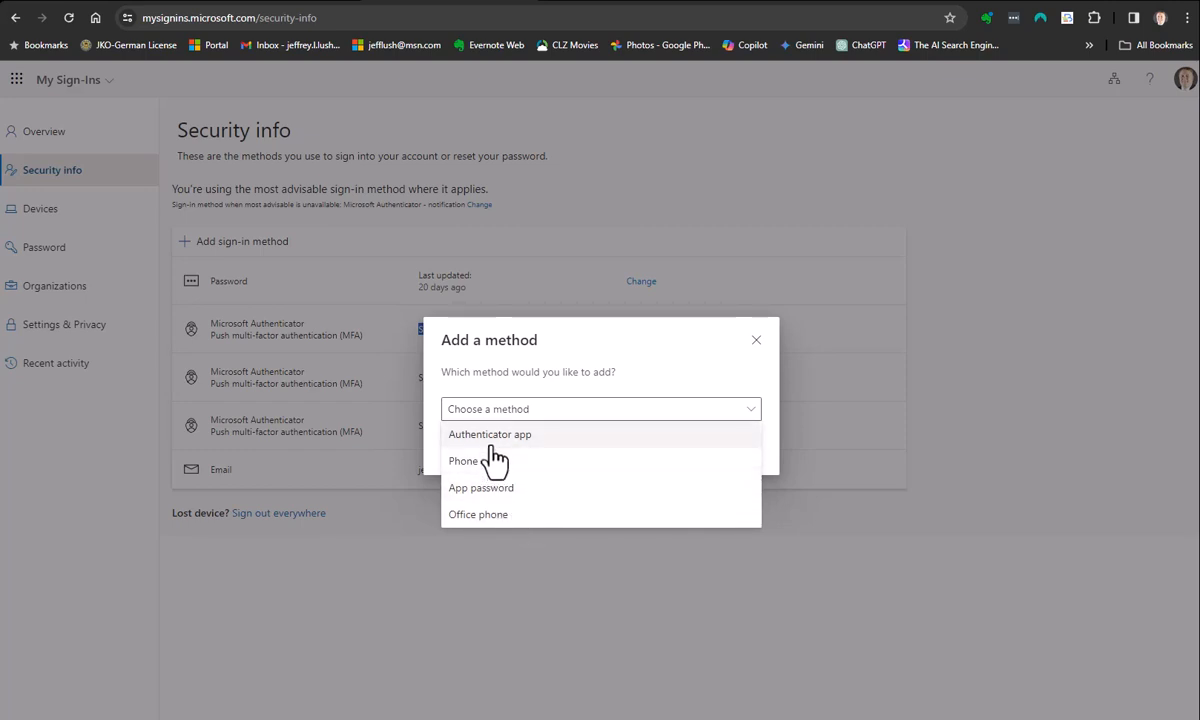
mouse_move(536, 440)
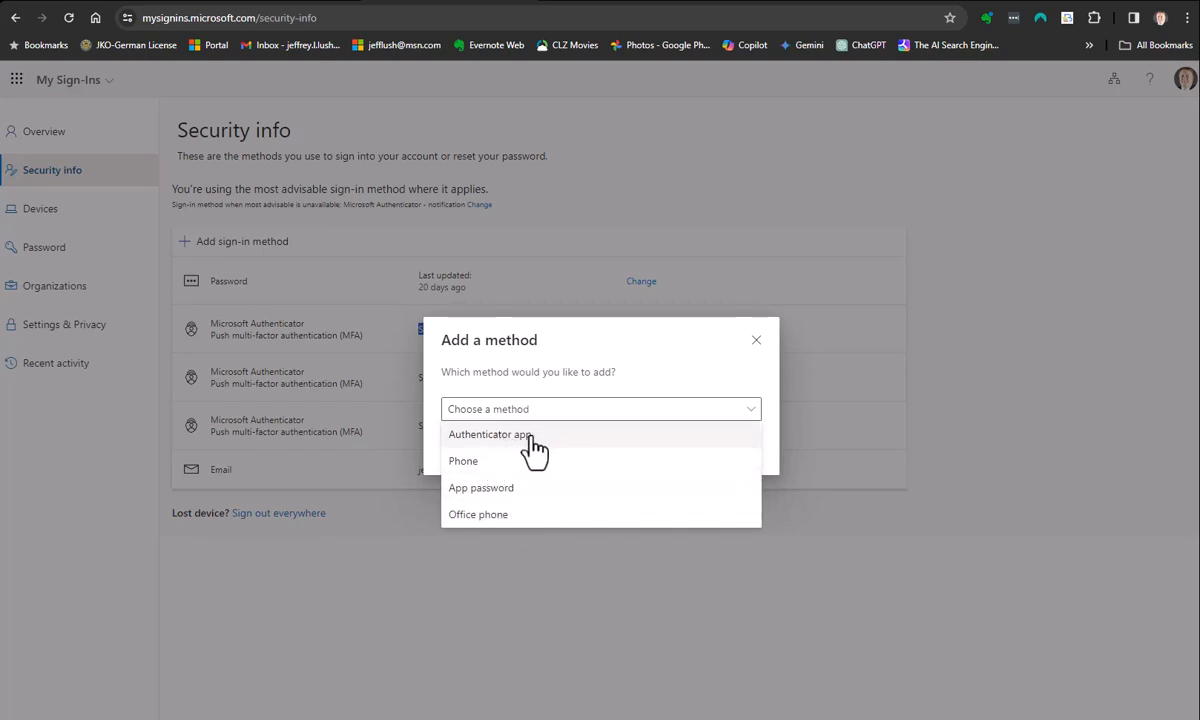
left_click(488, 434)
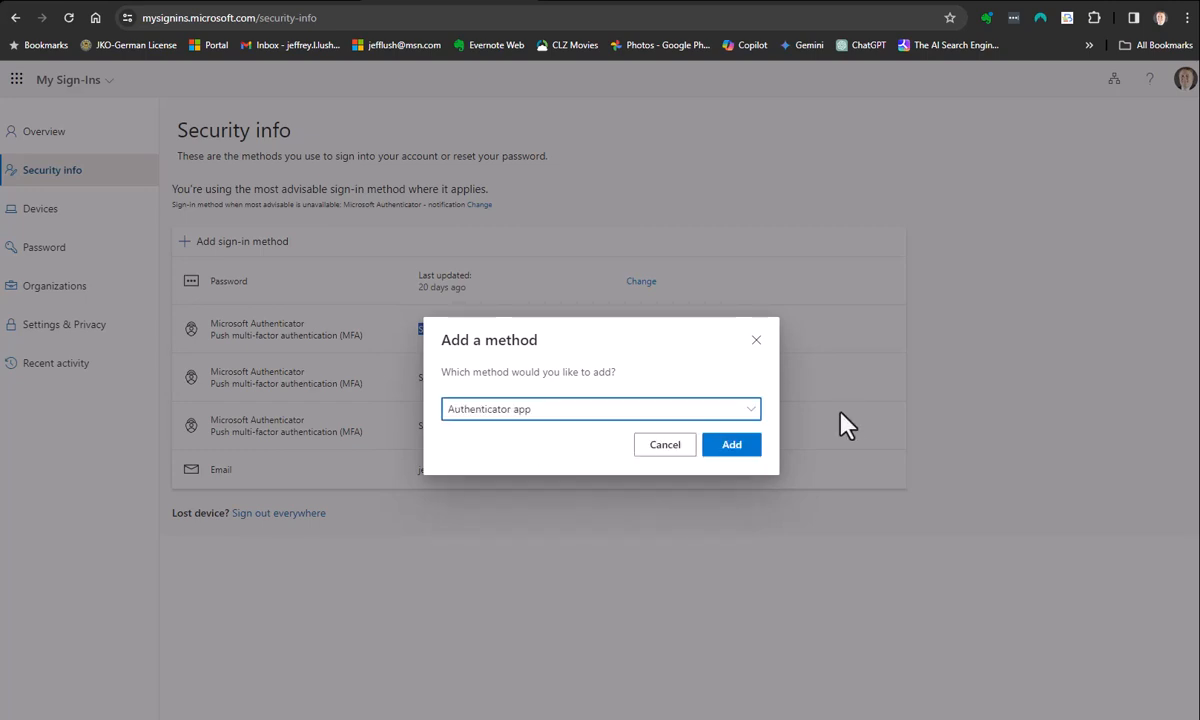
left_click(732, 444)
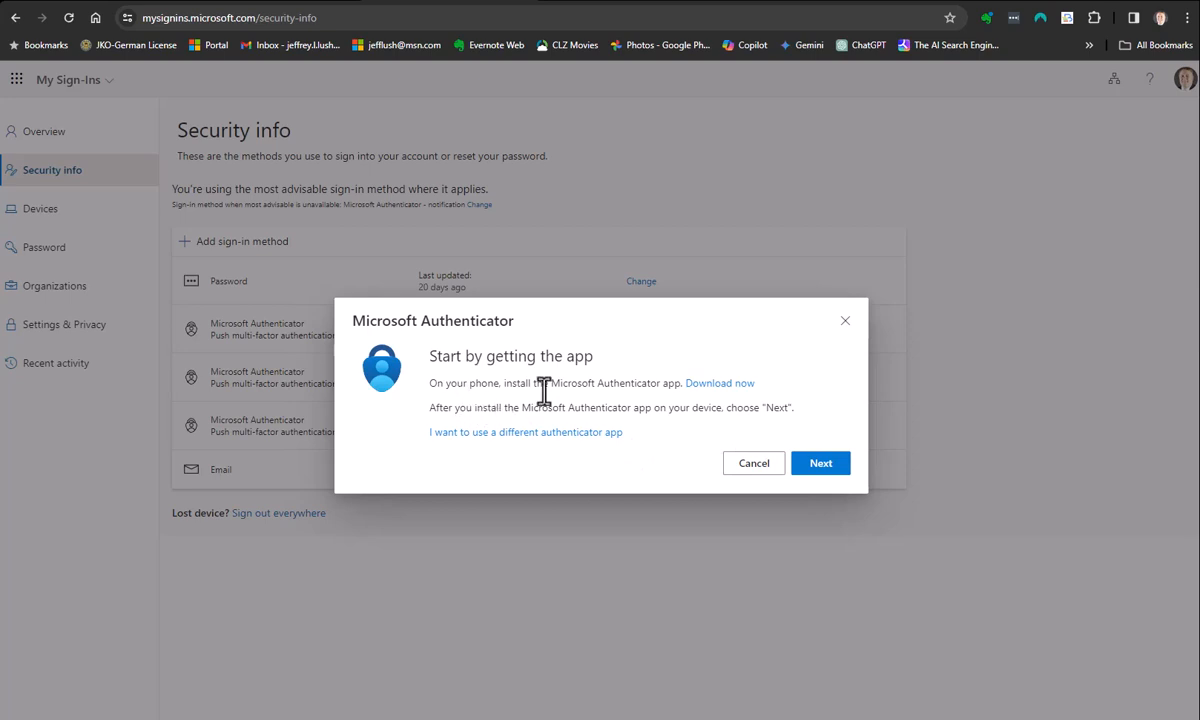
mouse_move(720, 388)
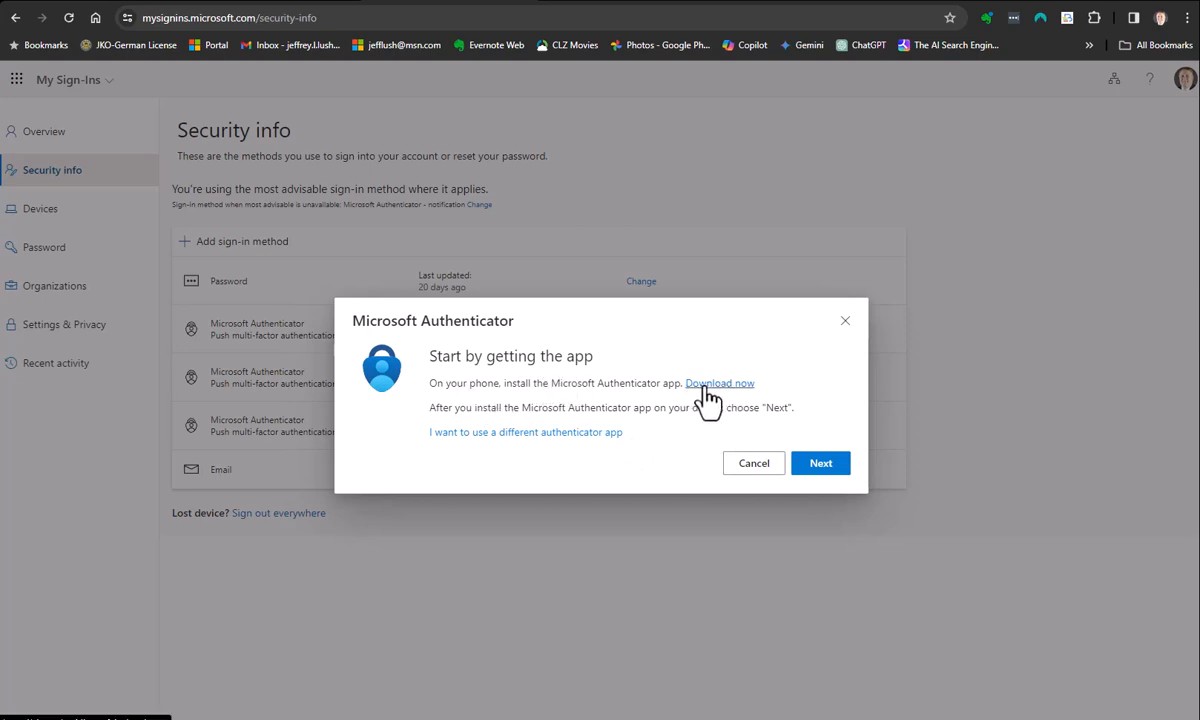
mouse_move(496, 446)
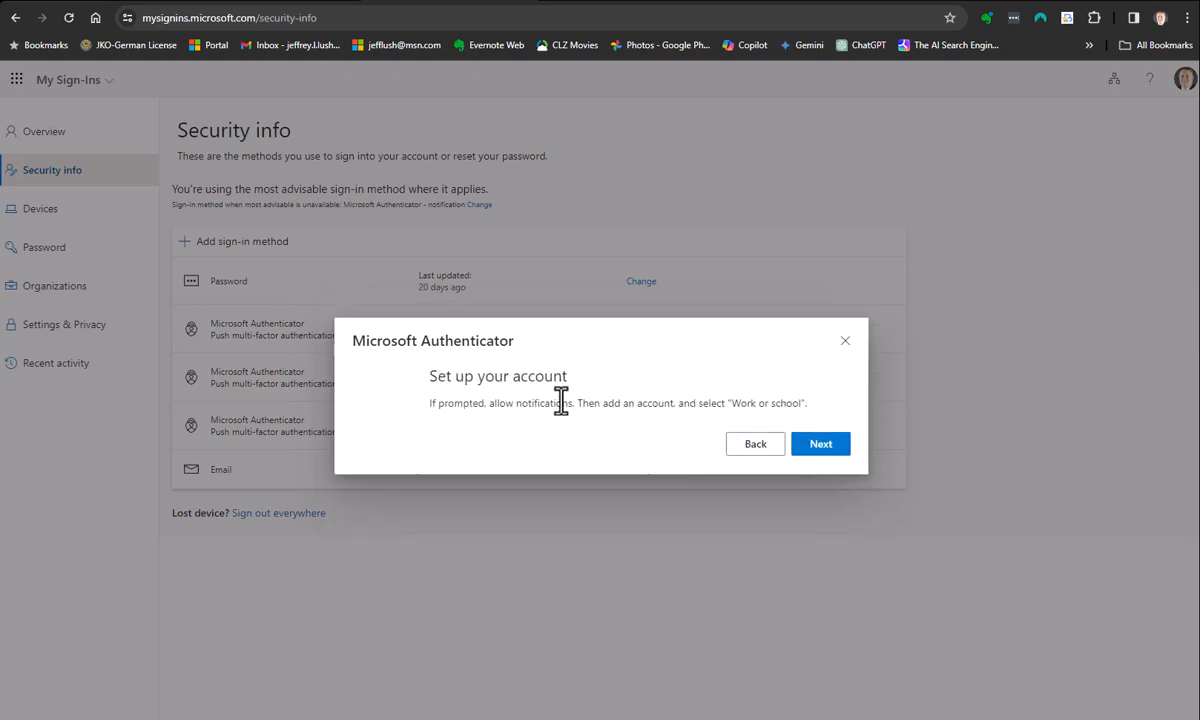
Step through the Microsoft Authenticator setup to the QR code and back to 'Set up your account'
left_click(820, 444)
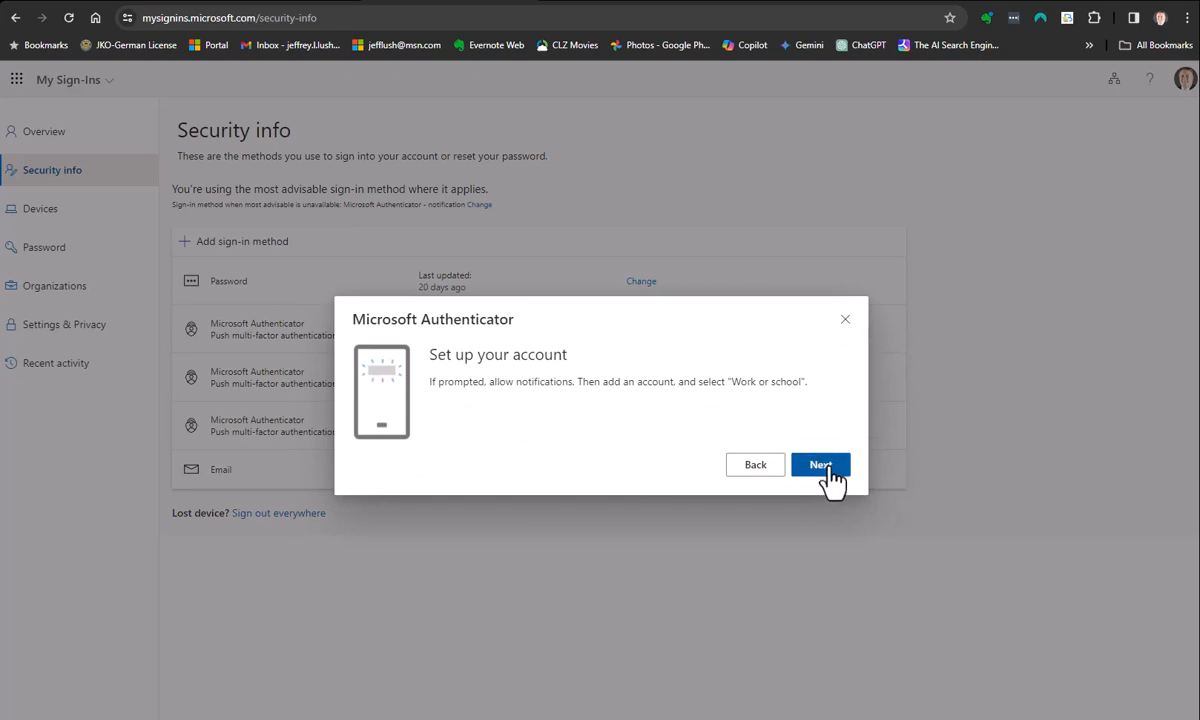
left_click(820, 464)
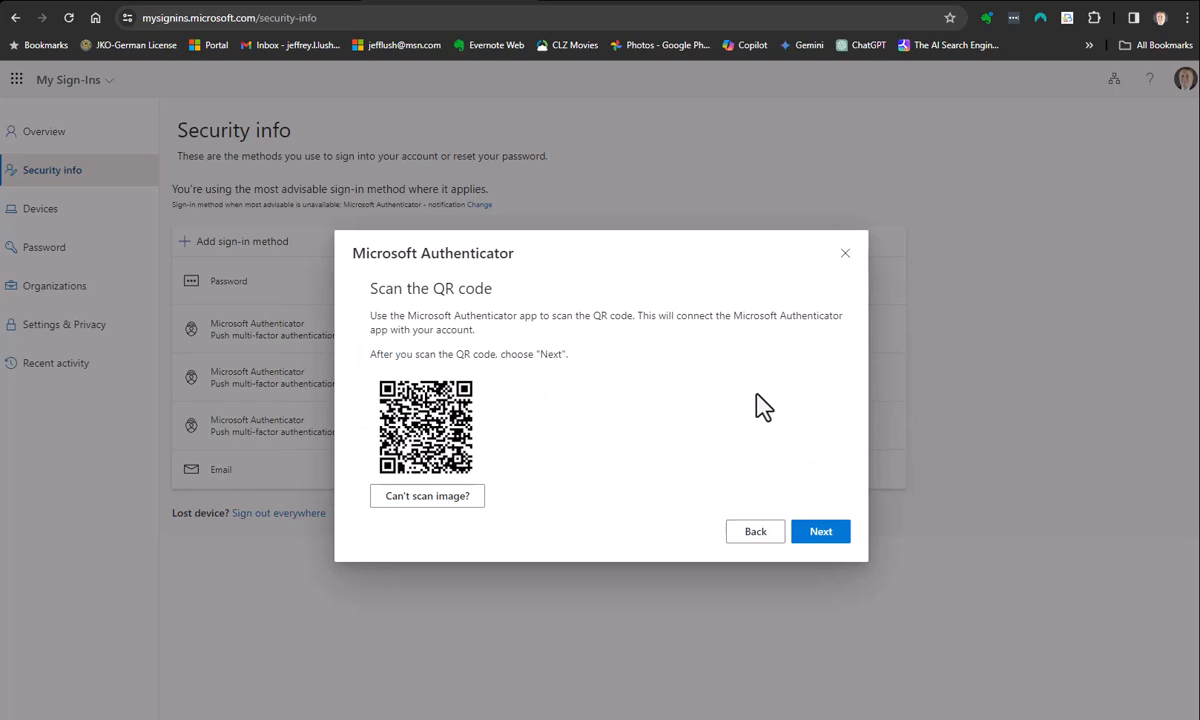
mouse_move(888, 524)
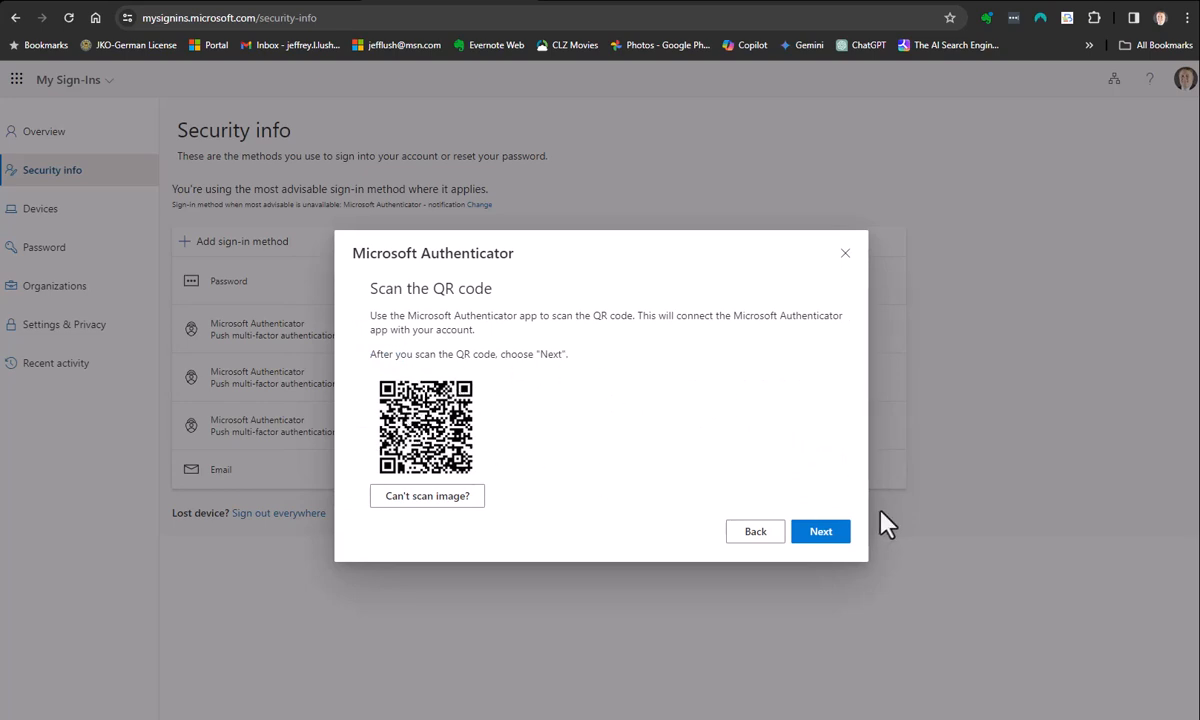
left_click(820, 532)
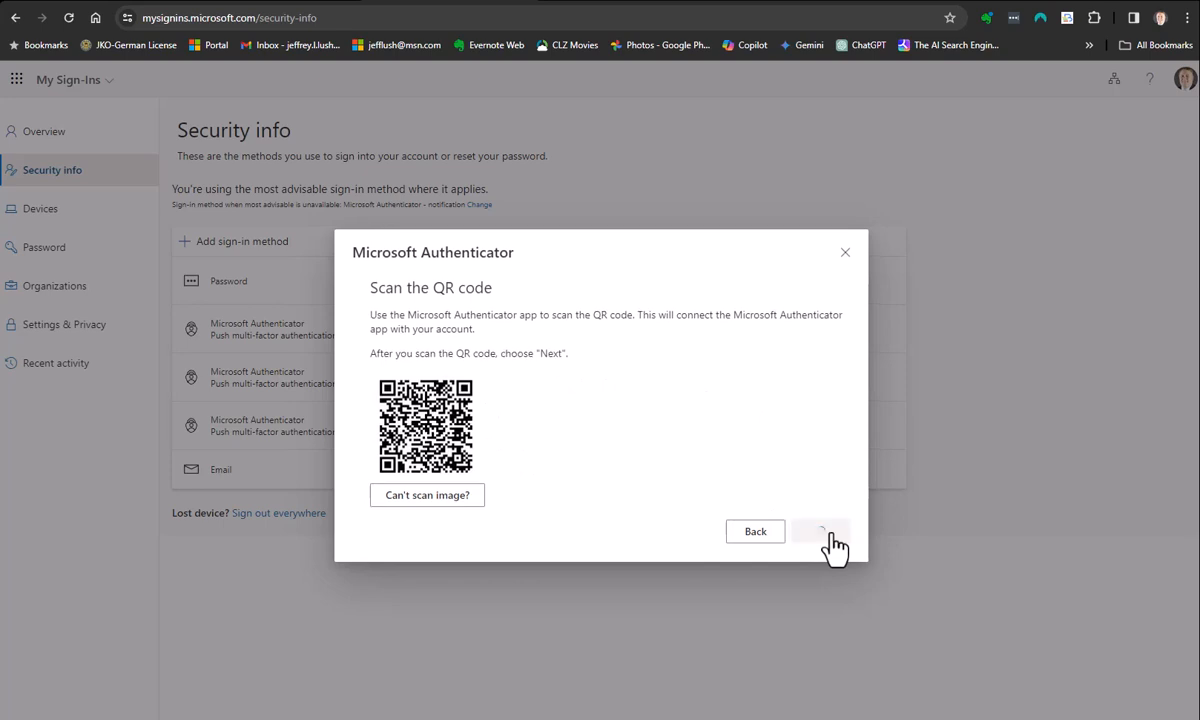
left_click(820, 532)
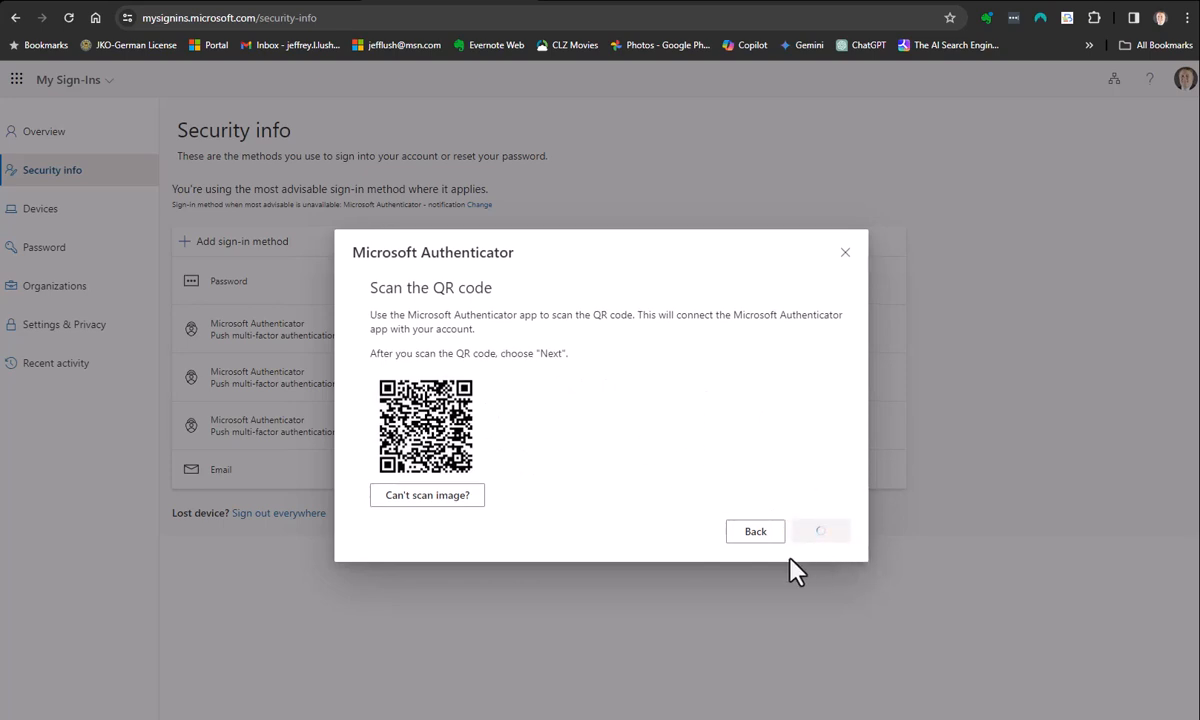
mouse_move(758, 536)
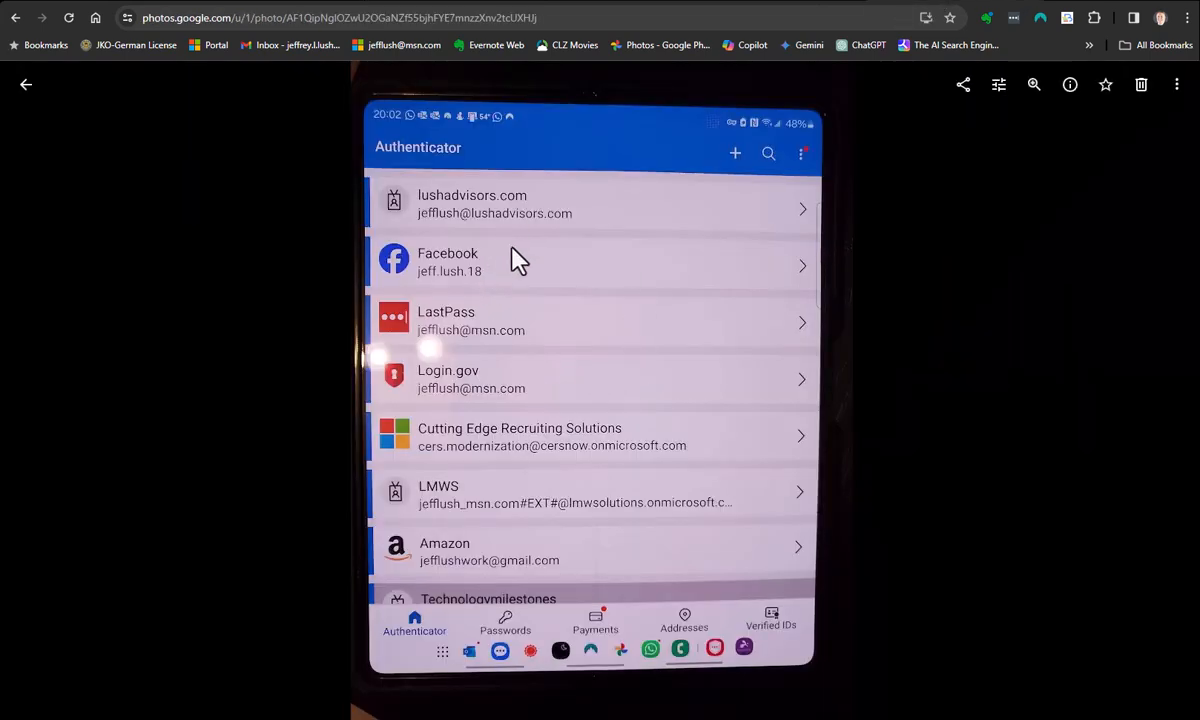
mouse_move(770, 40)
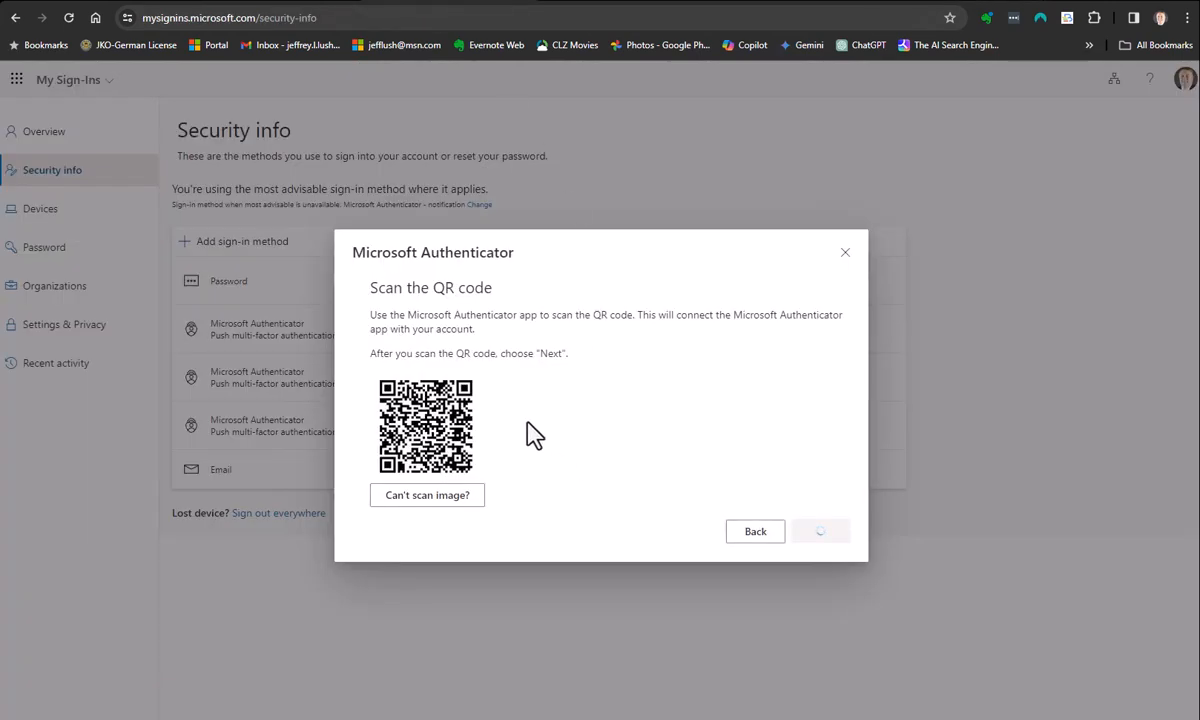
left_click(756, 532)
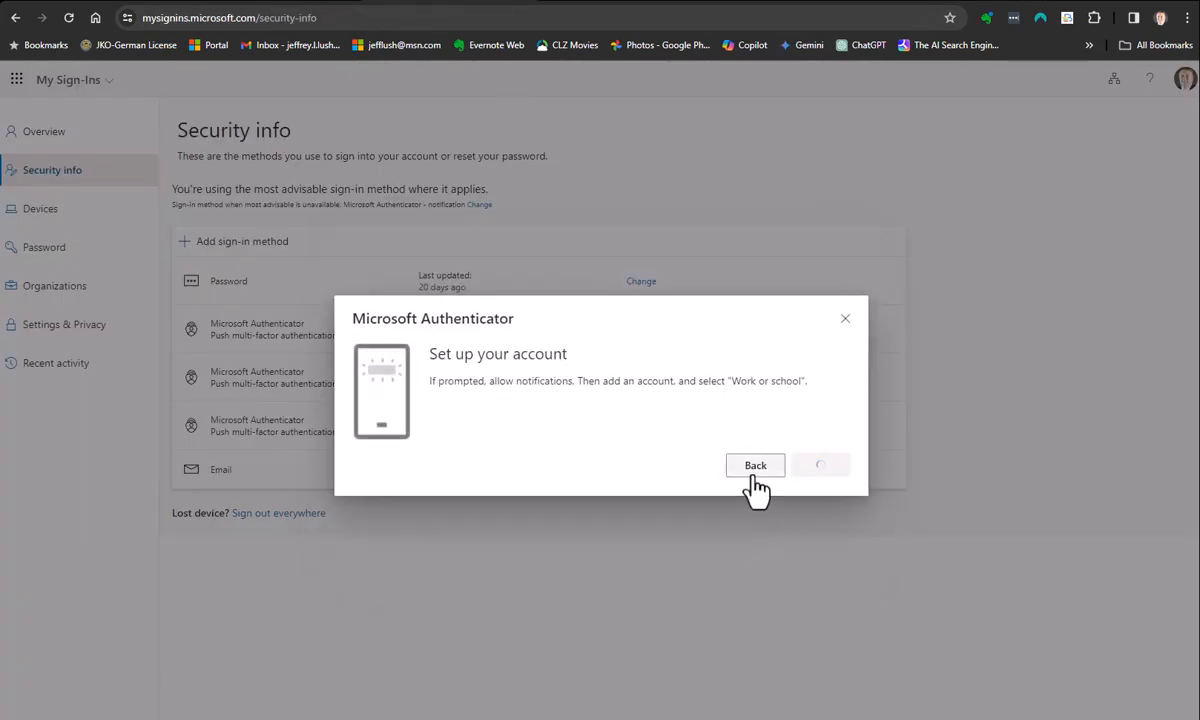
Leave the authenticator setup prompt and begin a fresh sign-in method attempt
left_click(756, 464)
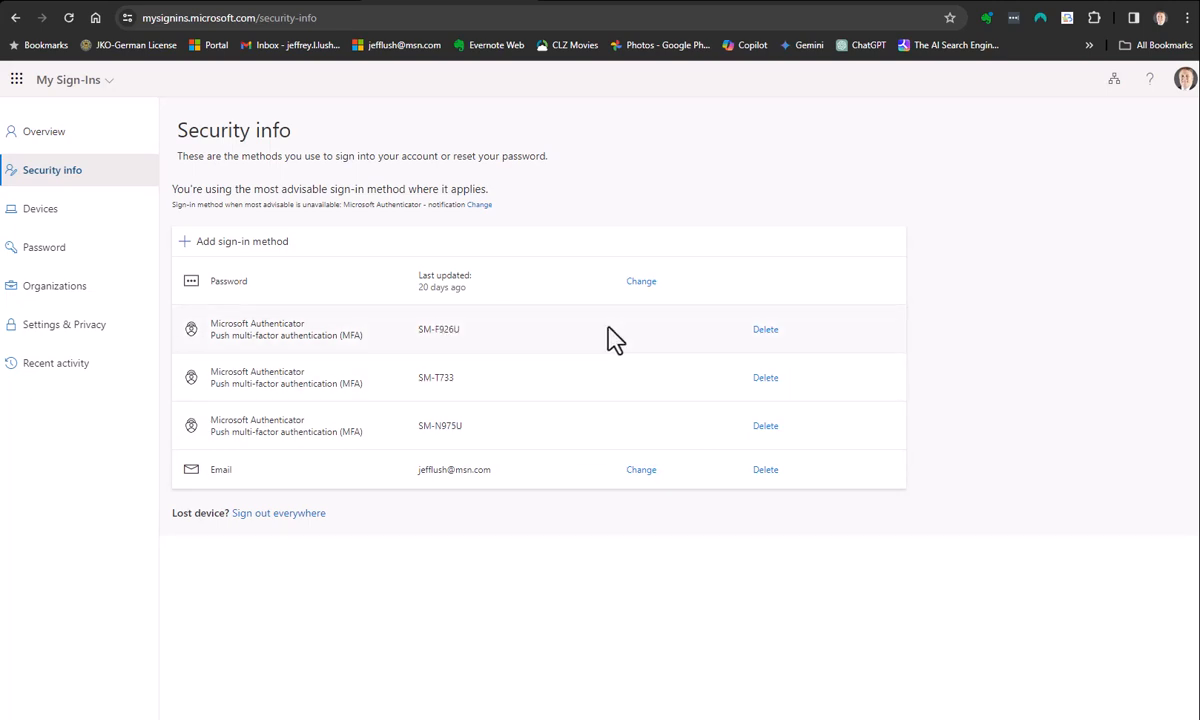
mouse_move(1004, 136)
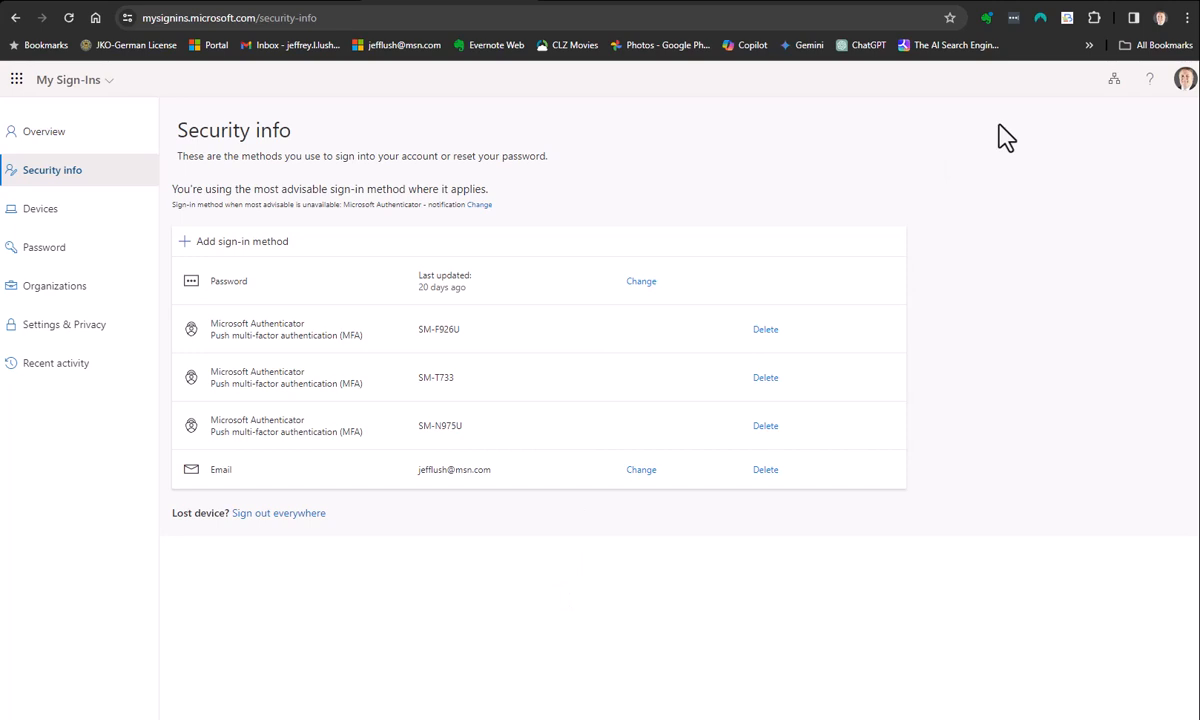
mouse_move(976, 152)
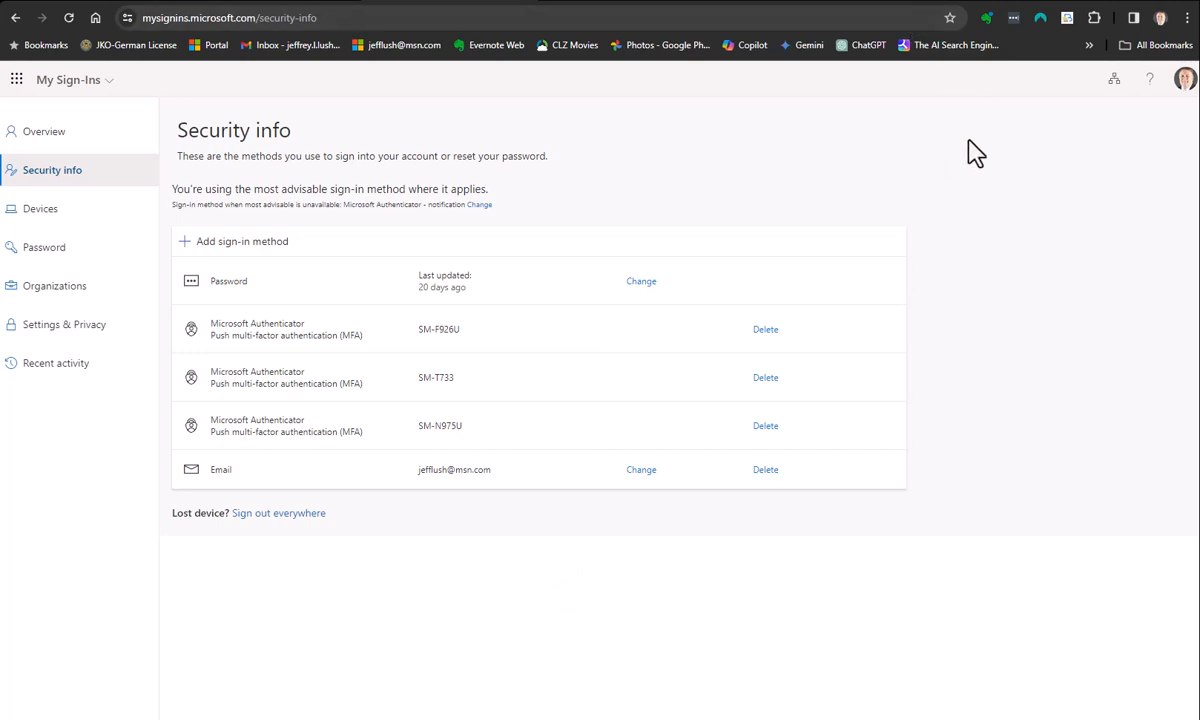
mouse_move(960, 4)
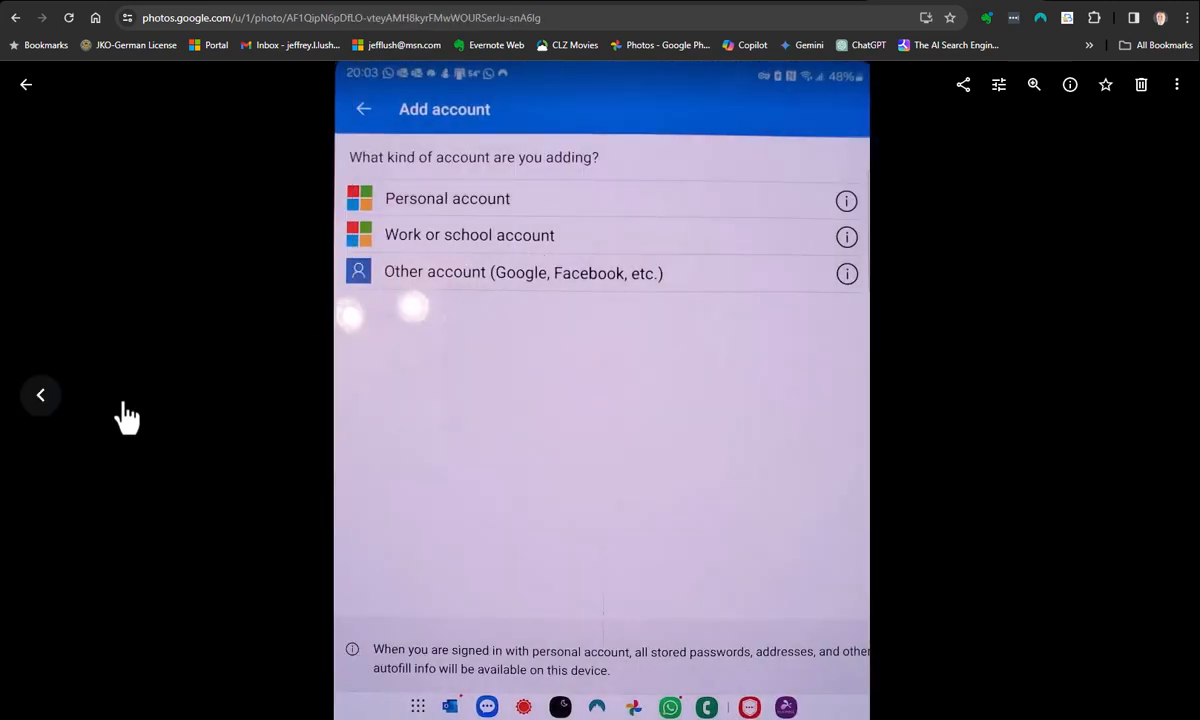
left_click(468, 234)
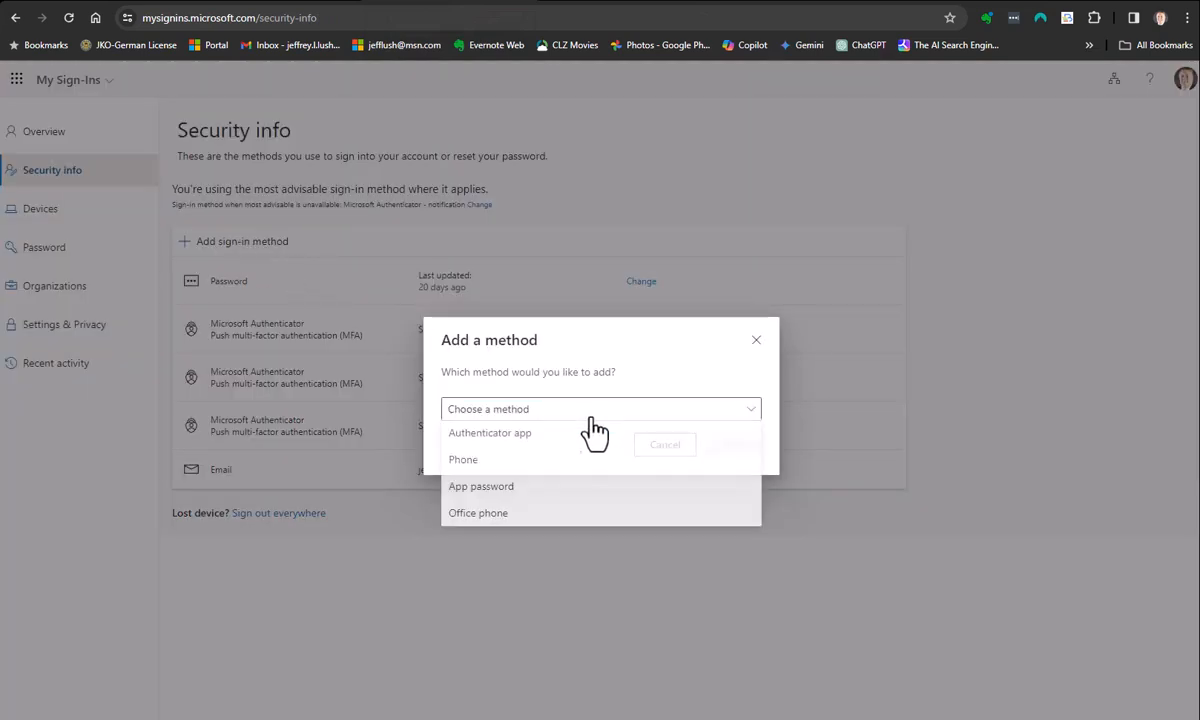
Pick Authenticator app again, then close the dialog to return to the security info list
left_click(490, 432)
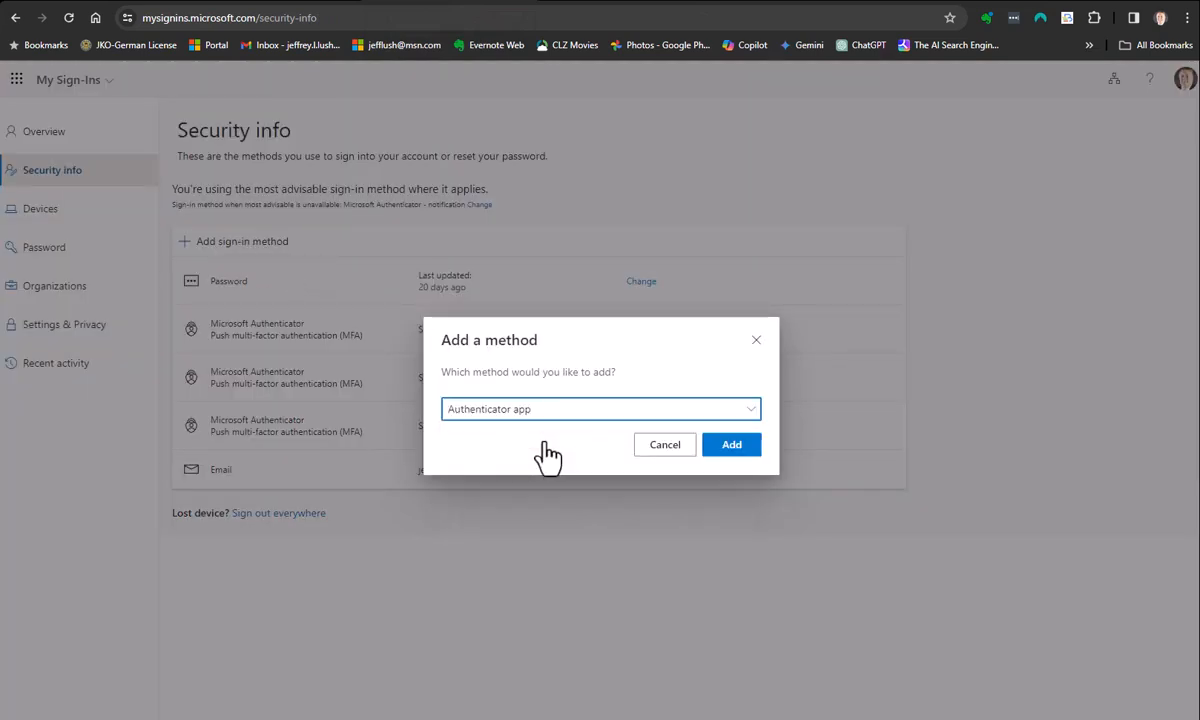
left_click(664, 444)
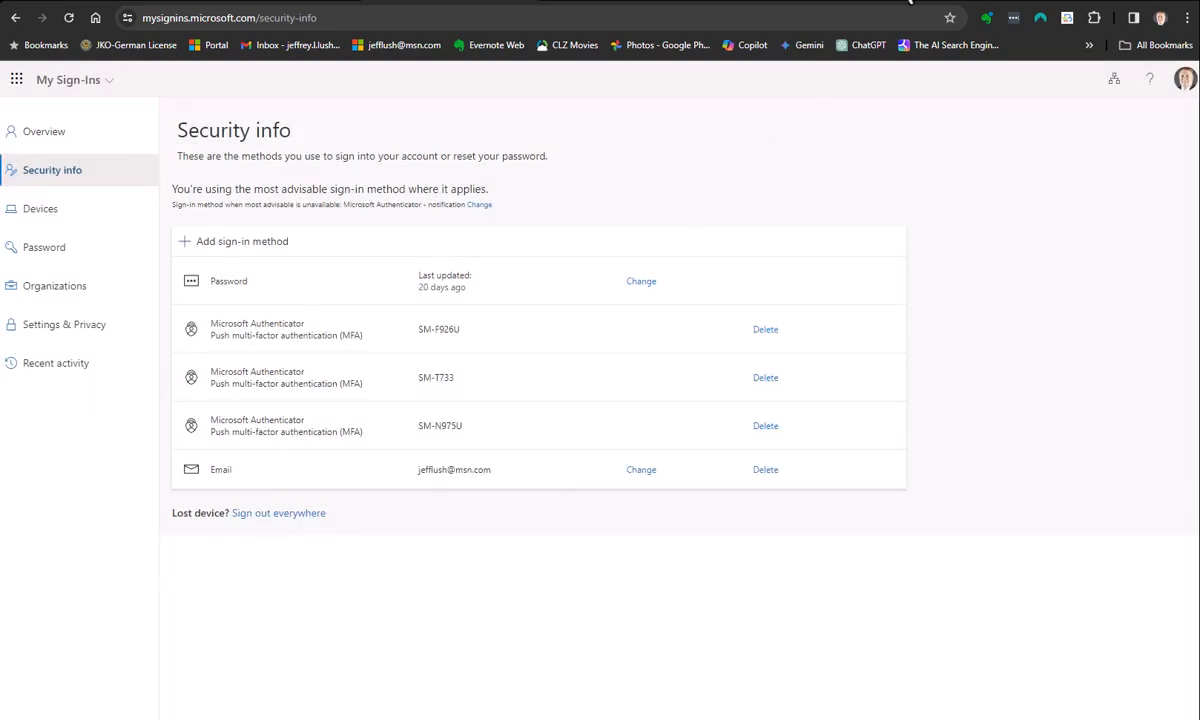
mouse_move(794, 4)
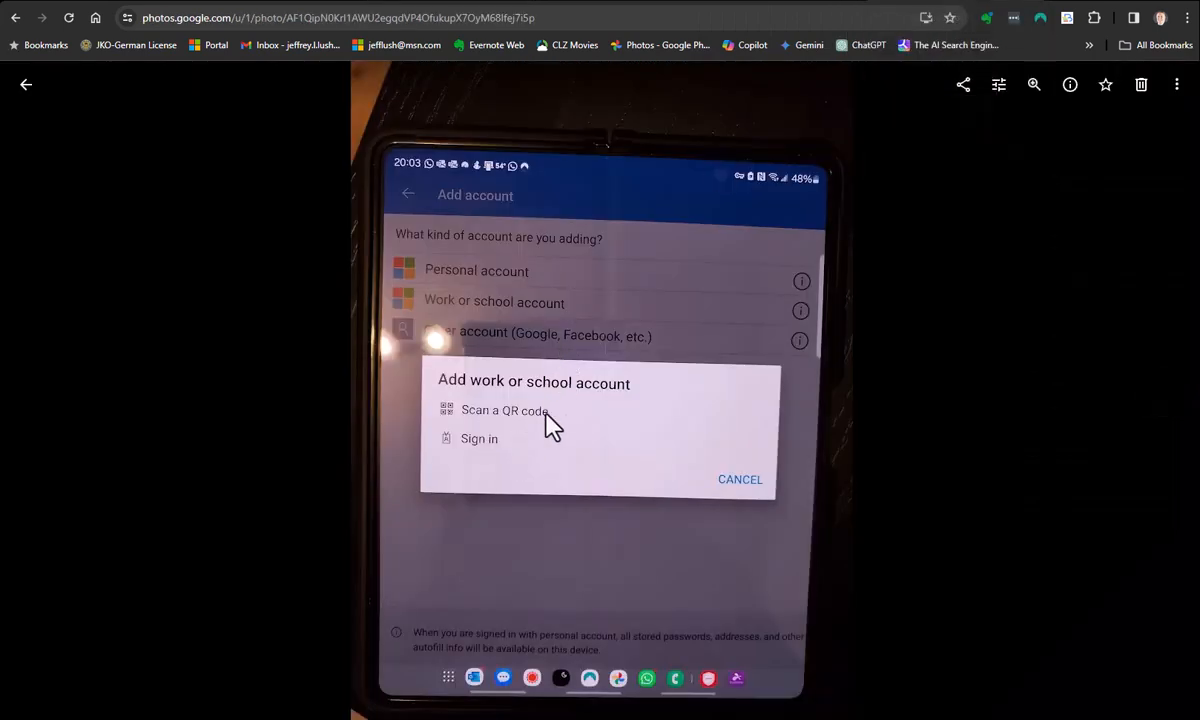
mouse_move(484, 424)
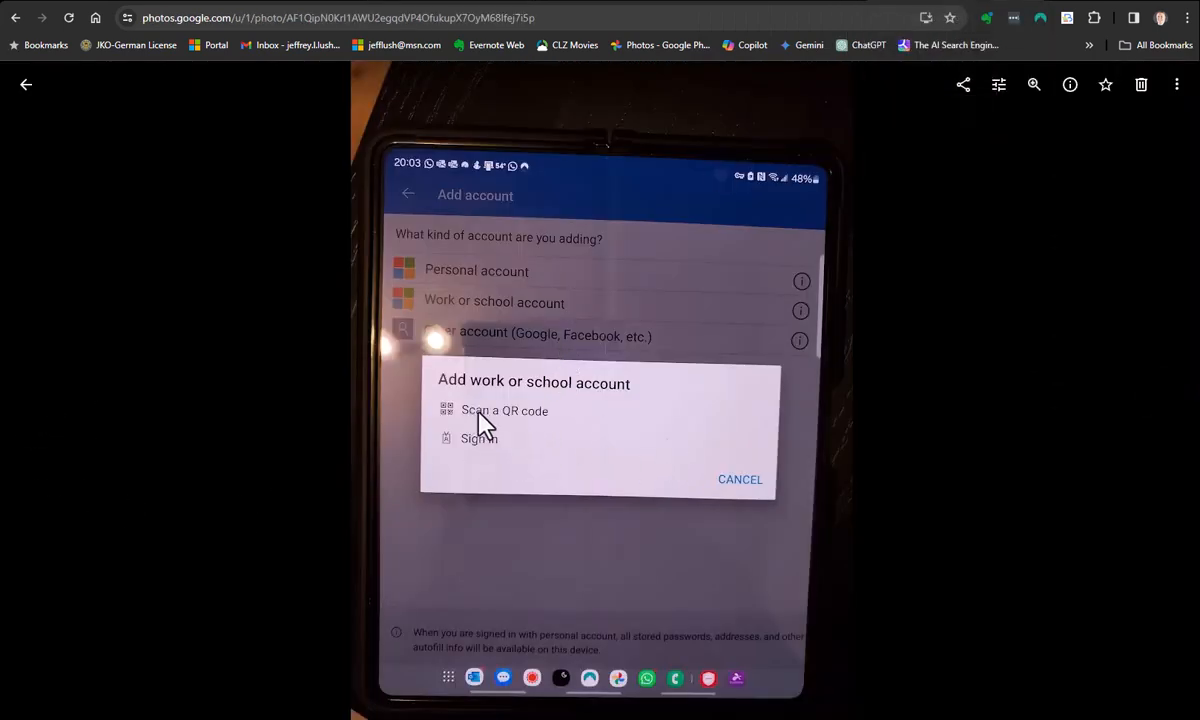
Show the next photo of the Authenticator scanner waiting for a QR code
left_click(504, 412)
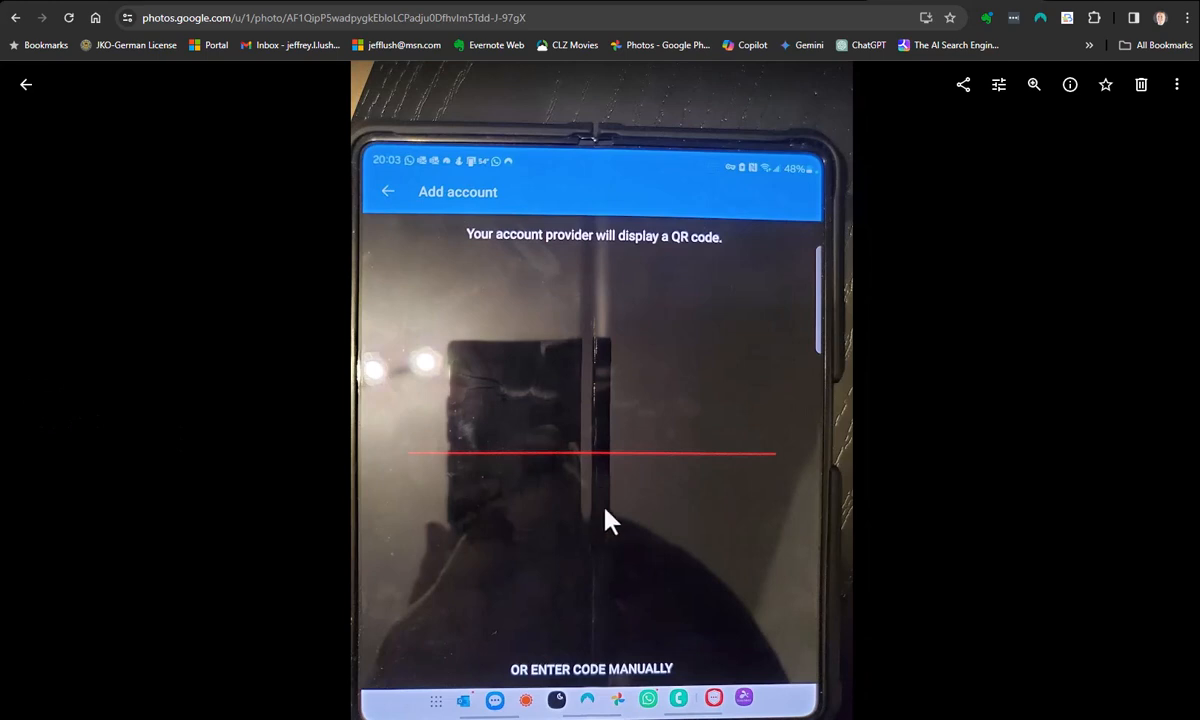
mouse_move(558, 428)
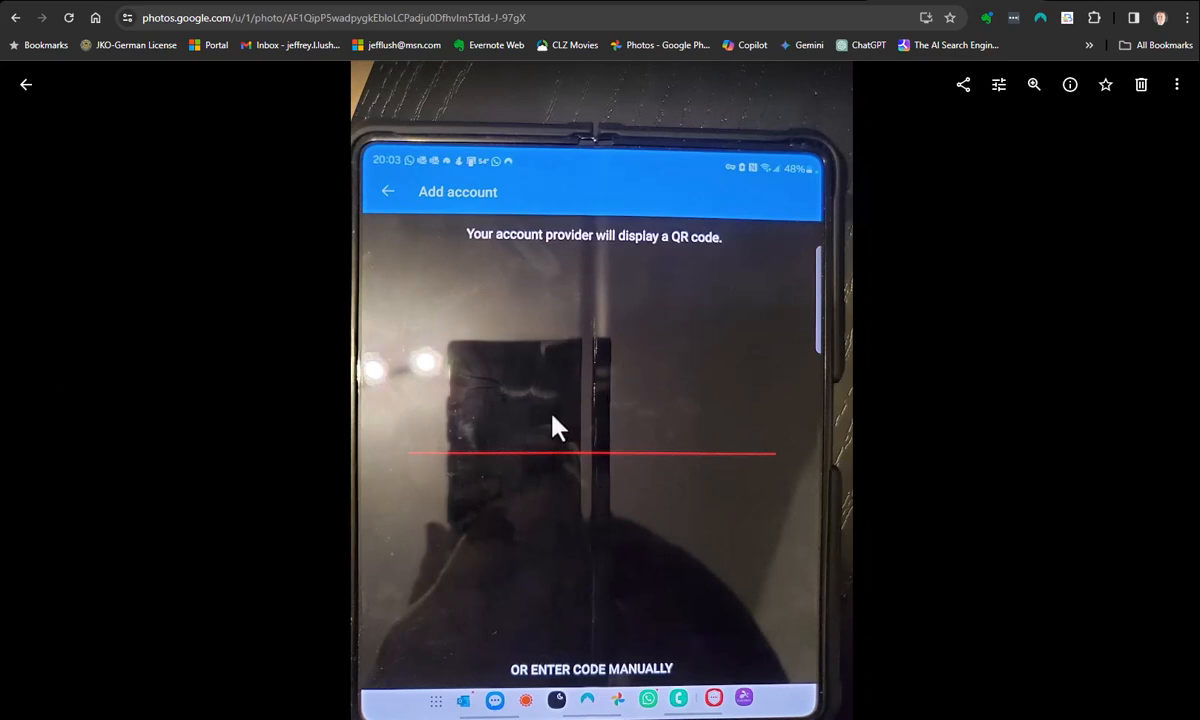
mouse_move(632, 462)
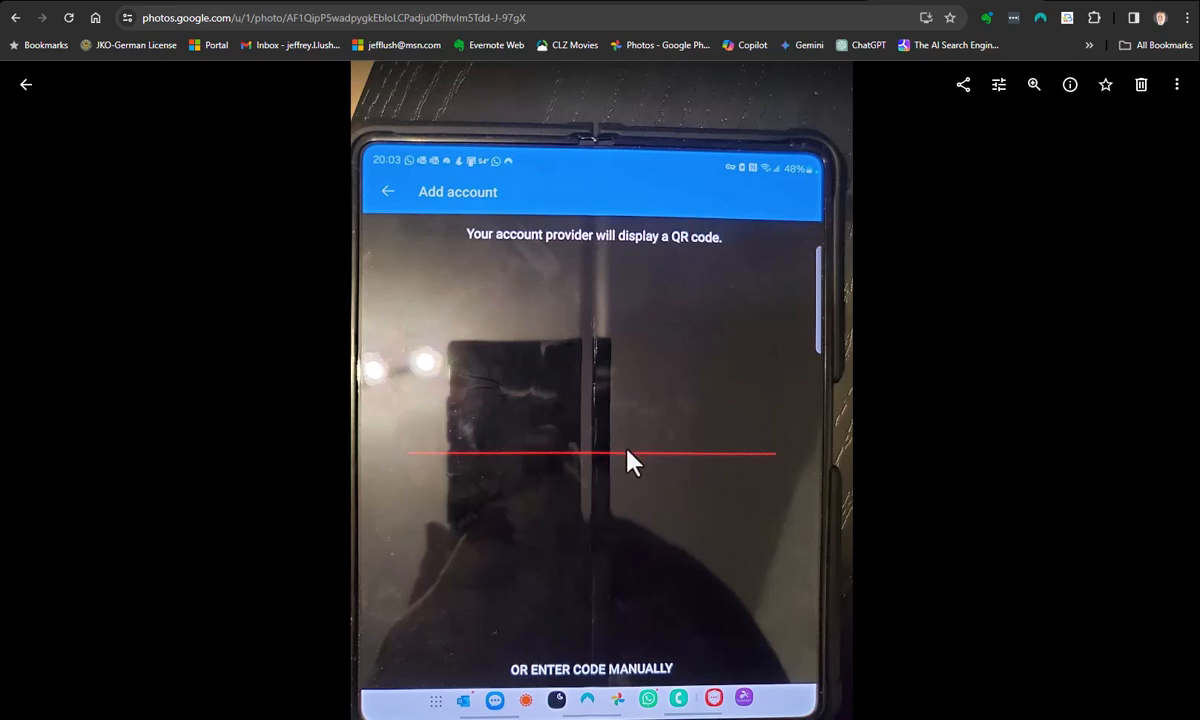
mouse_move(210, 300)
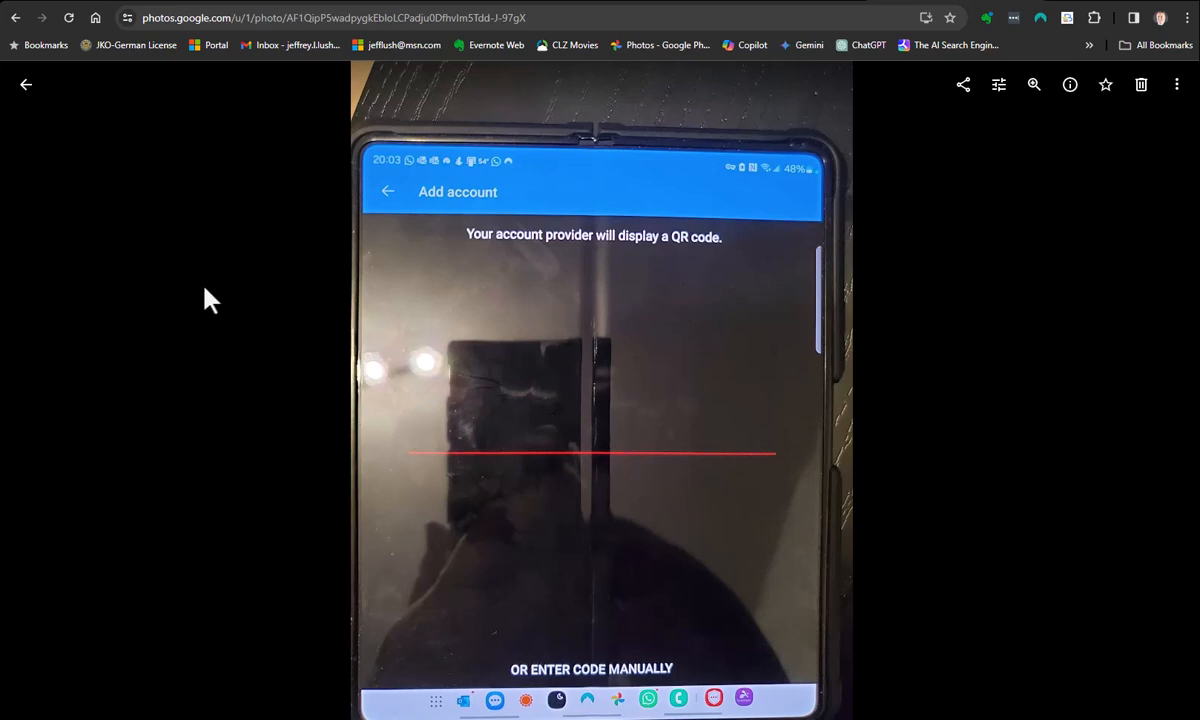
mouse_move(530, 348)
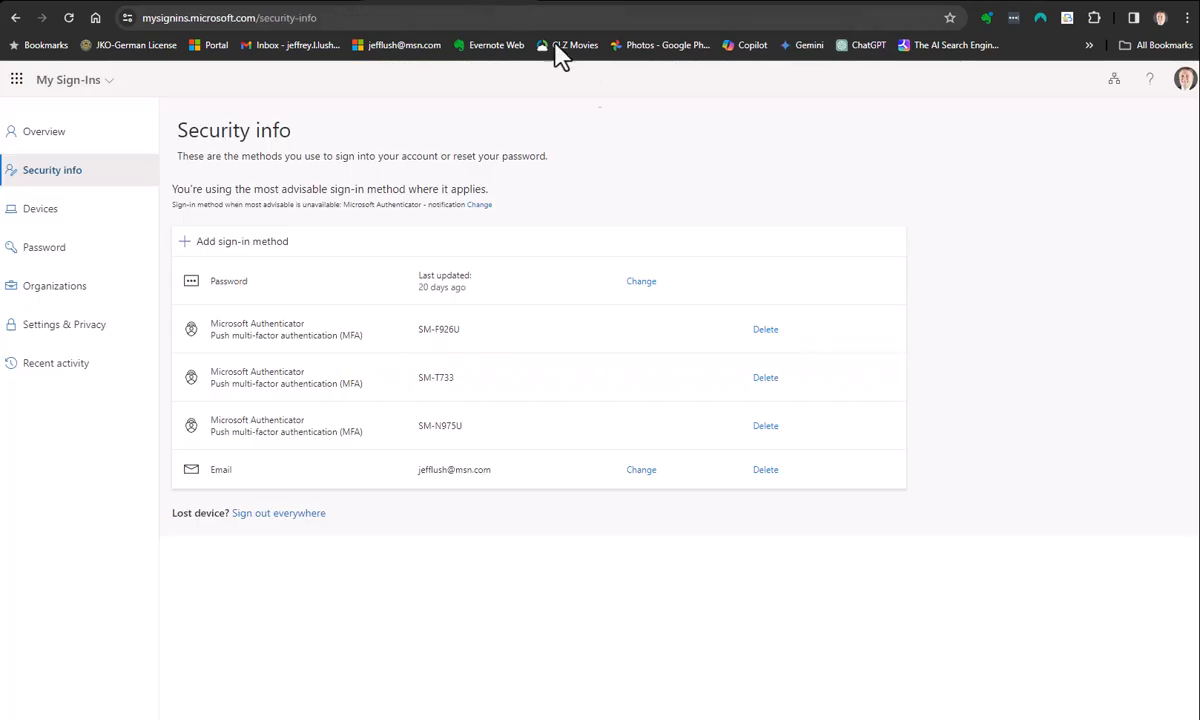
mouse_move(360, 552)
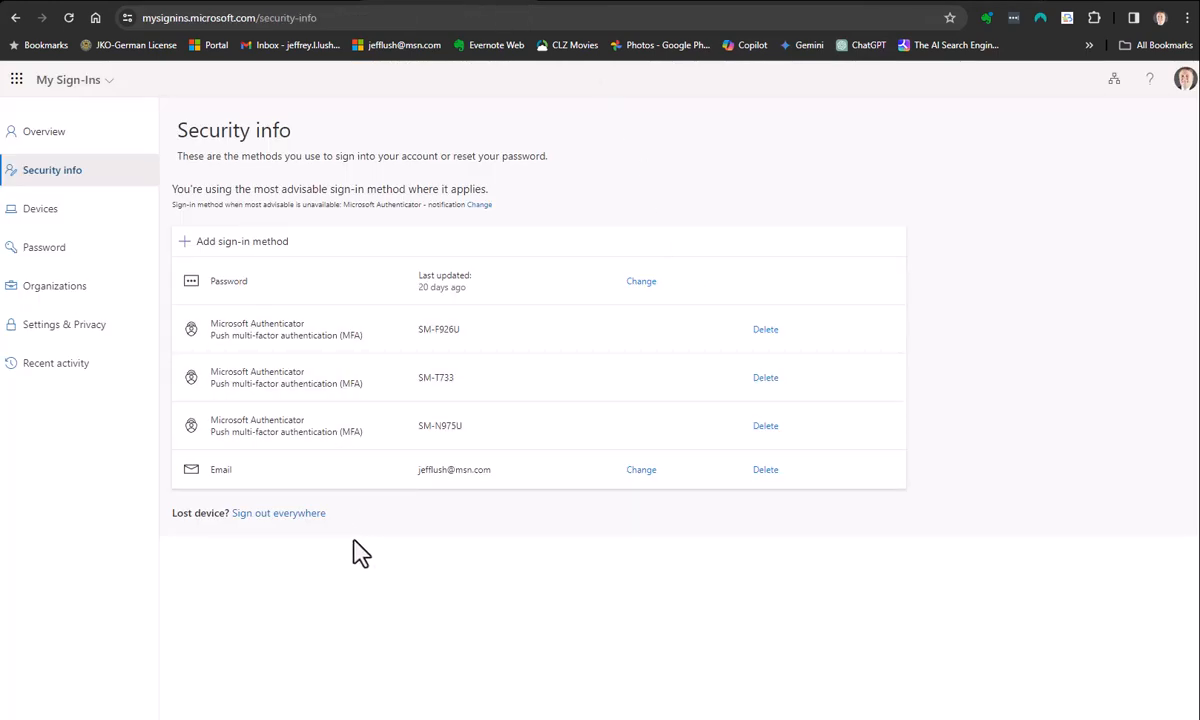
mouse_move(258, 244)
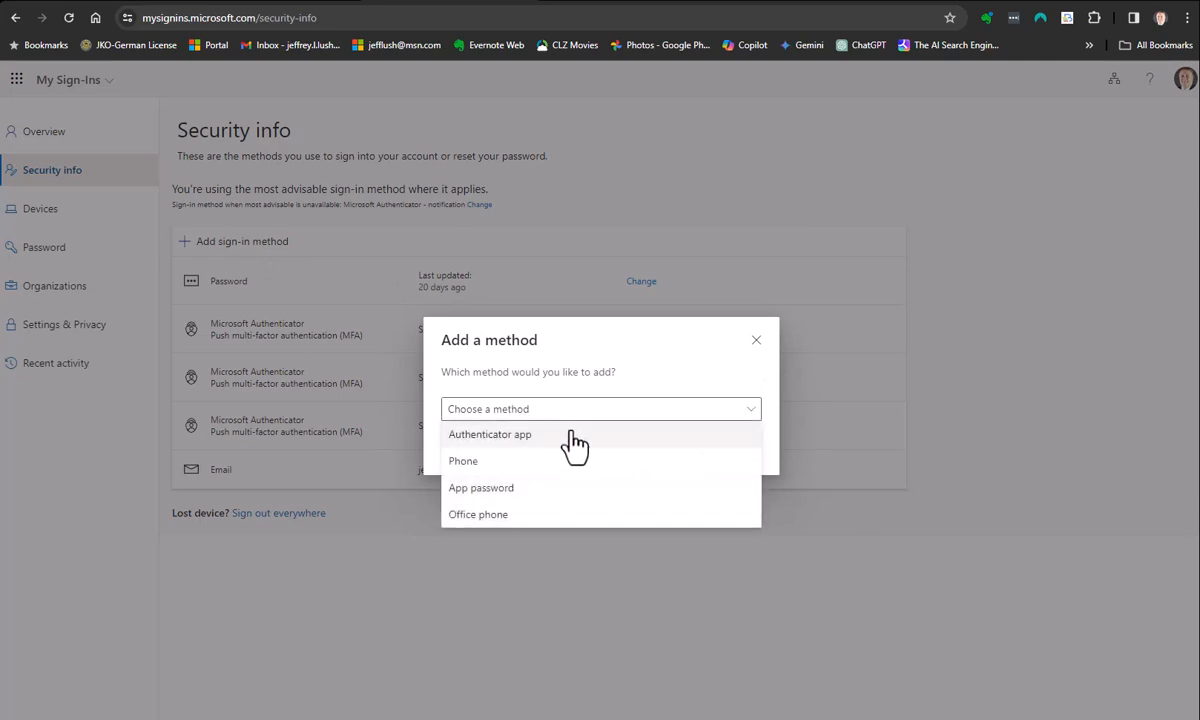
mouse_move(470, 490)
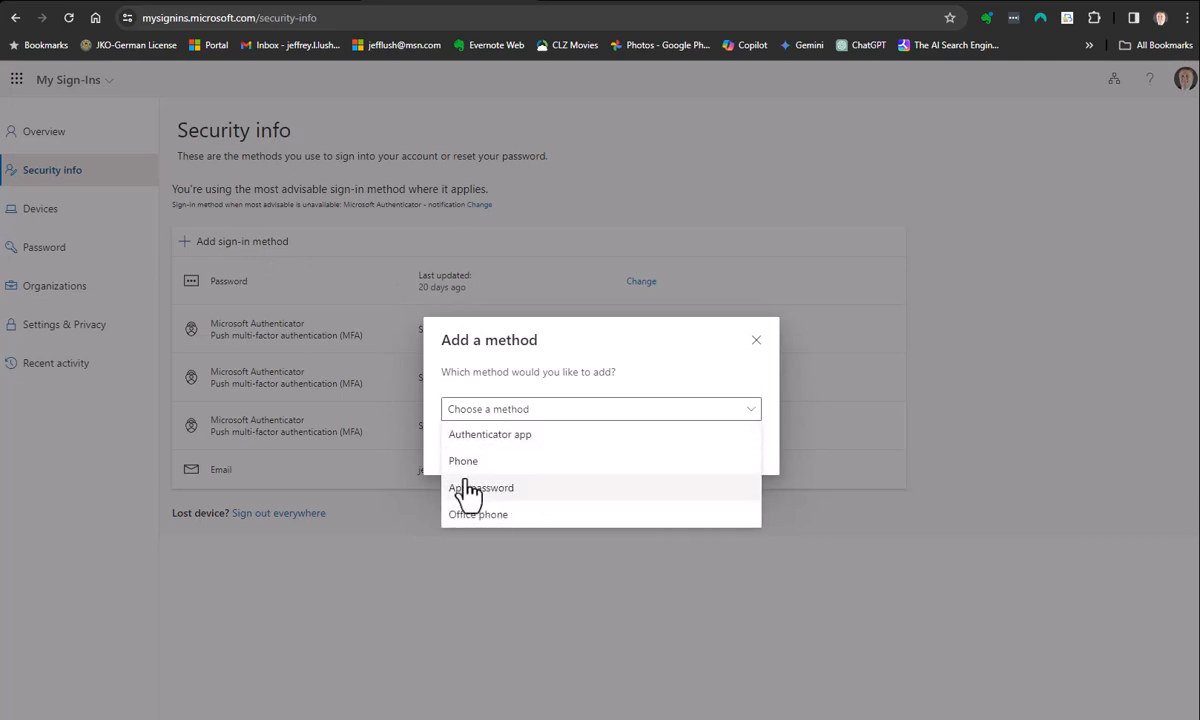
mouse_move(528, 520)
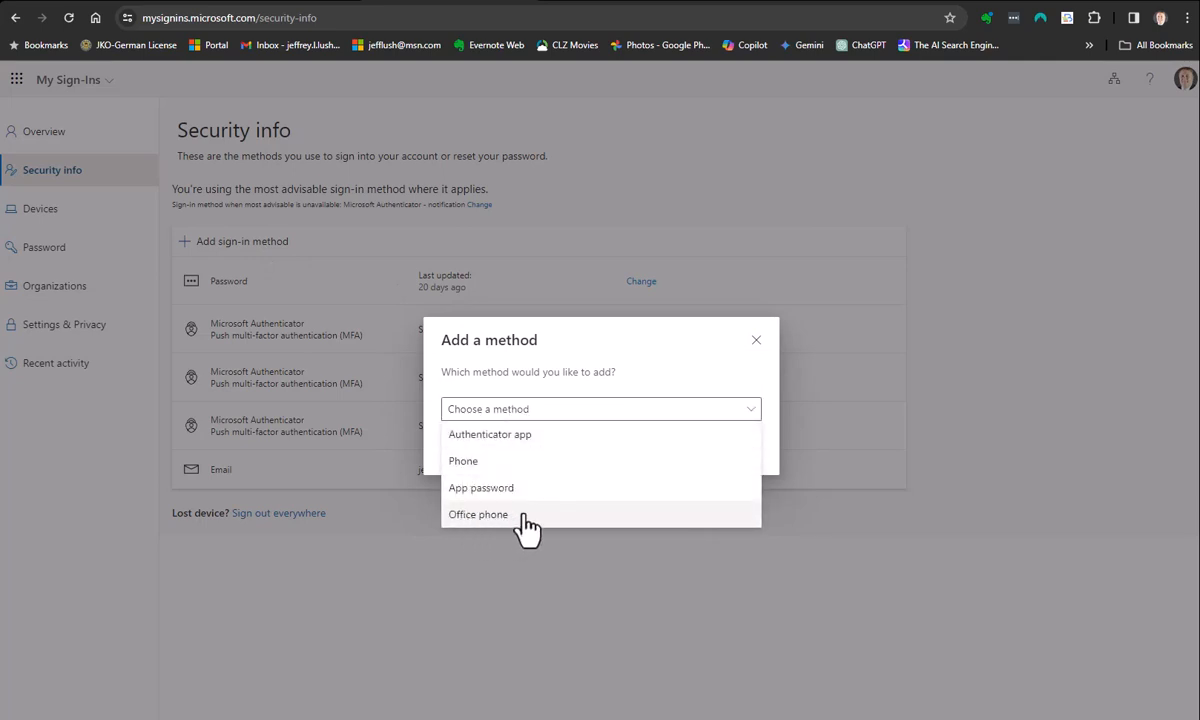
mouse_move(560, 496)
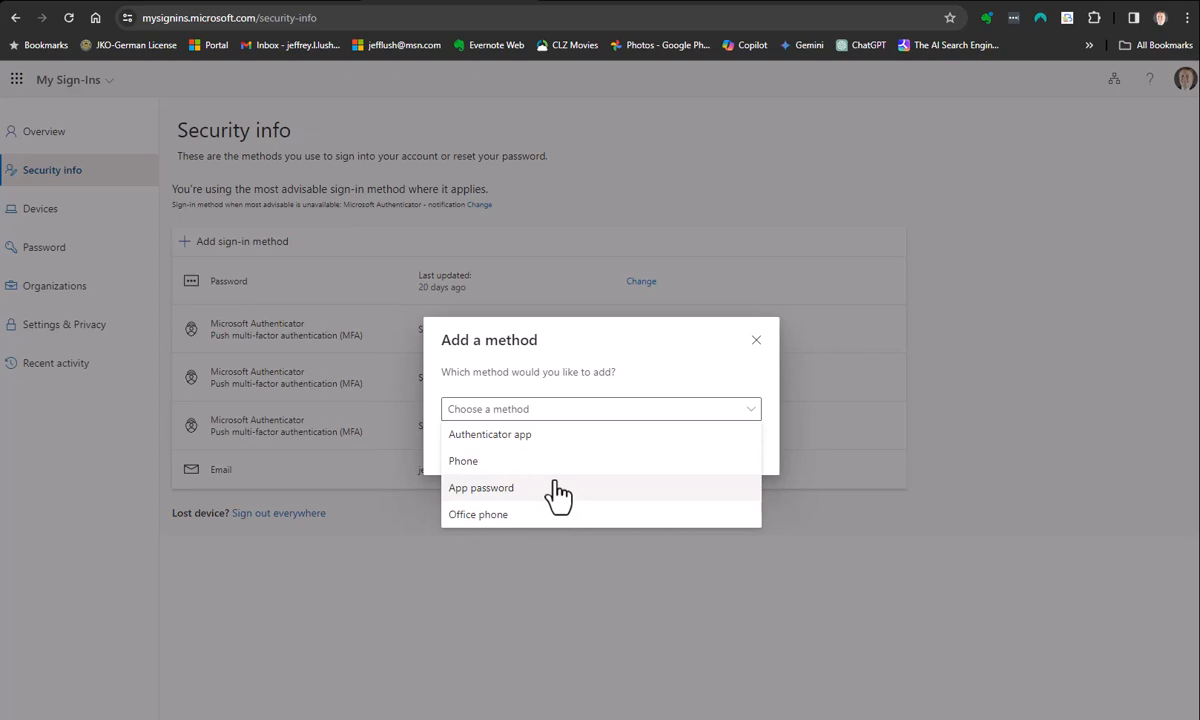
mouse_move(684, 332)
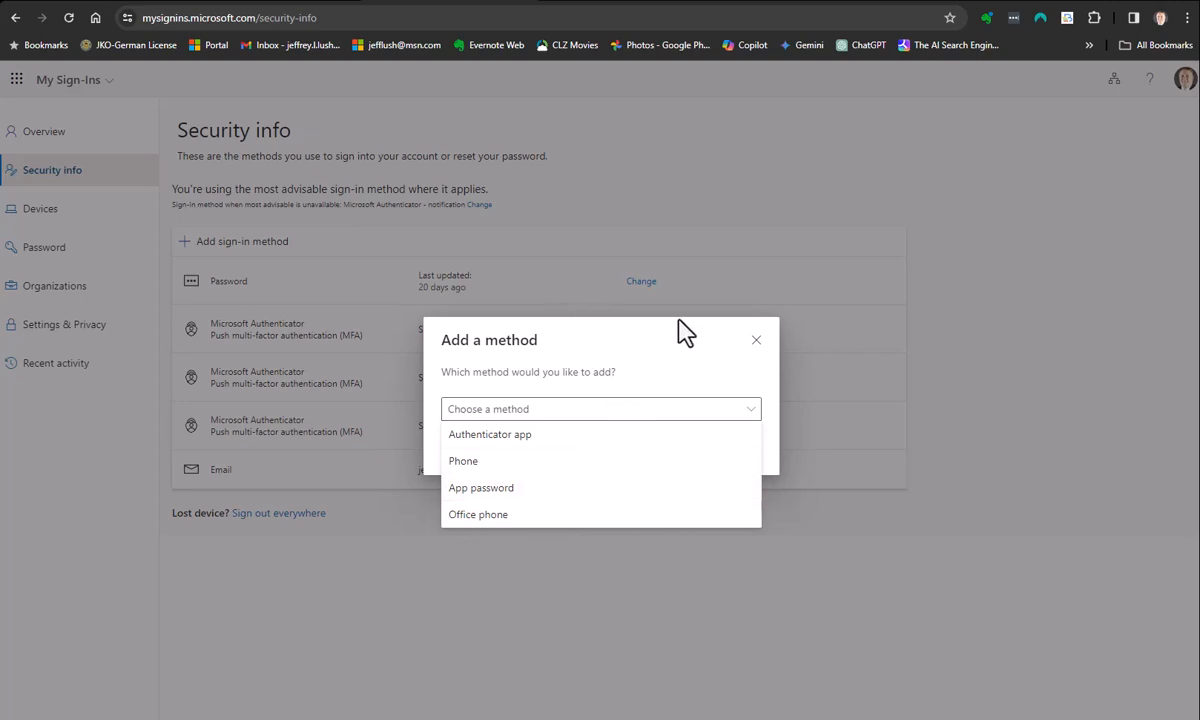
left_click(756, 340)
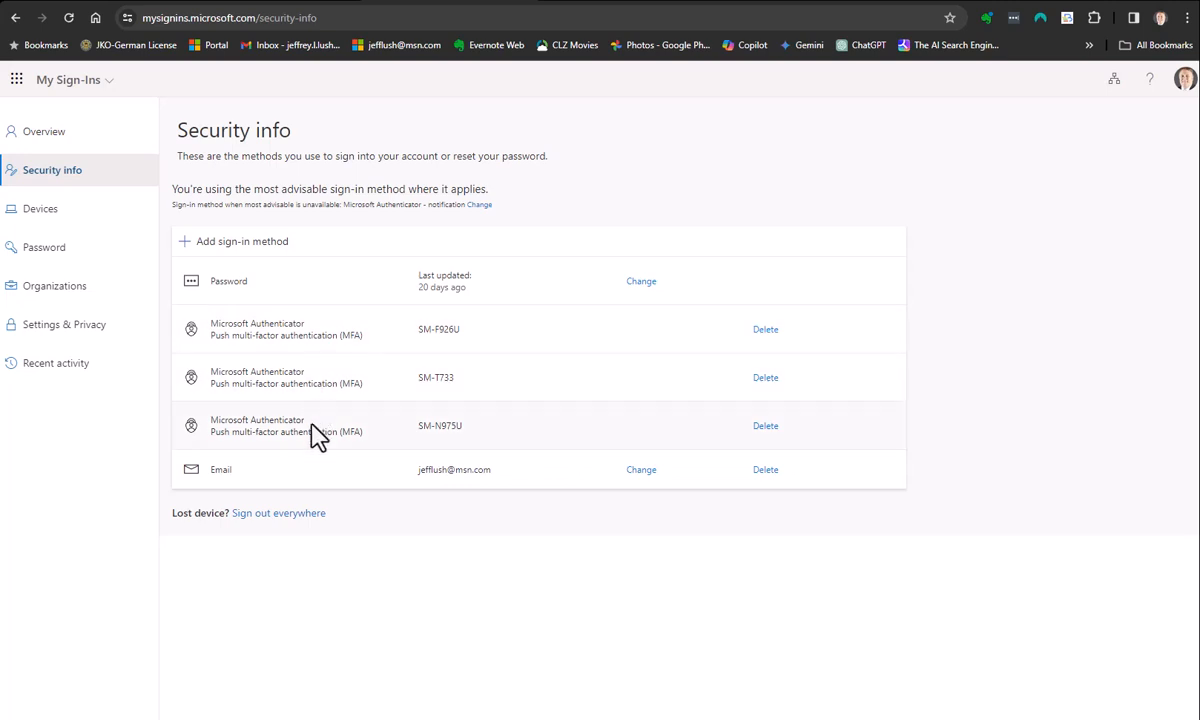
mouse_move(332, 330)
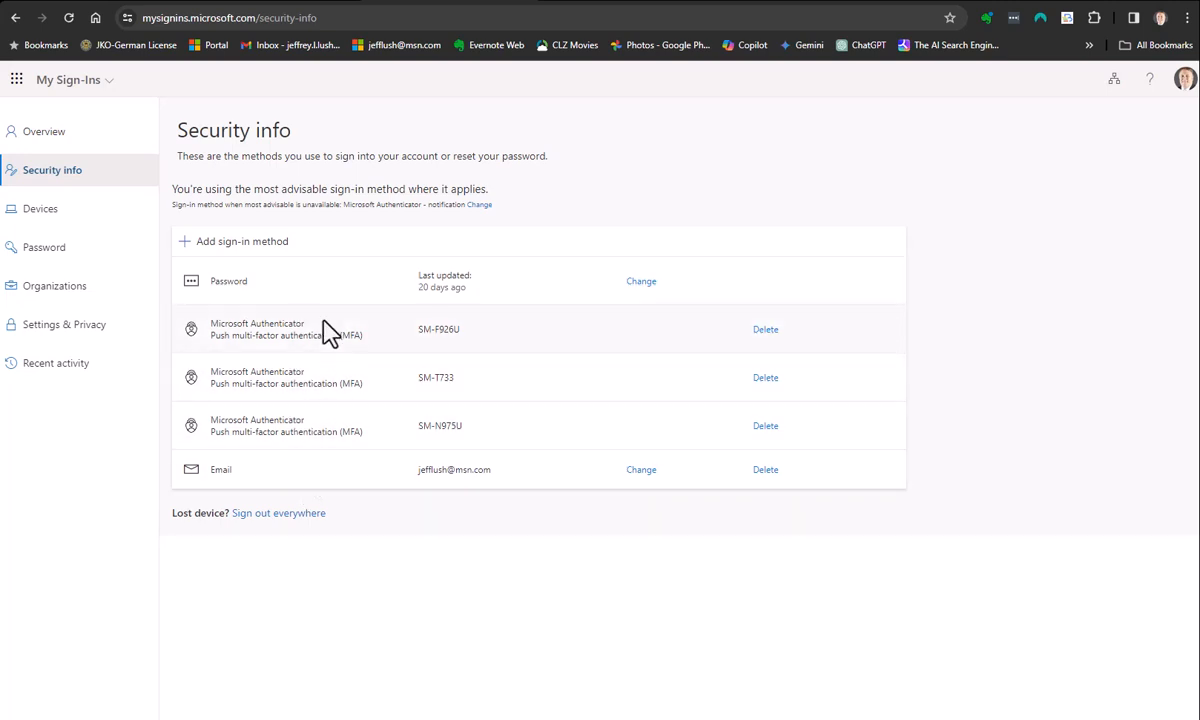
mouse_move(880, 222)
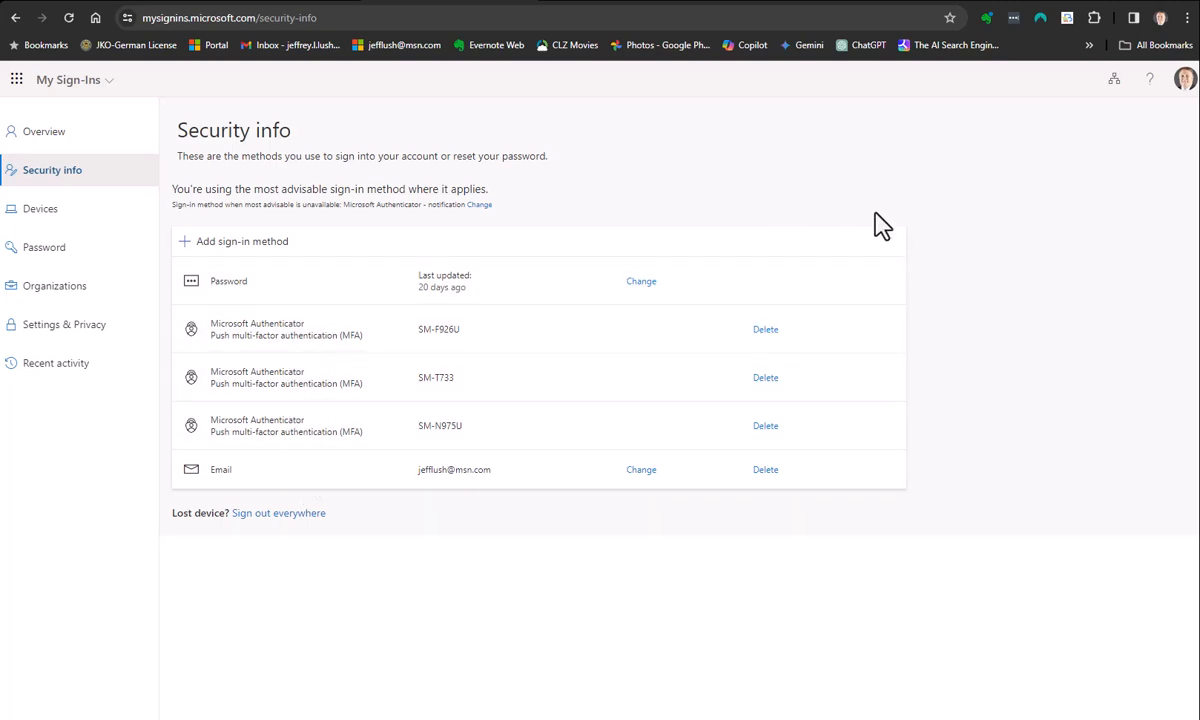
mouse_move(320, 188)
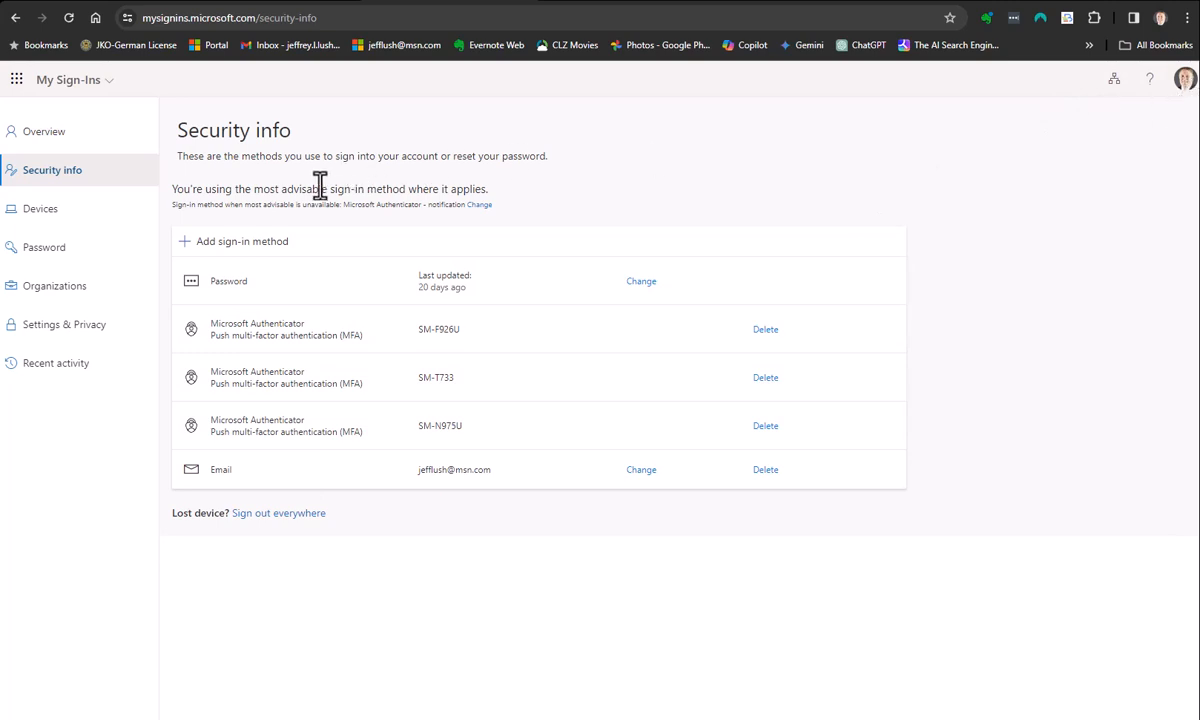
mouse_move(248, 204)
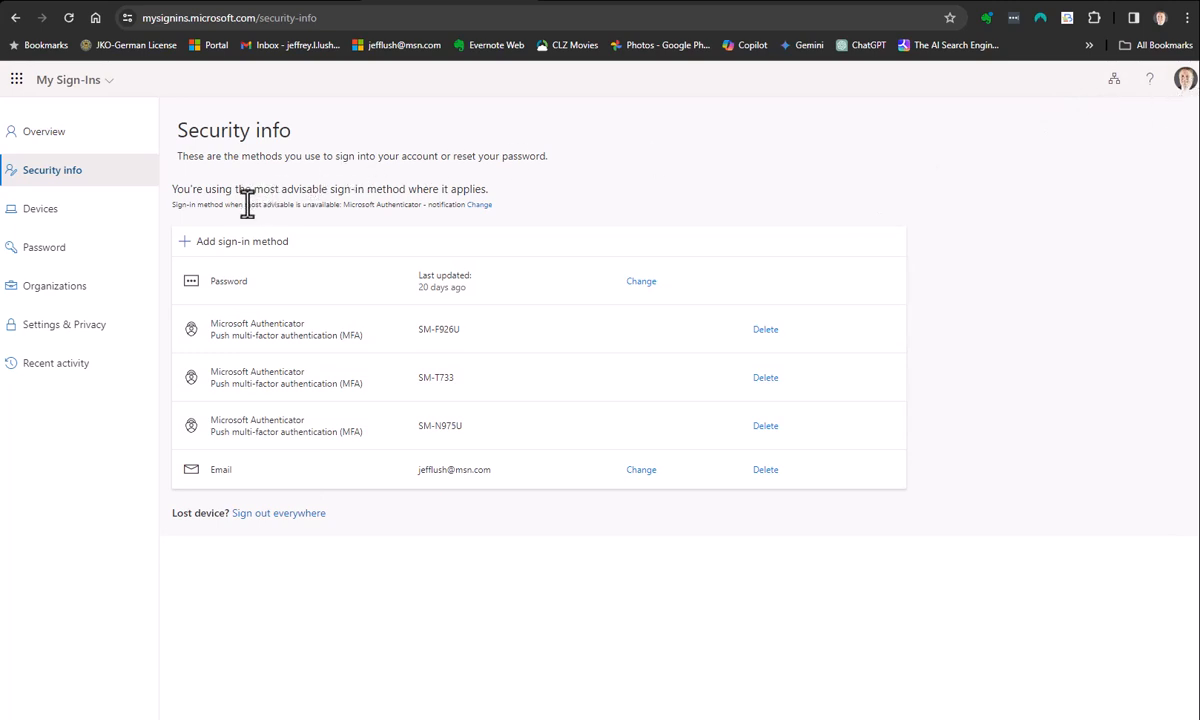
mouse_move(596, 212)
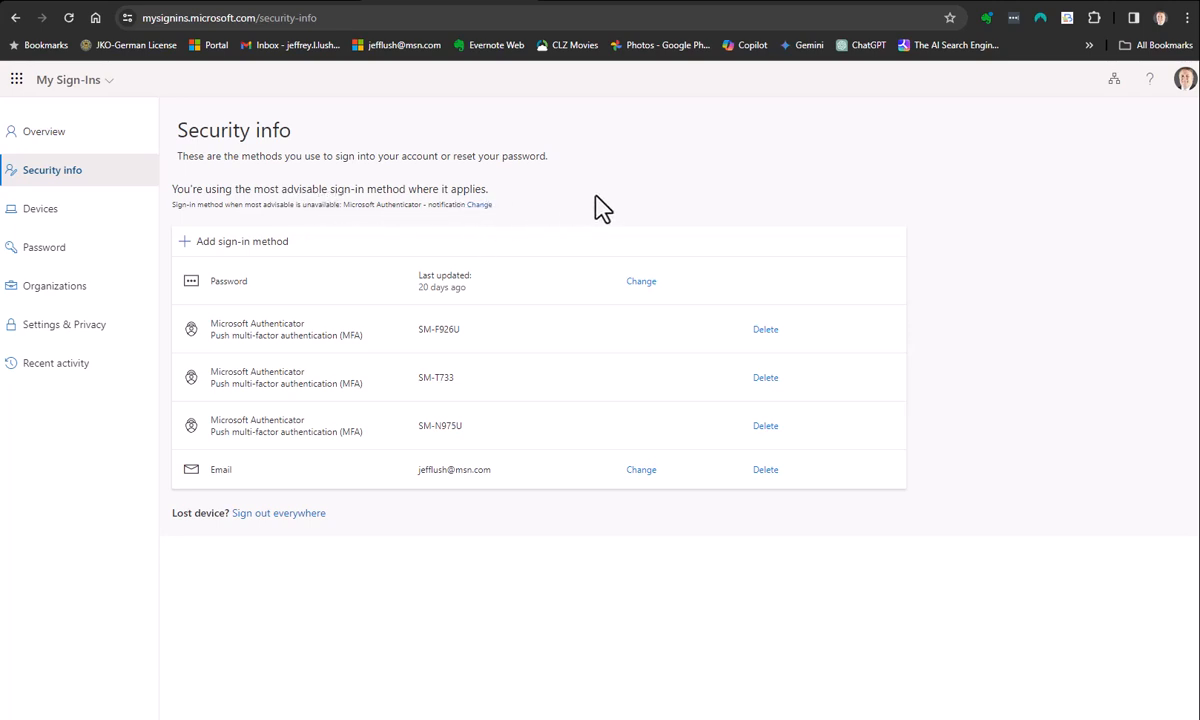
mouse_move(602, 248)
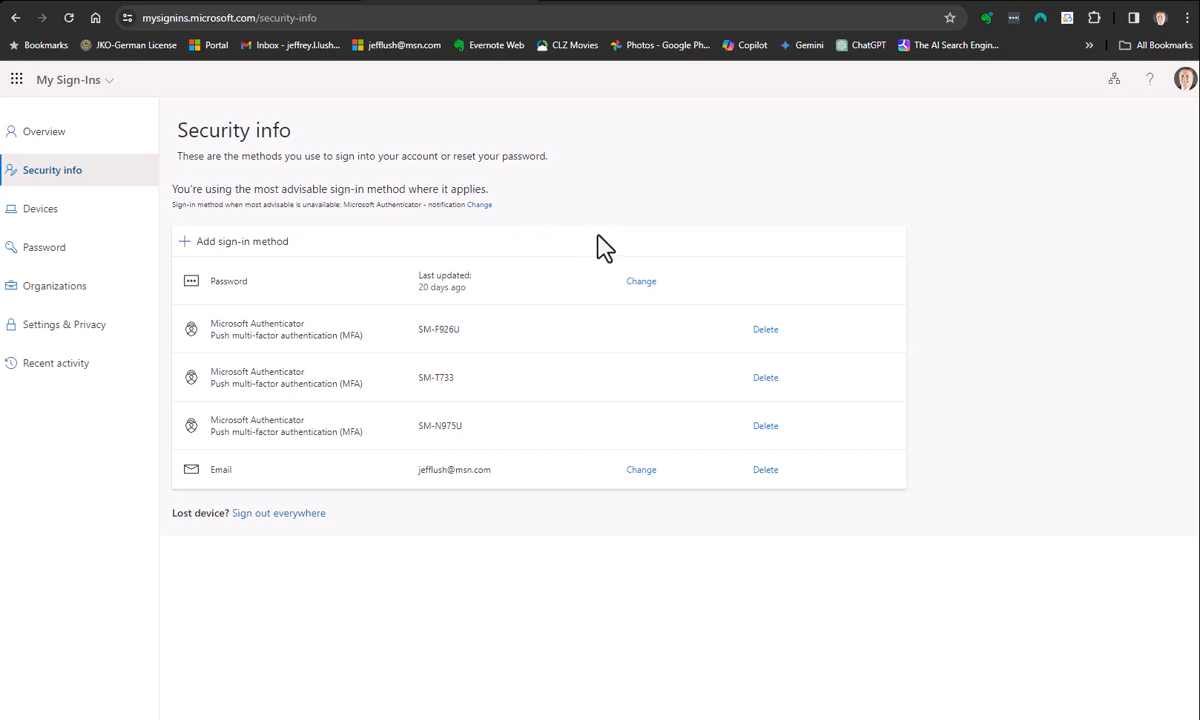
mouse_move(588, 244)
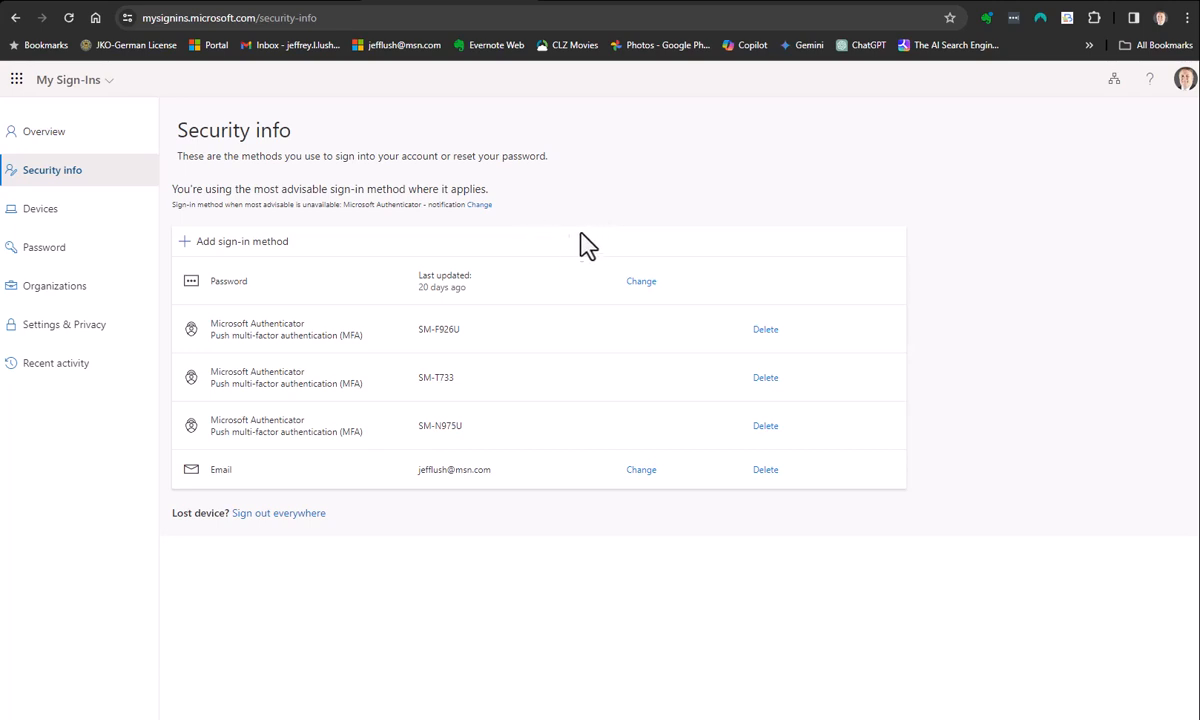